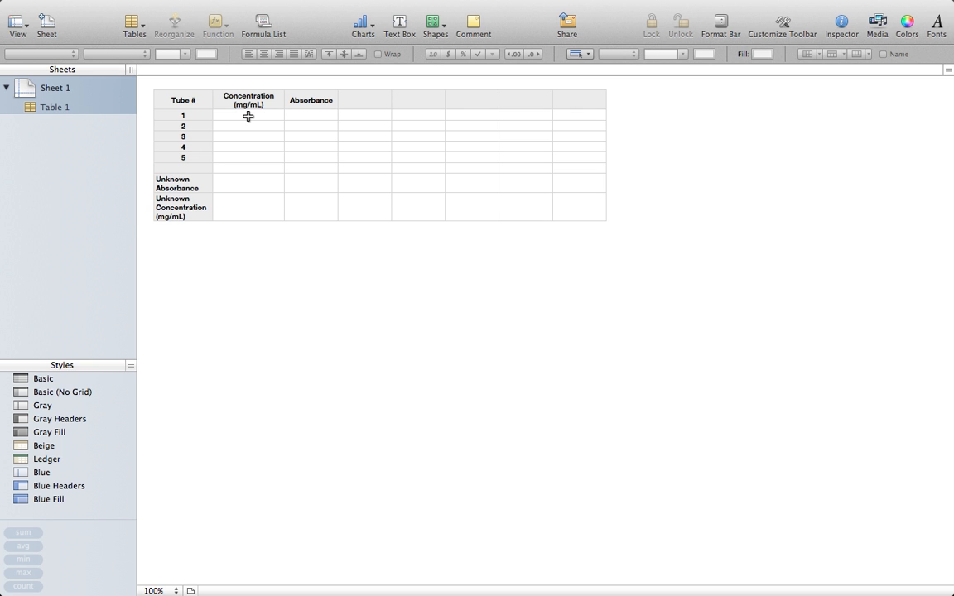
# Select the concentration and absorbance cells B2:C6 and insert a scatter chart.
pyautogui.click(248, 114)
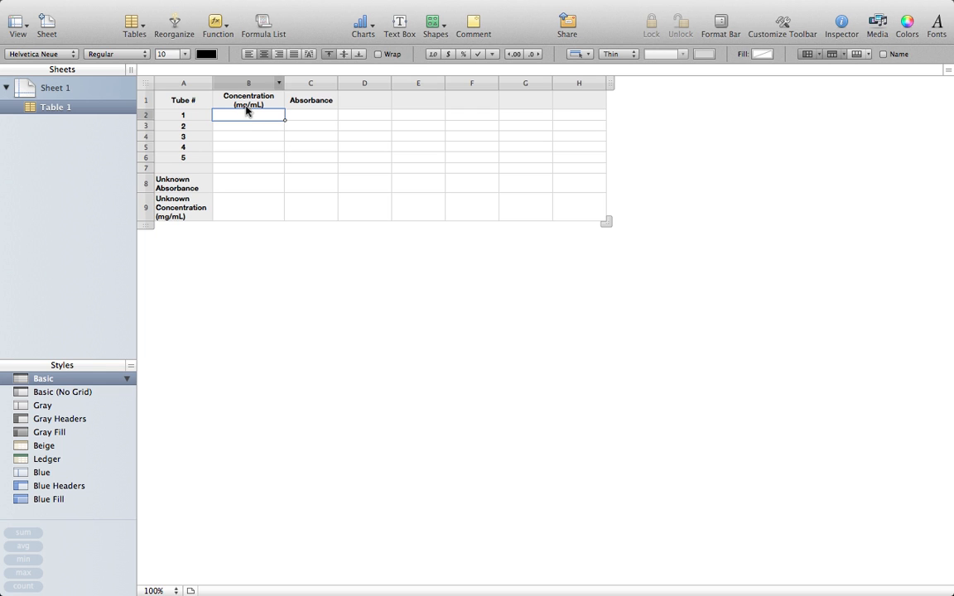
pyautogui.moveTo(244, 219)
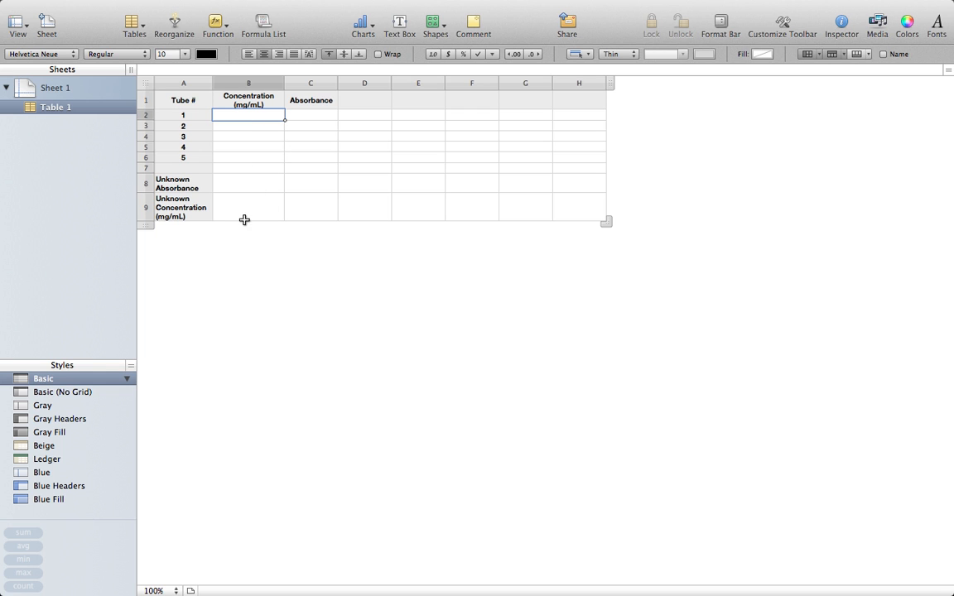
pyautogui.moveTo(253, 184)
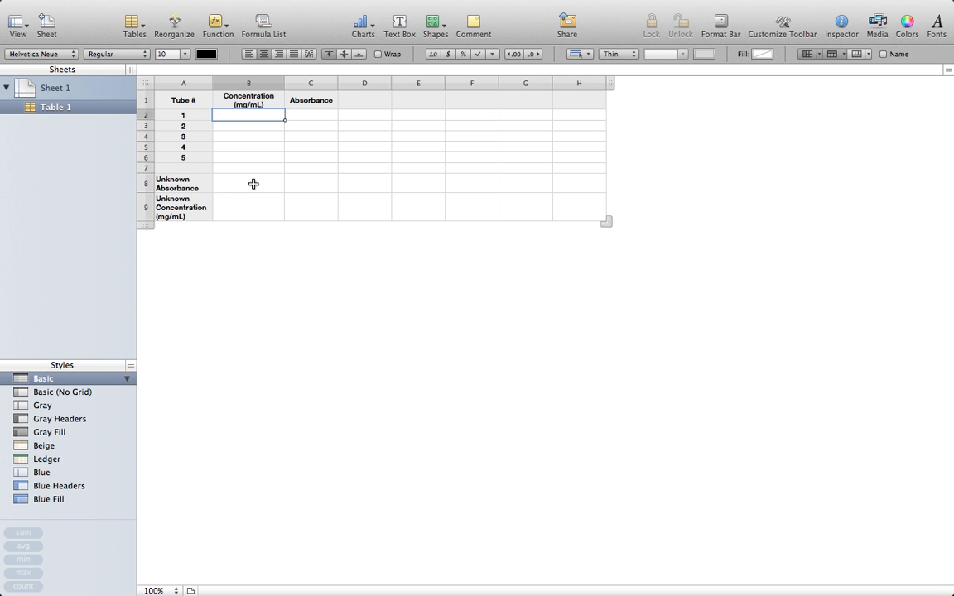
pyautogui.moveTo(246, 147)
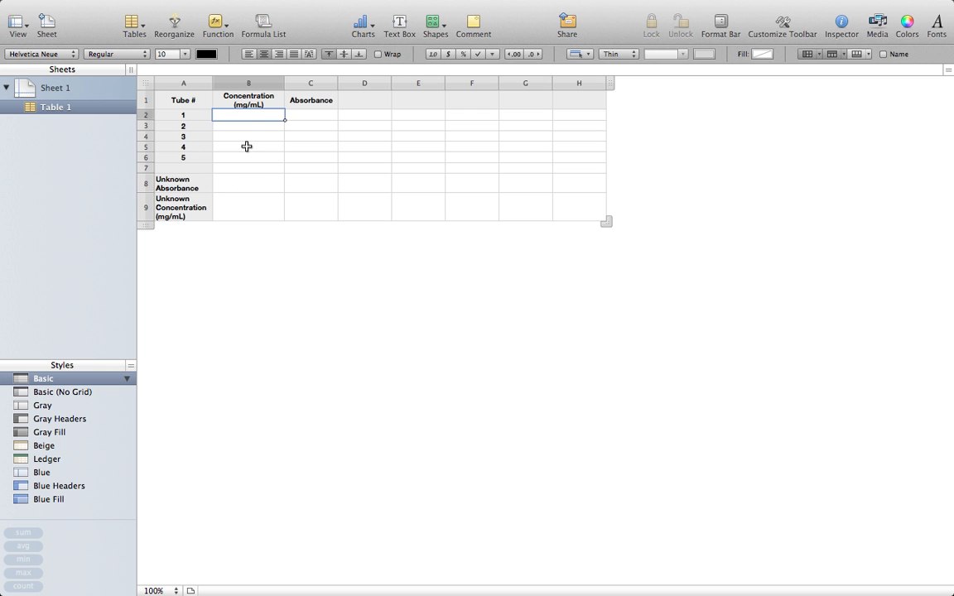
pyautogui.moveTo(190, 157)
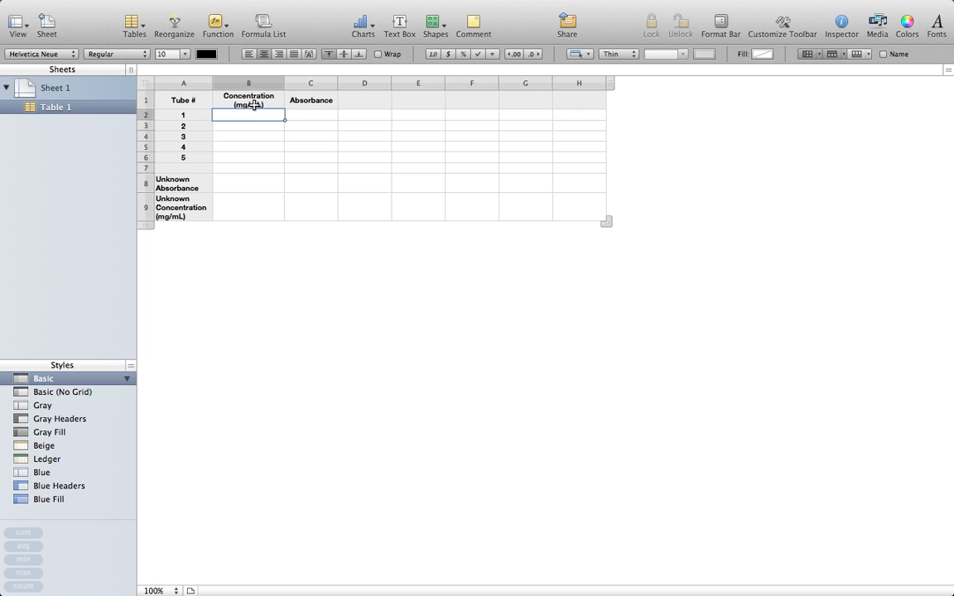
pyautogui.moveTo(251, 132)
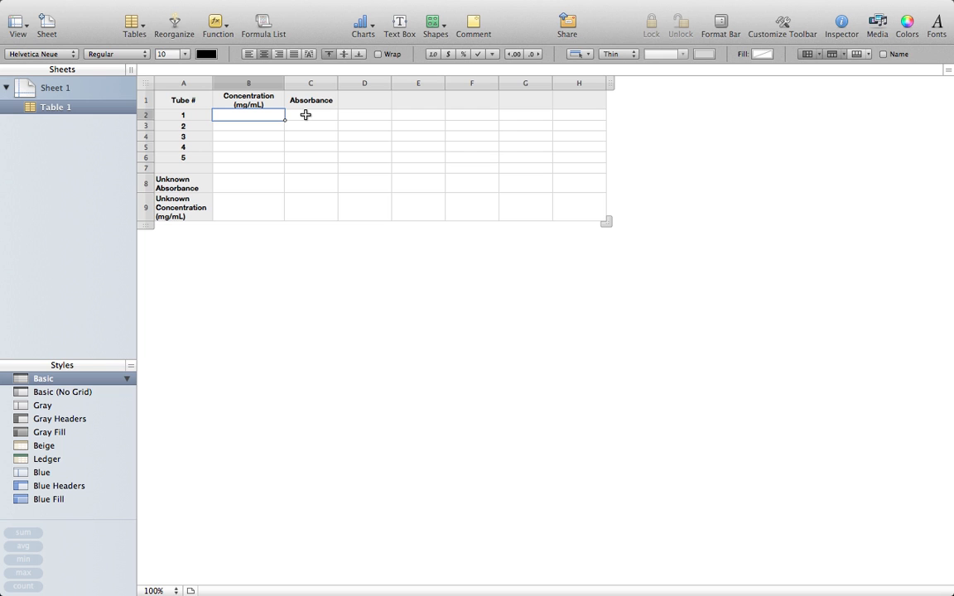
pyautogui.moveTo(309, 133)
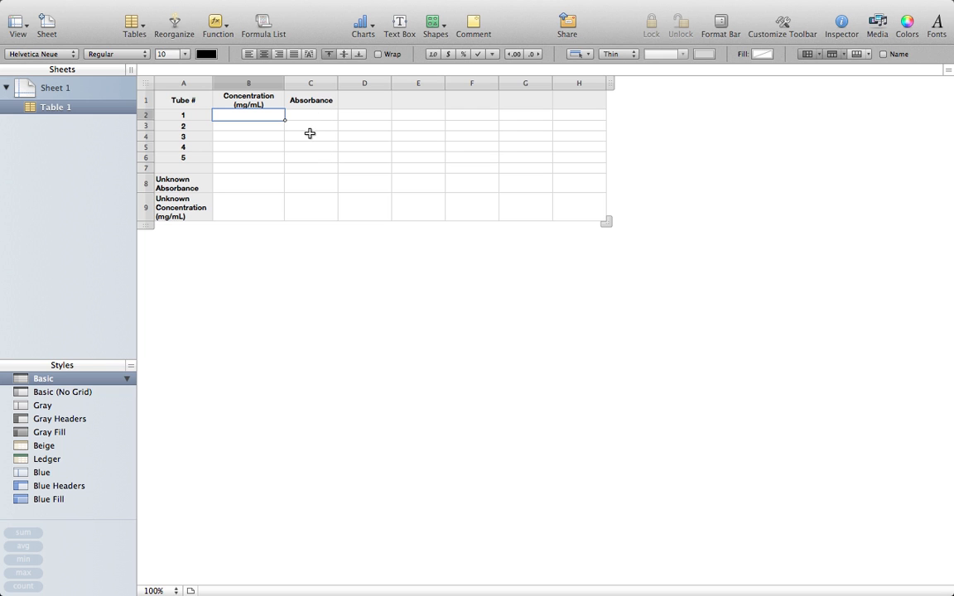
pyautogui.moveTo(301, 154)
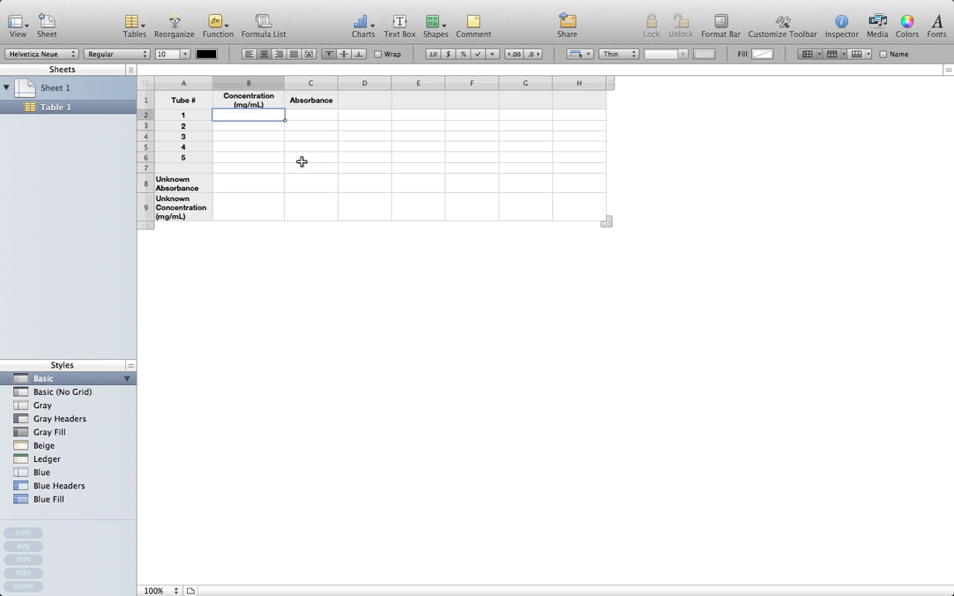
pyautogui.moveTo(248, 115); pyautogui.dragTo(311, 156)
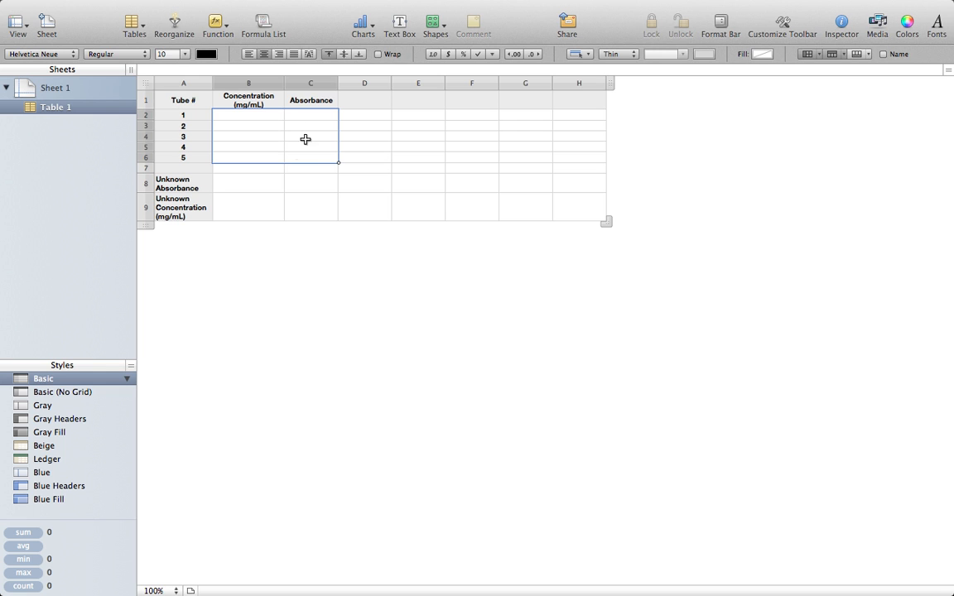
pyautogui.moveTo(318, 124)
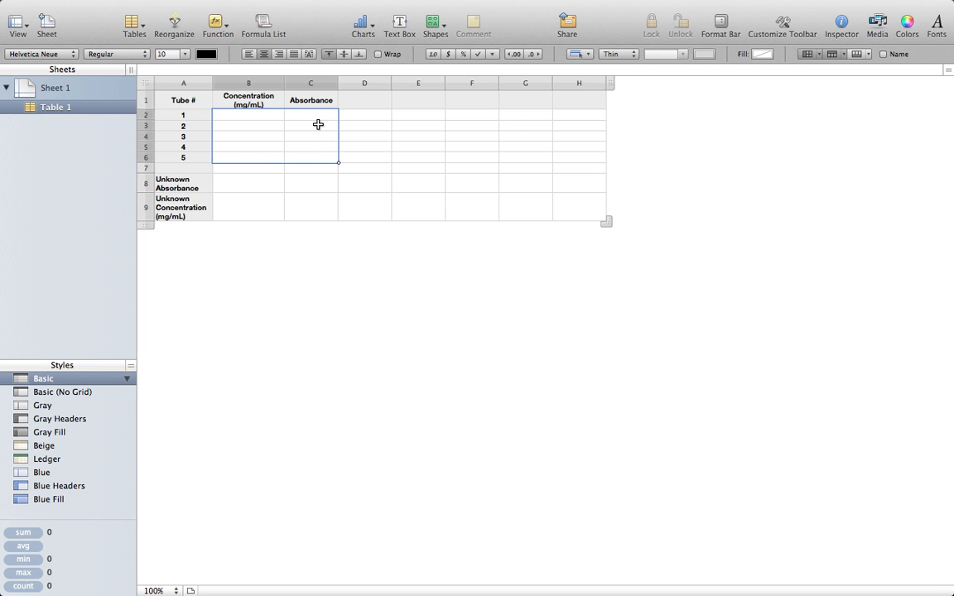
pyautogui.moveTo(367, 24)
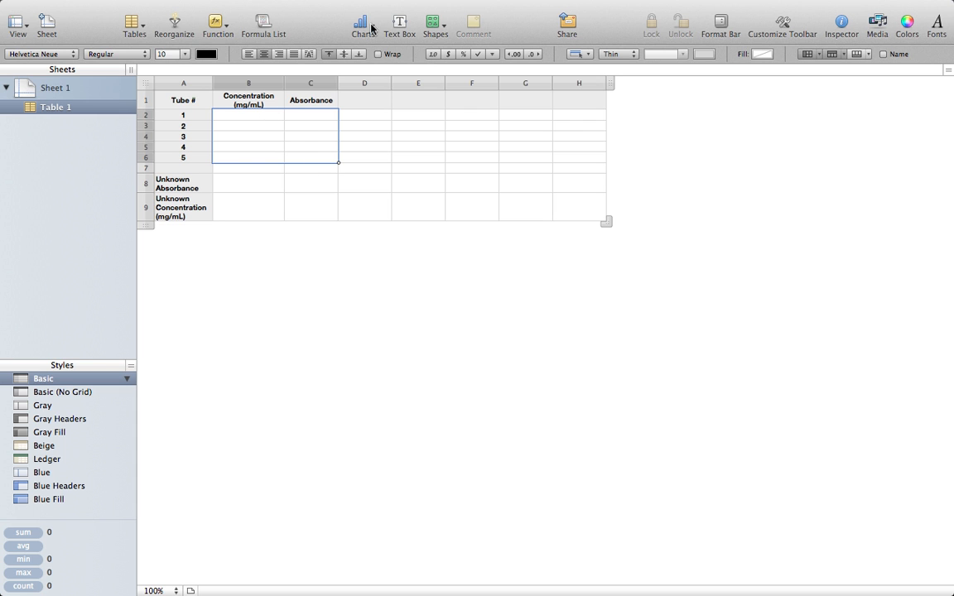
pyautogui.click(361, 21)
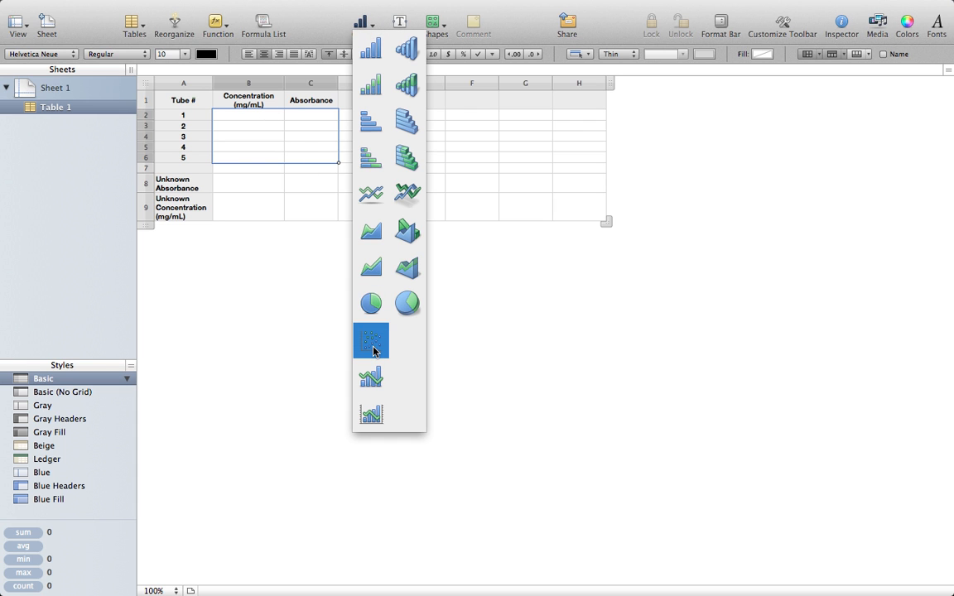
pyautogui.click(370, 340)
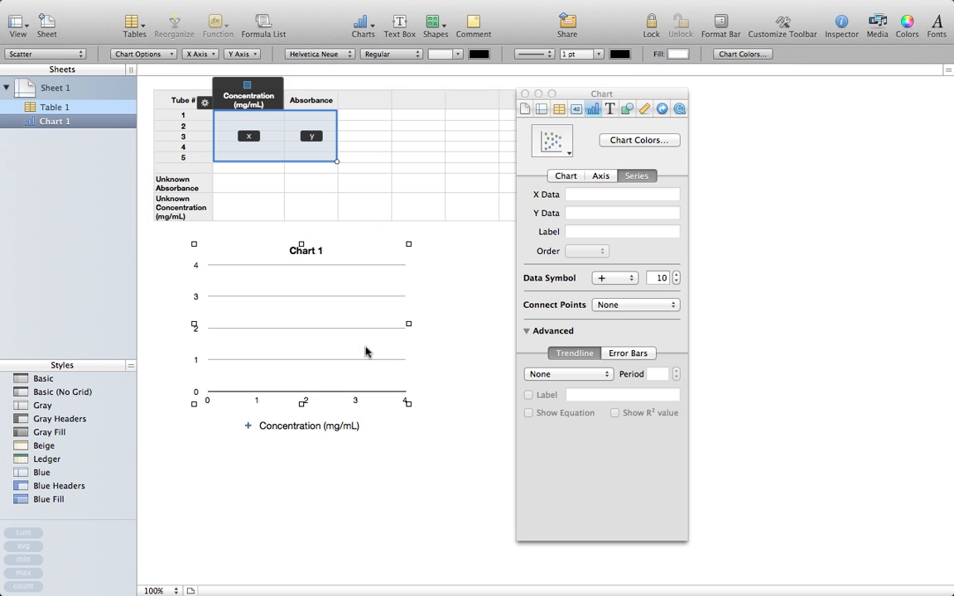
pyautogui.moveTo(301, 245)
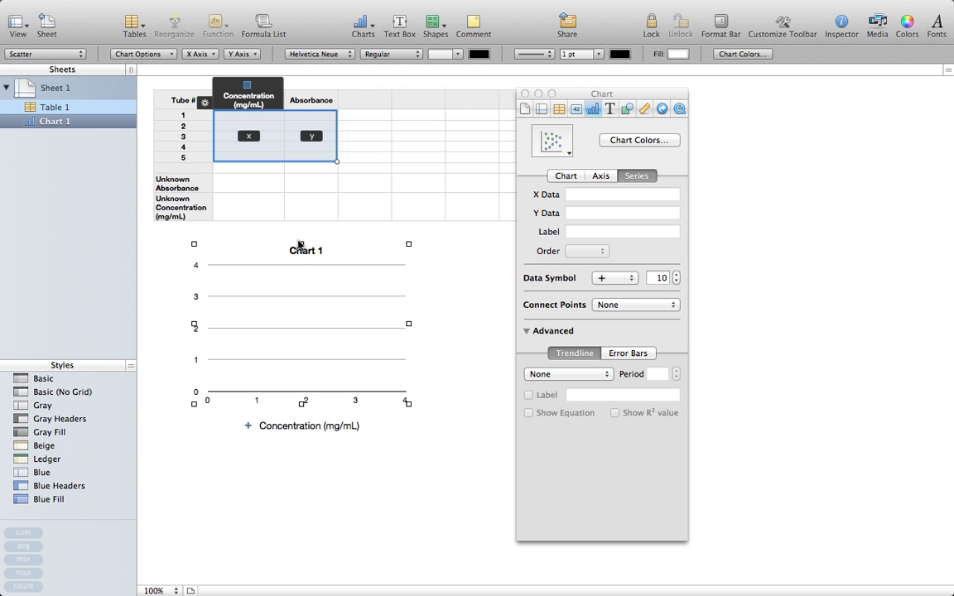
pyautogui.moveTo(314, 318)
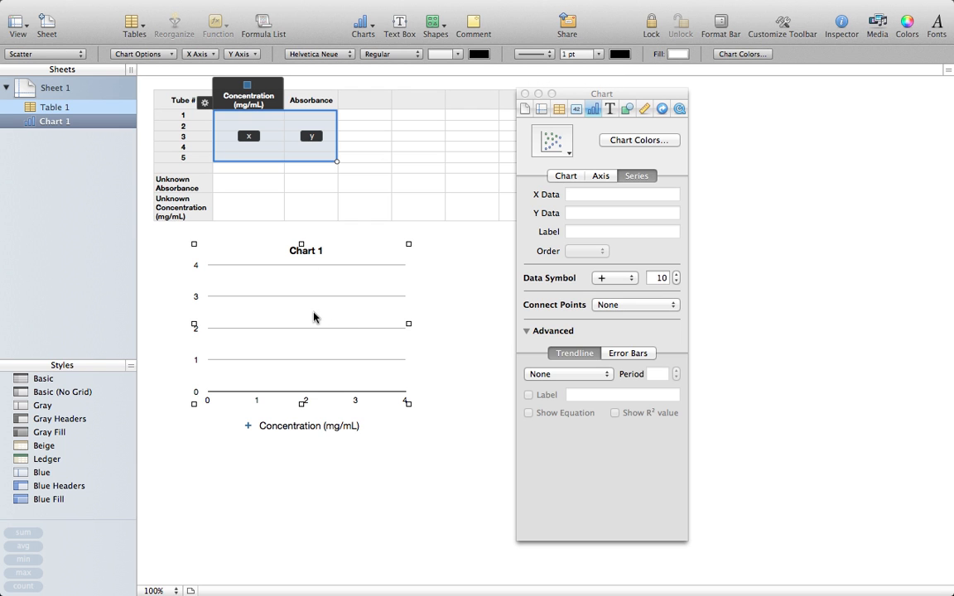
pyautogui.moveTo(305, 274)
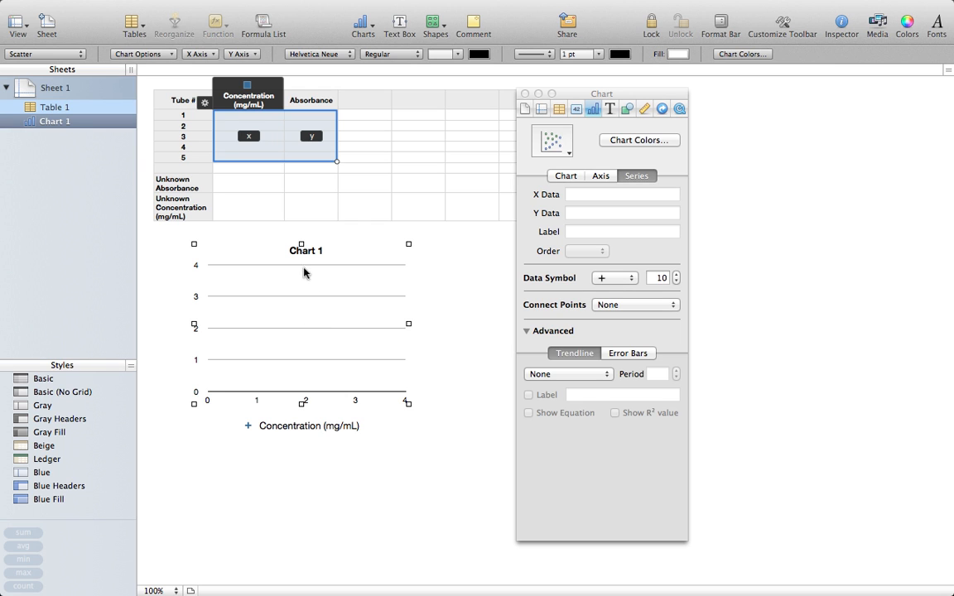
pyautogui.moveTo(309, 257)
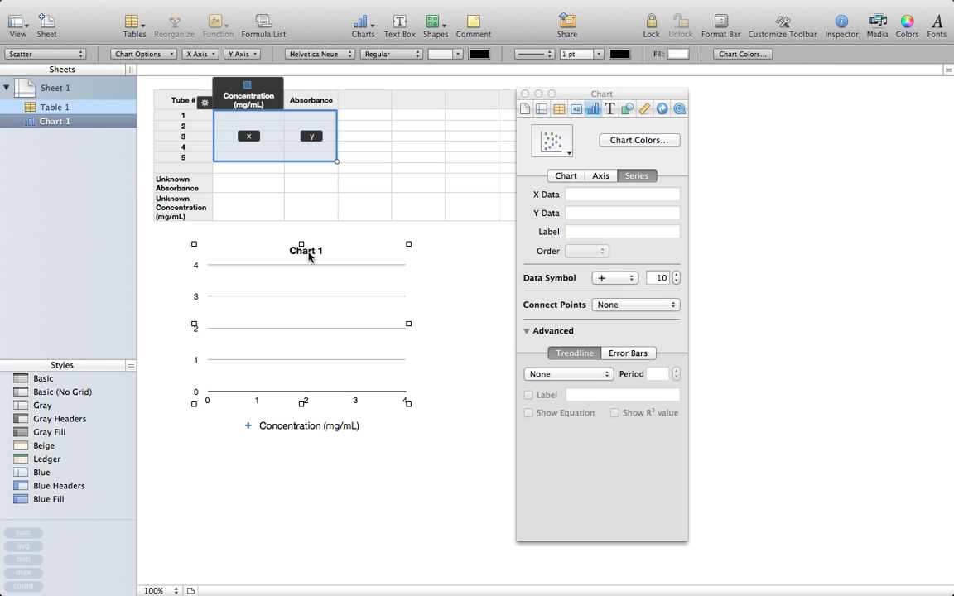
# Replace the 'Chart 1' title with 'Concentration vs. Absorbance'.
pyautogui.doubleClick(305, 250)
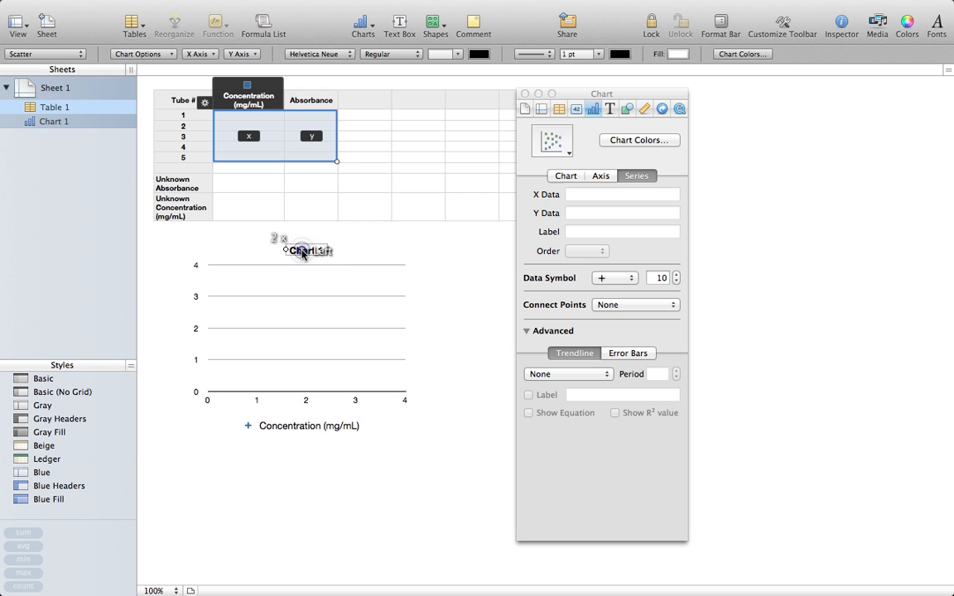
pyautogui.doubleClick(306, 251)
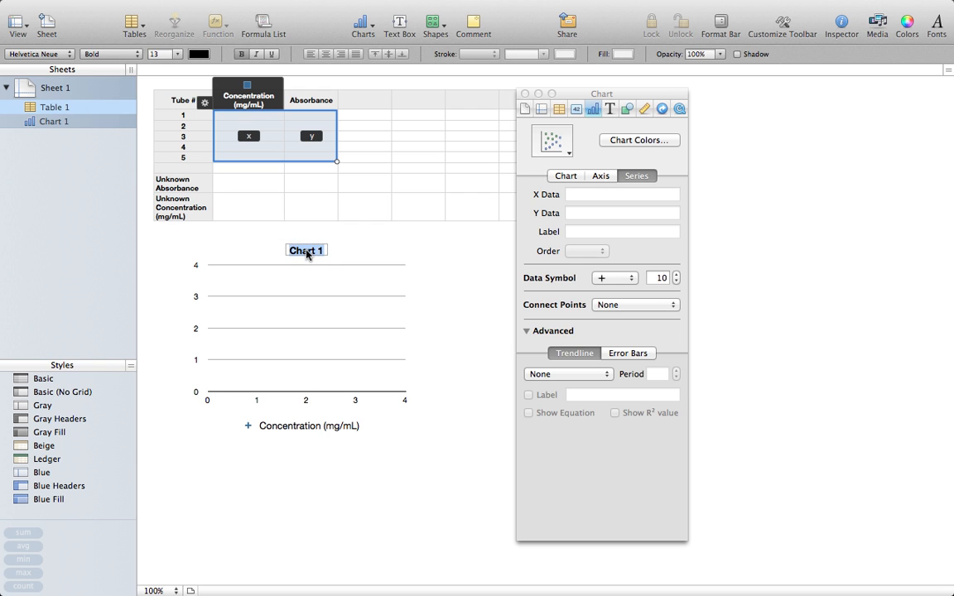
pyautogui.write('Concentration')
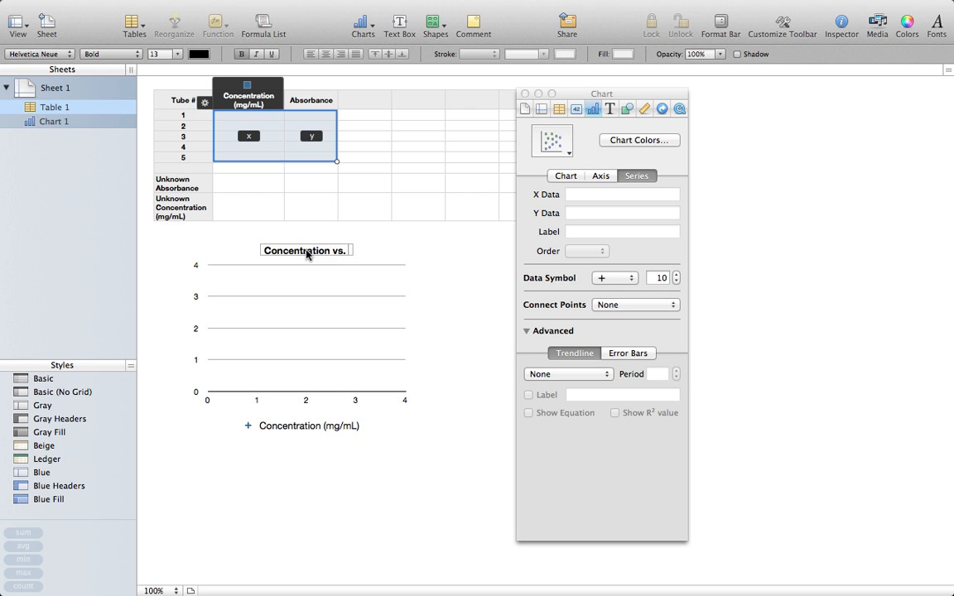
pyautogui.write('Absorbance')
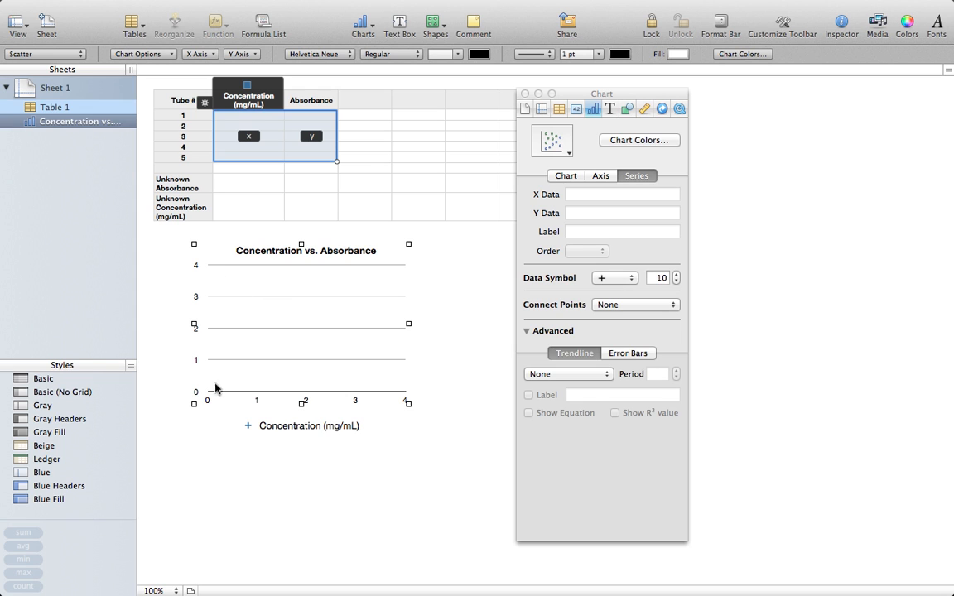
pyautogui.moveTo(331, 302)
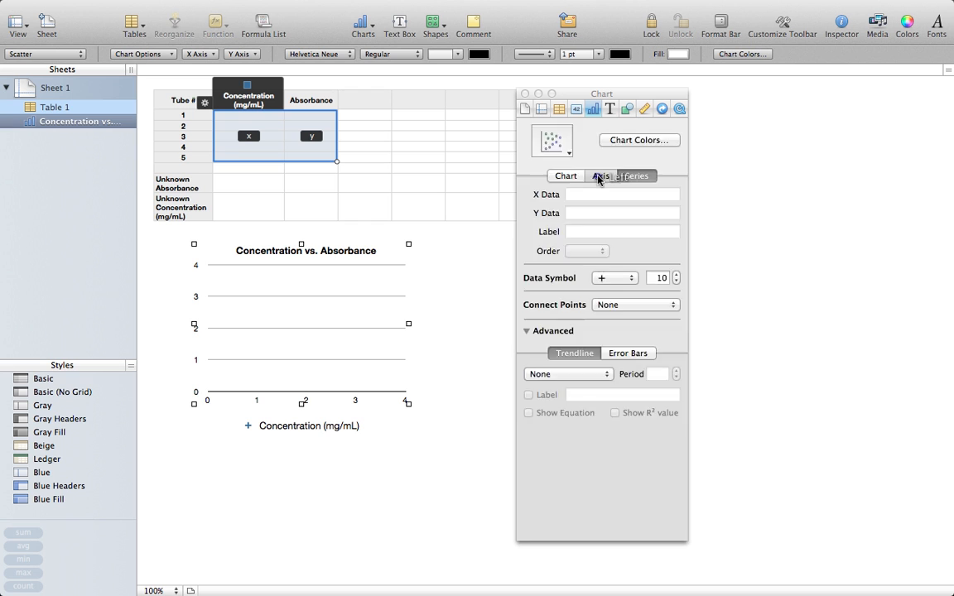
# Show the vertical value axis line and turn off the major gridlines.
pyautogui.click(600, 176)
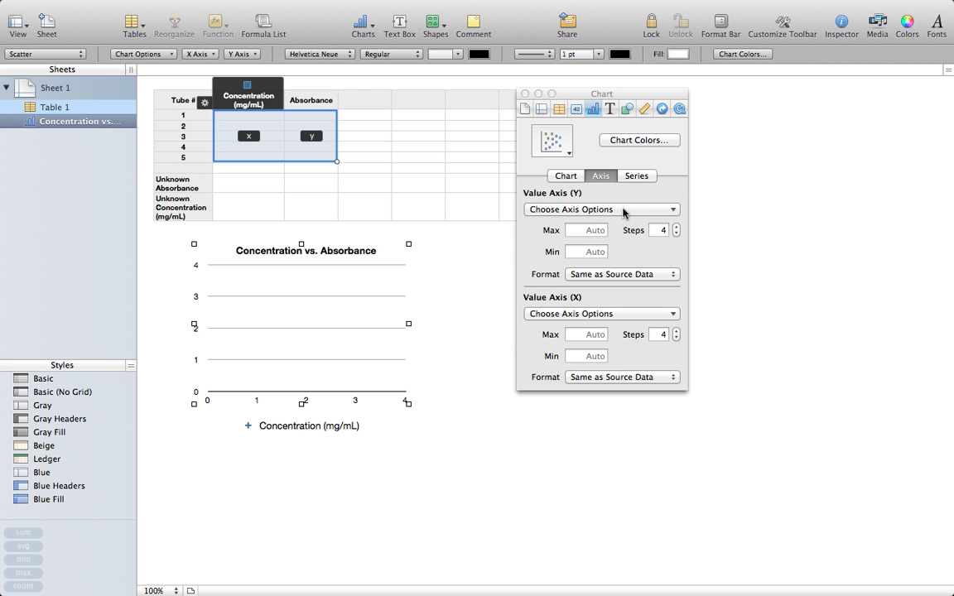
pyautogui.moveTo(586, 205)
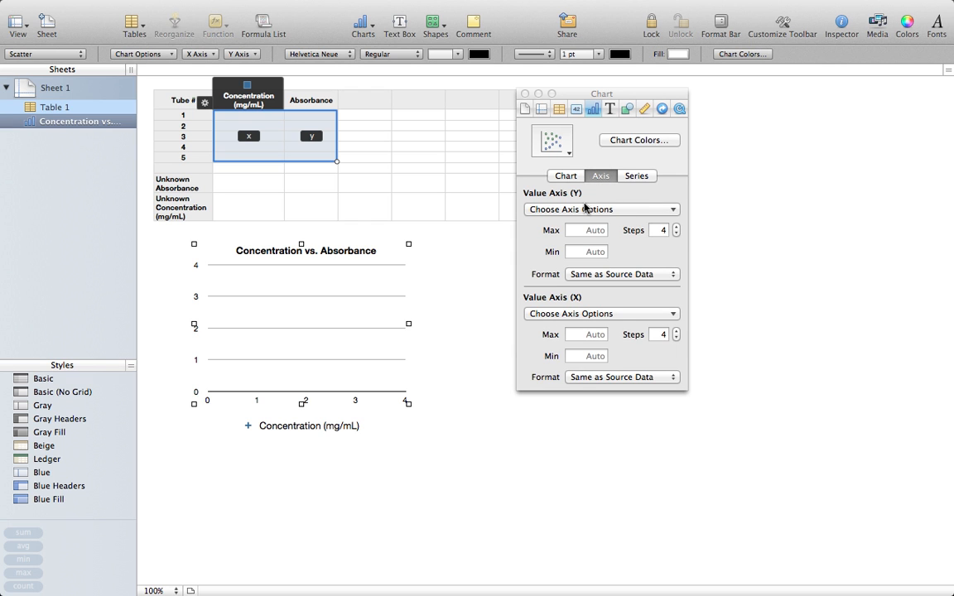
pyautogui.click(600, 209)
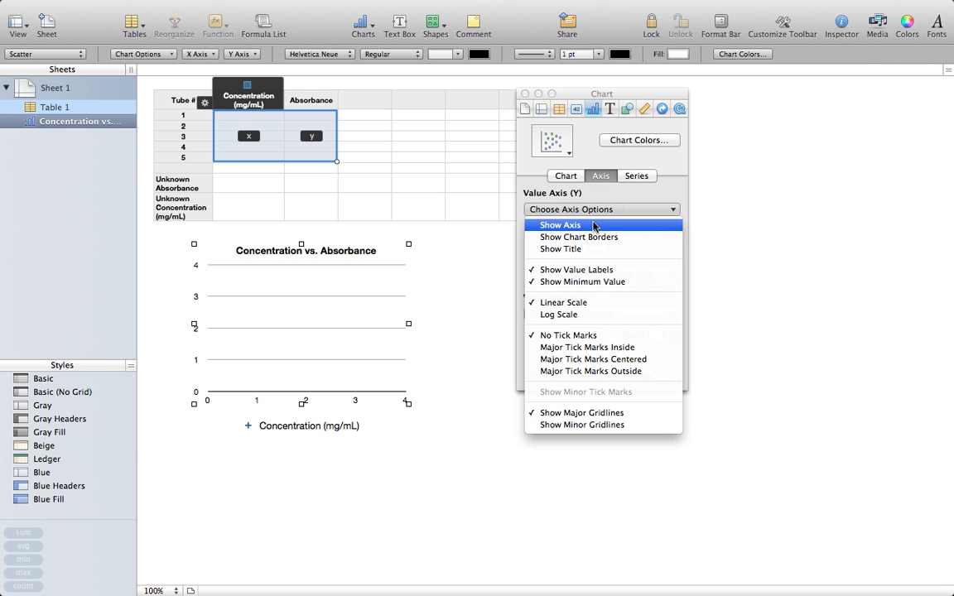
pyautogui.click(570, 209)
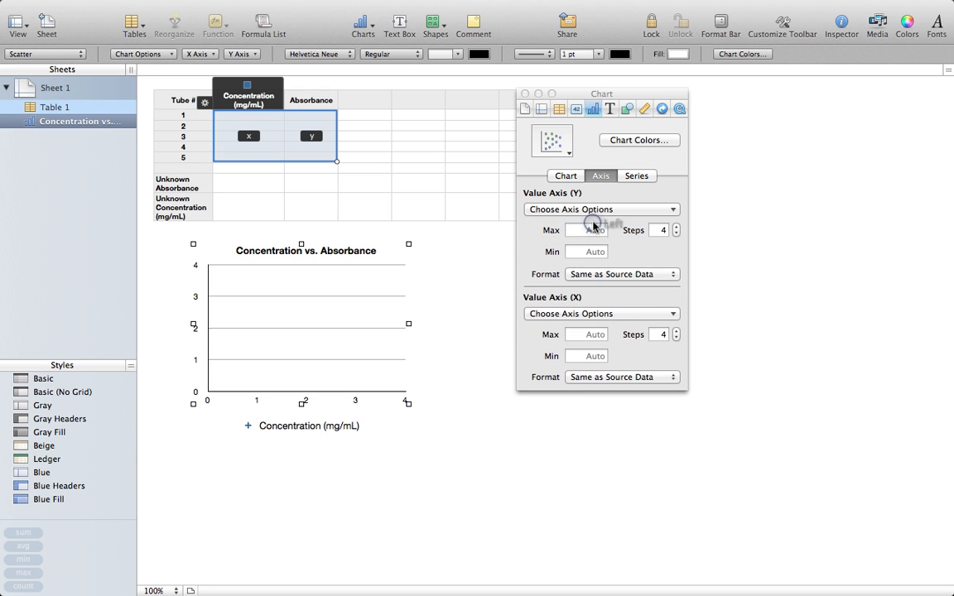
pyautogui.moveTo(241, 288)
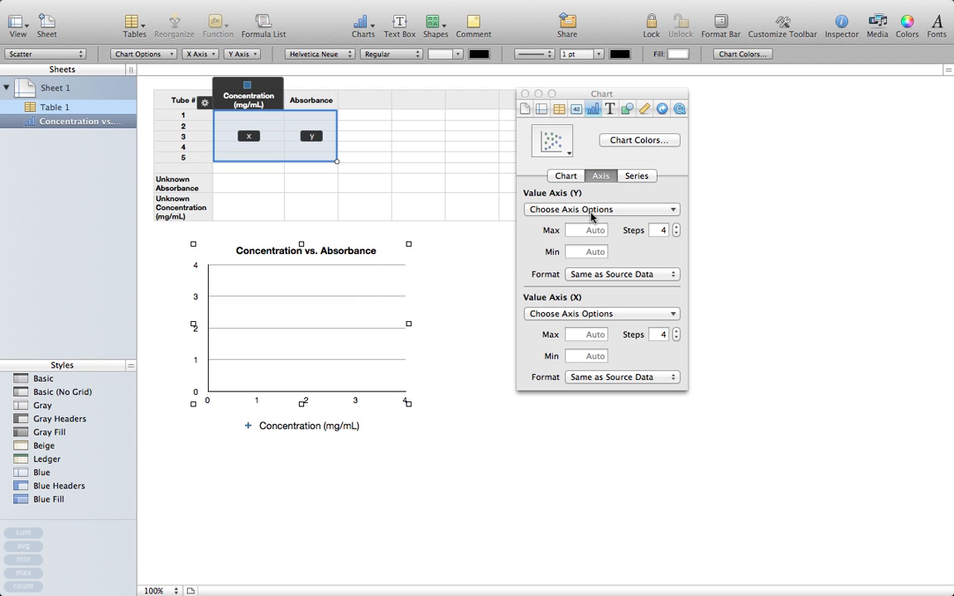
pyautogui.moveTo(580, 198)
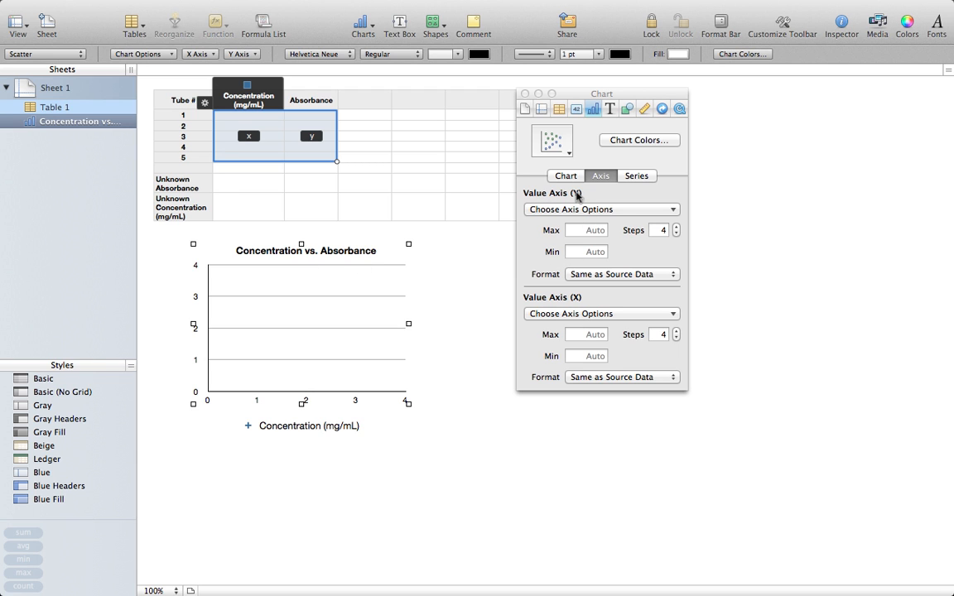
pyautogui.click(600, 209)
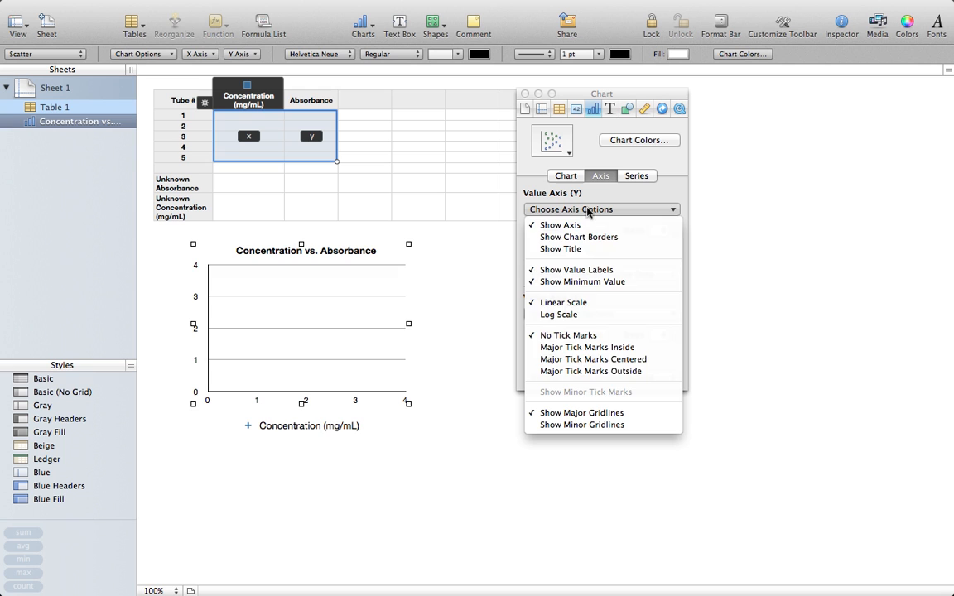
pyautogui.moveTo(581, 412)
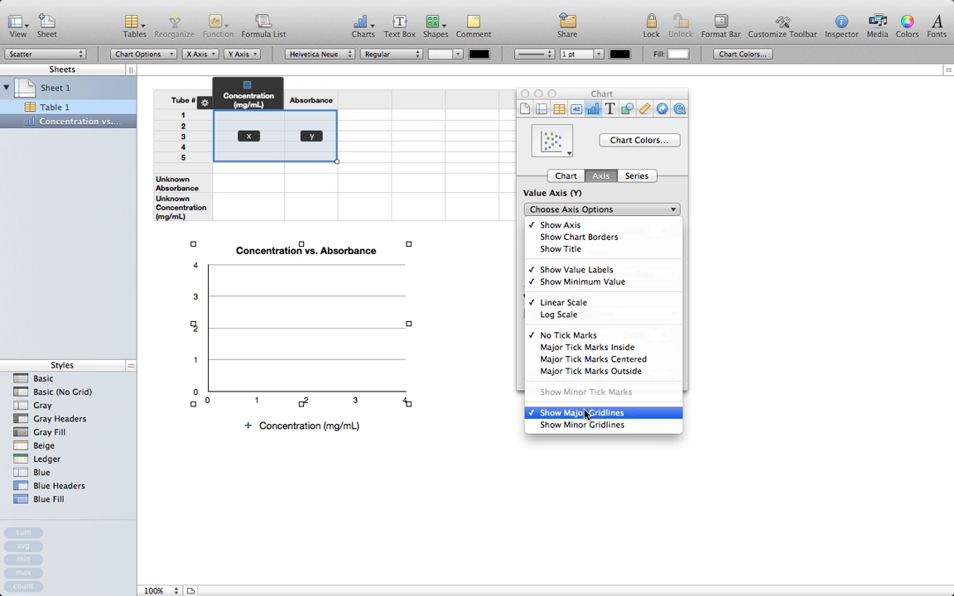
pyautogui.click(581, 413)
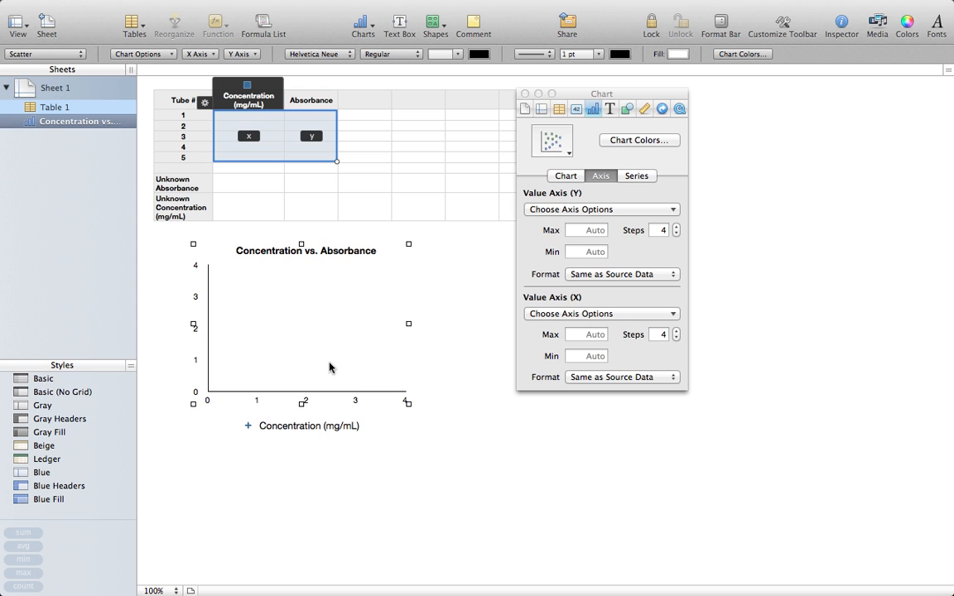
pyautogui.moveTo(315, 339)
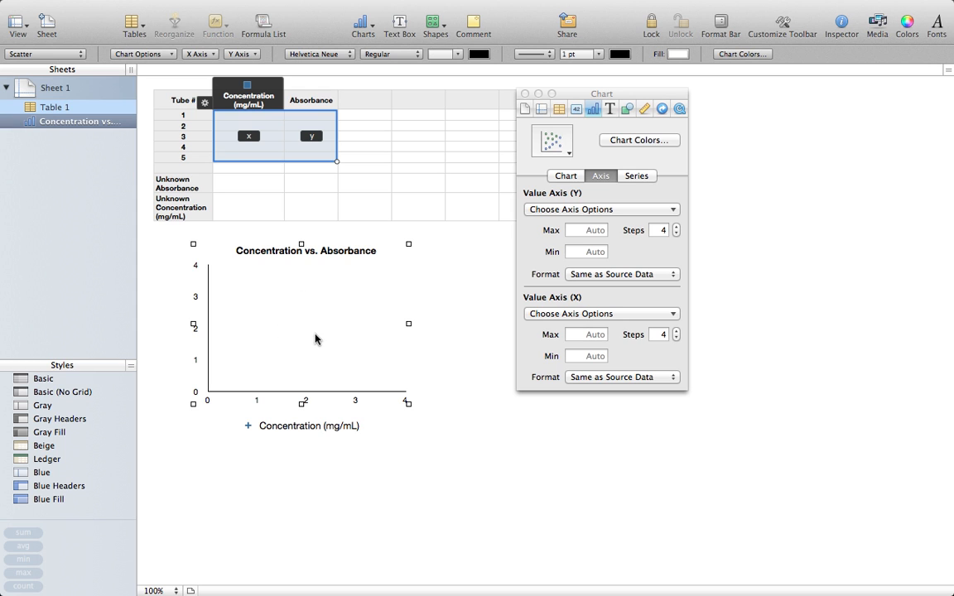
pyautogui.moveTo(189, 285)
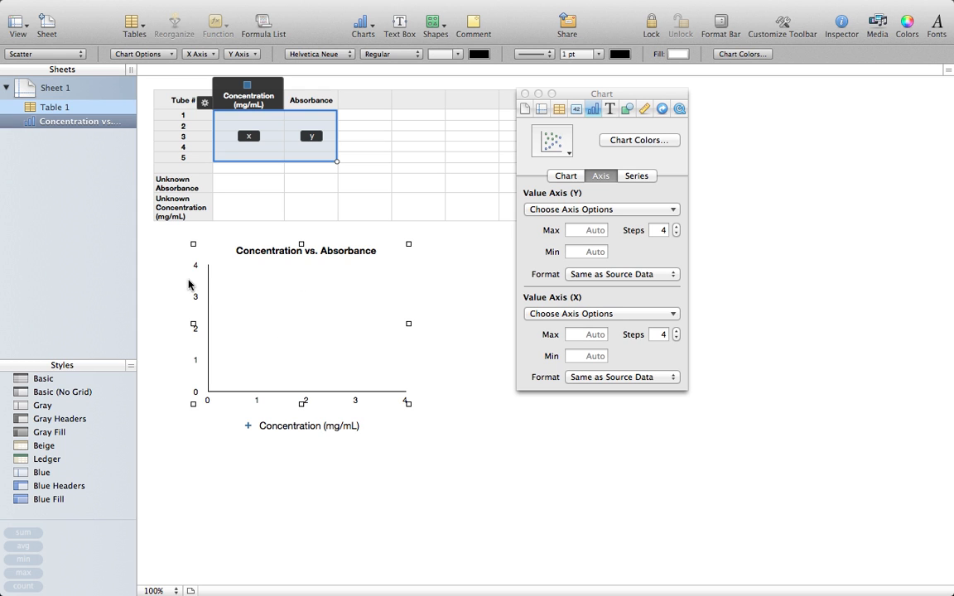
pyautogui.moveTo(198, 244)
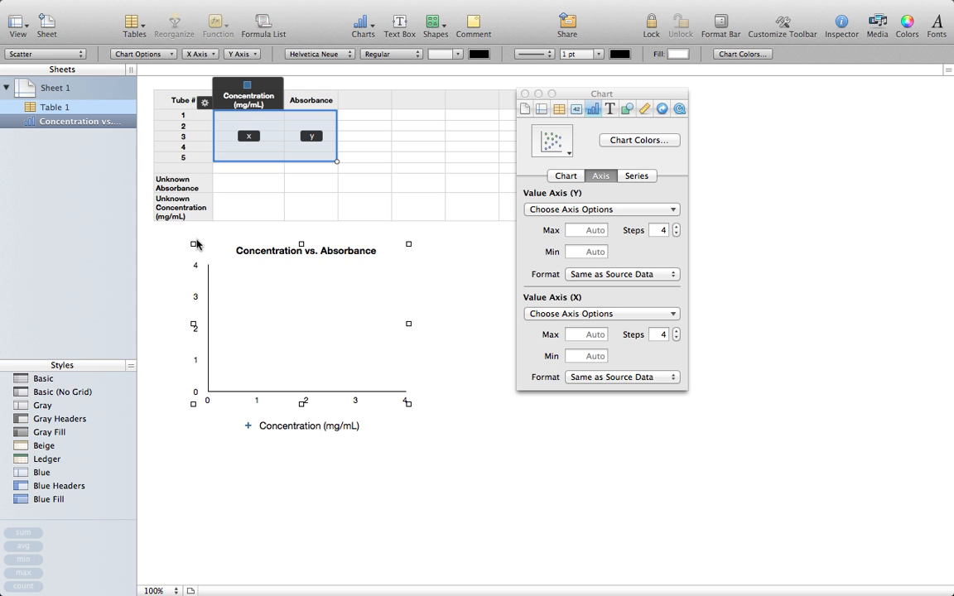
pyautogui.moveTo(536, 266)
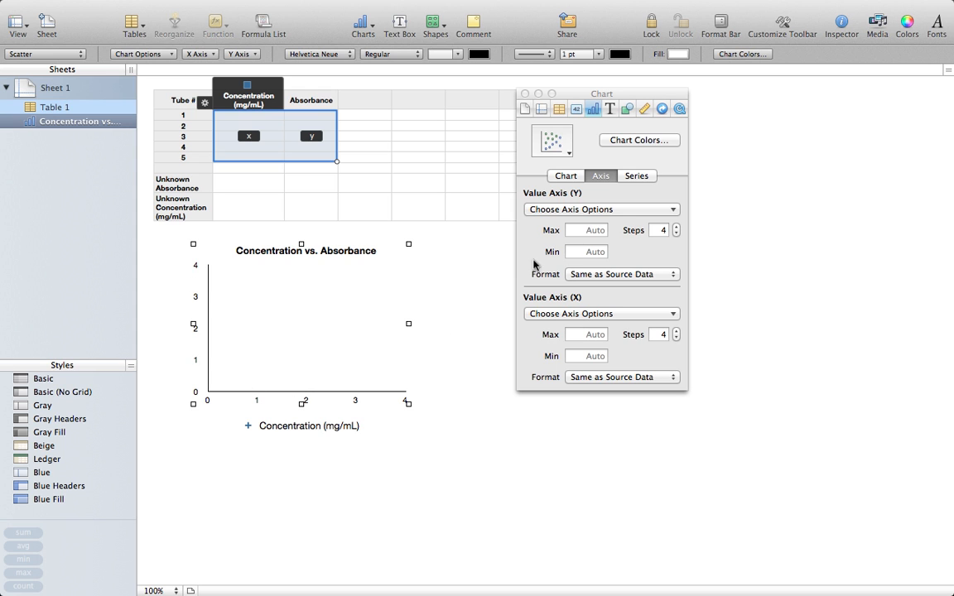
pyautogui.moveTo(594, 214)
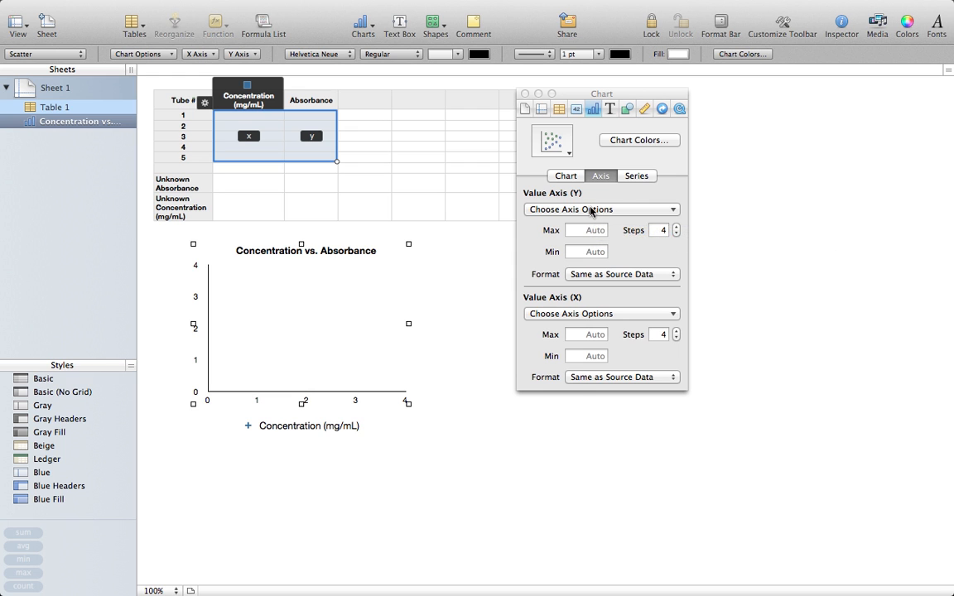
# Turn on axis titles and name them Absorbance and Concentration (mg/mL).
pyautogui.click(600, 209)
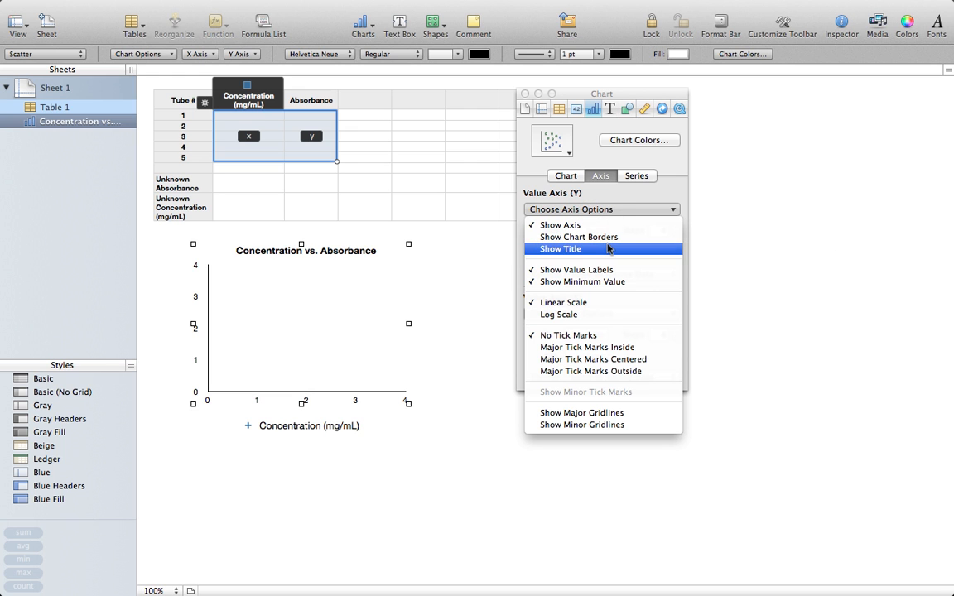
pyautogui.click(560, 249)
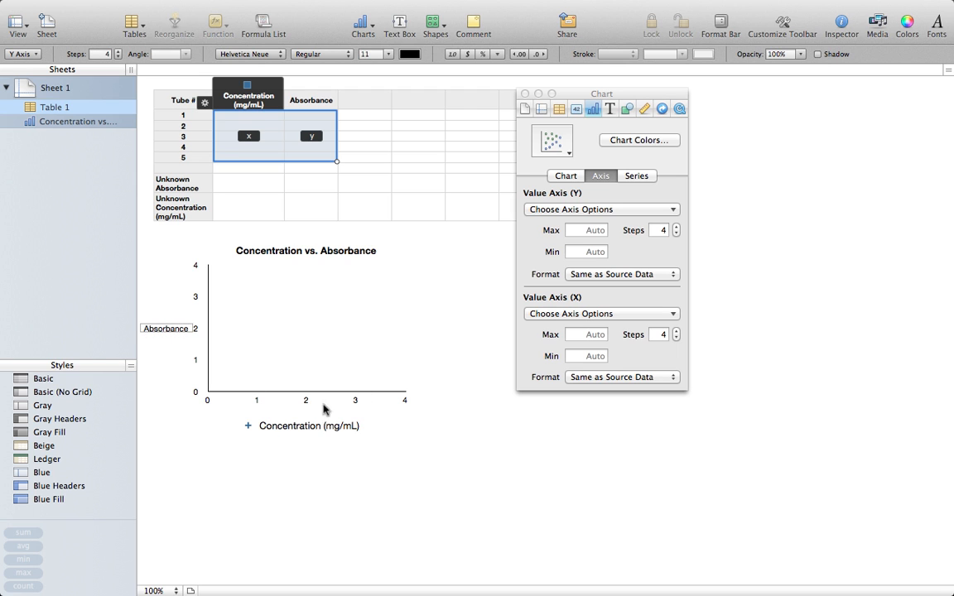
pyautogui.click(600, 313)
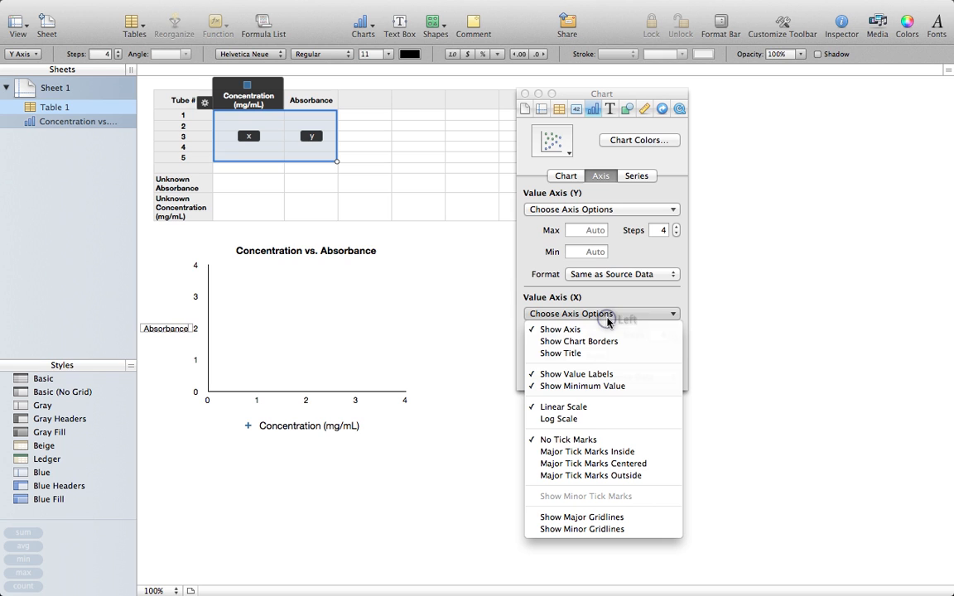
pyautogui.moveTo(603, 354)
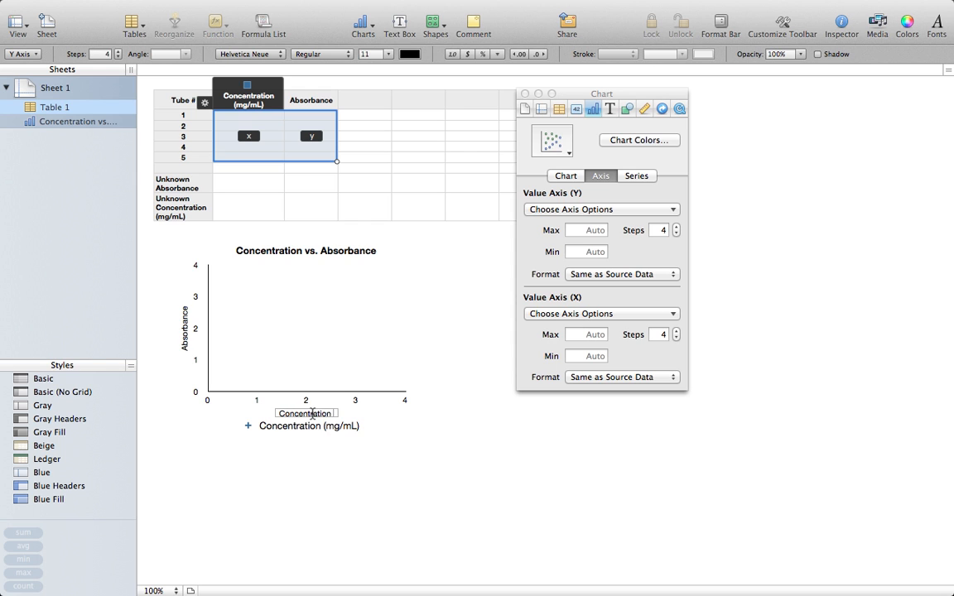
pyautogui.doubleClick(306, 414)
pyautogui.write(' (mg/mL)')
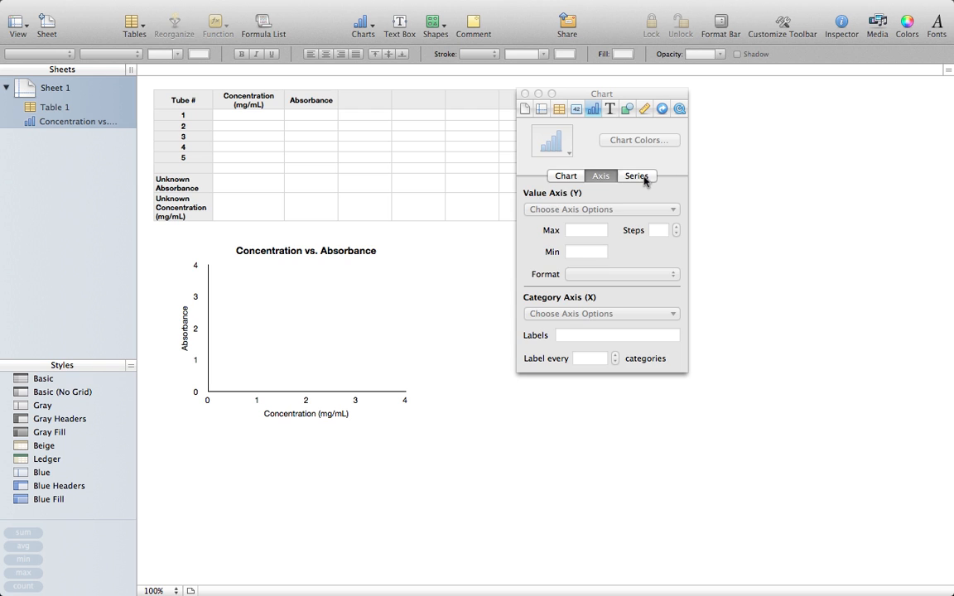
pyautogui.click(636, 174)
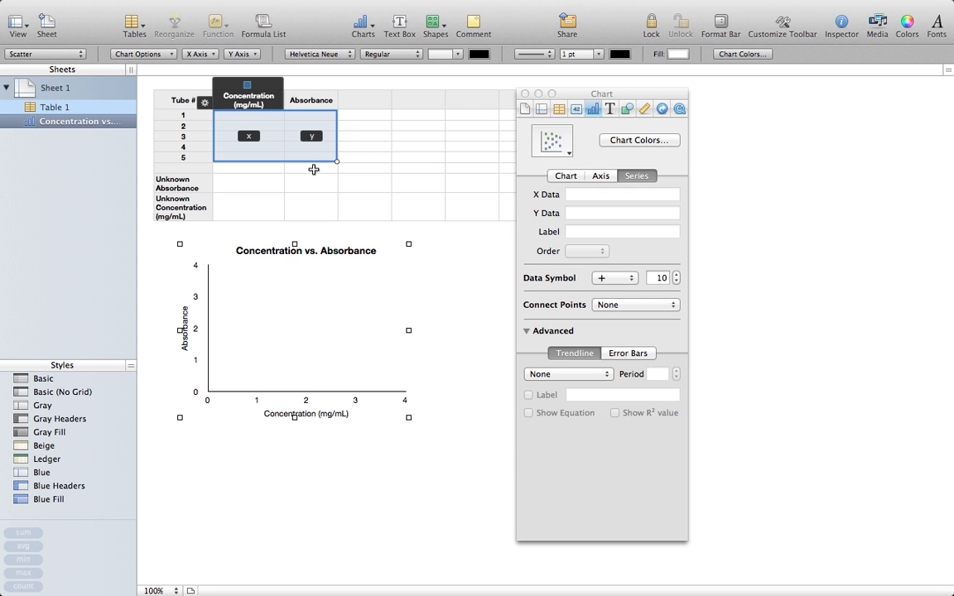
pyautogui.moveTo(292, 140)
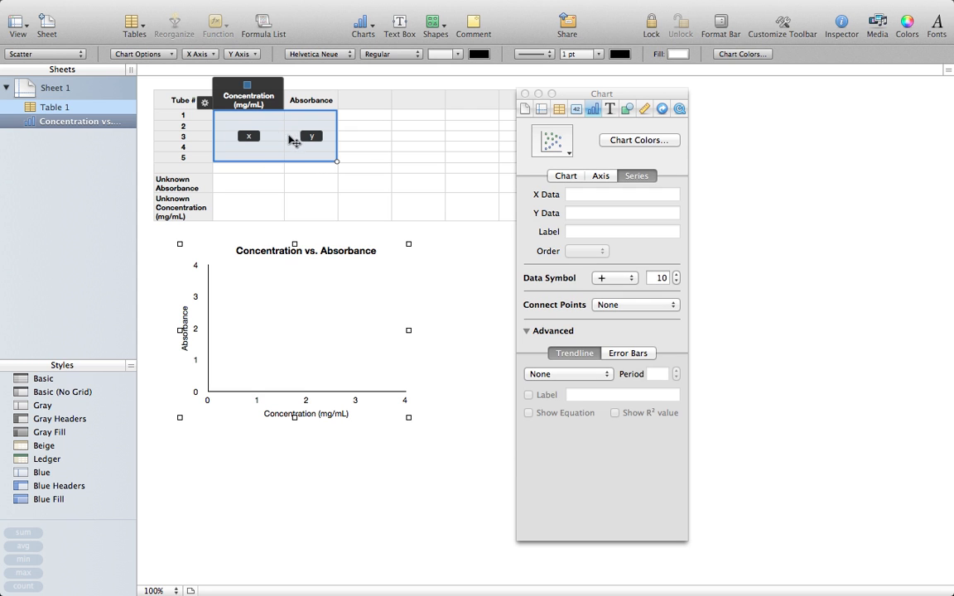
pyautogui.moveTo(251, 120)
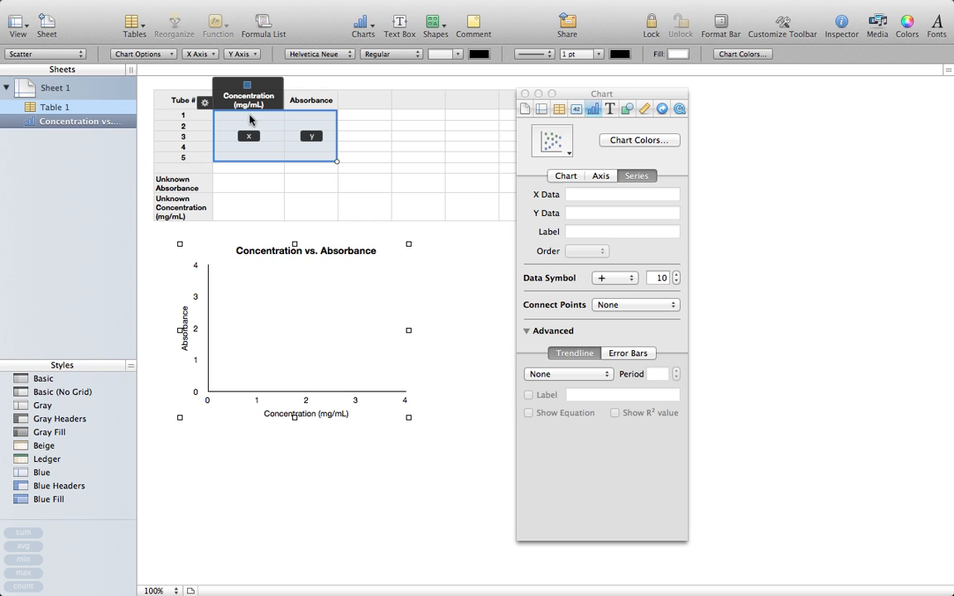
pyautogui.moveTo(308, 297)
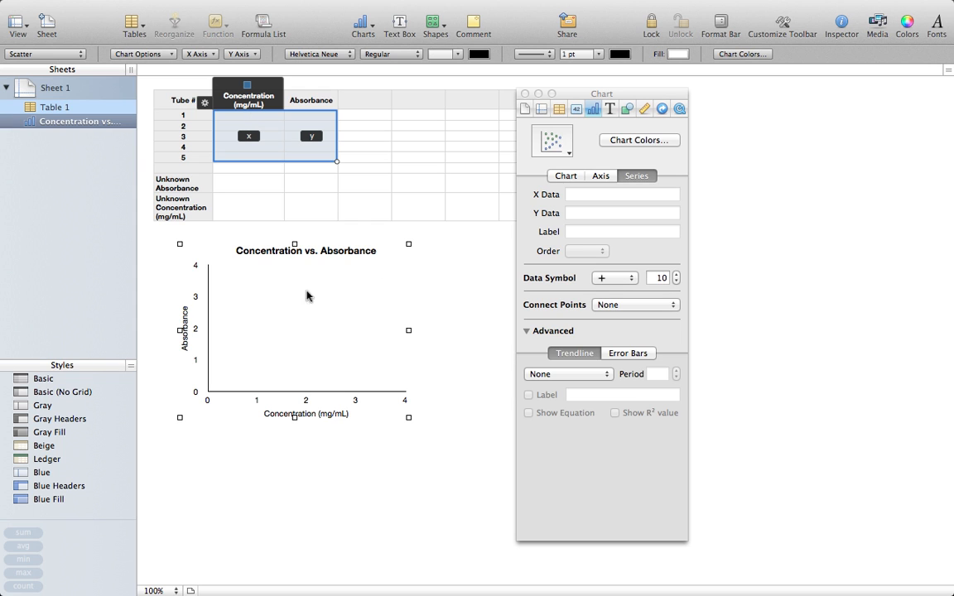
pyautogui.moveTo(274, 271)
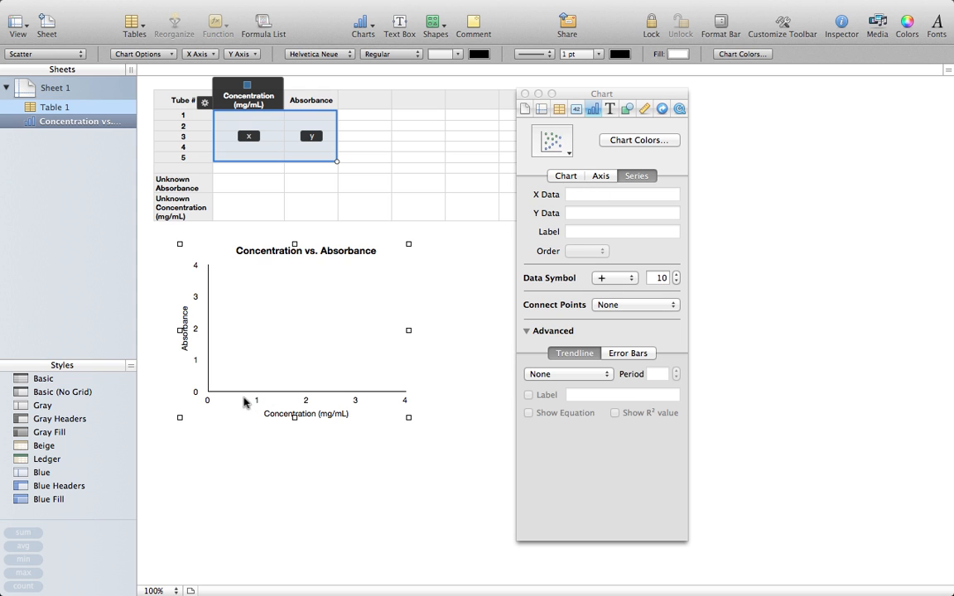
pyautogui.moveTo(197, 395)
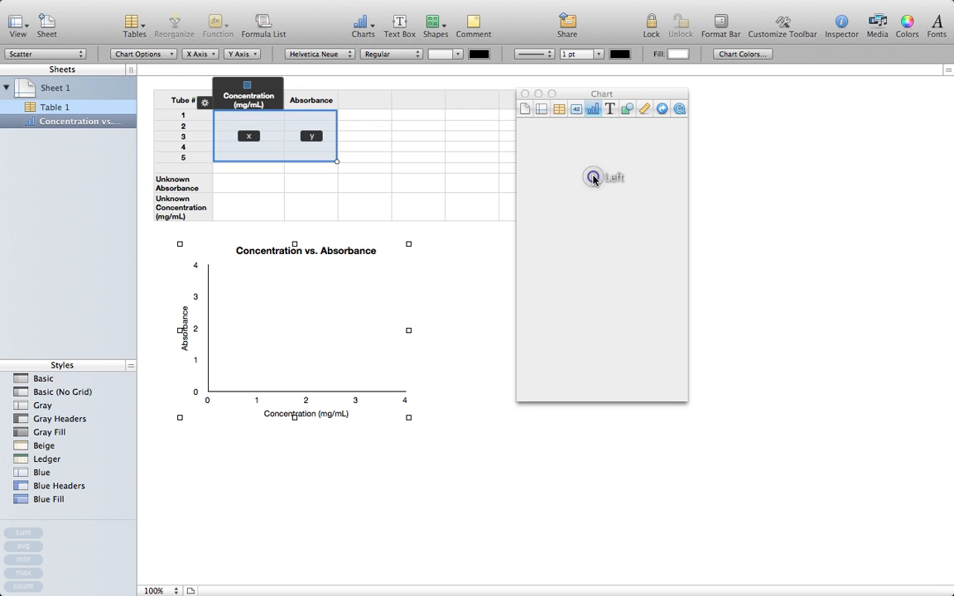
# Set both value axes to minimum 0 with 5 steps each.
pyautogui.click(600, 175)
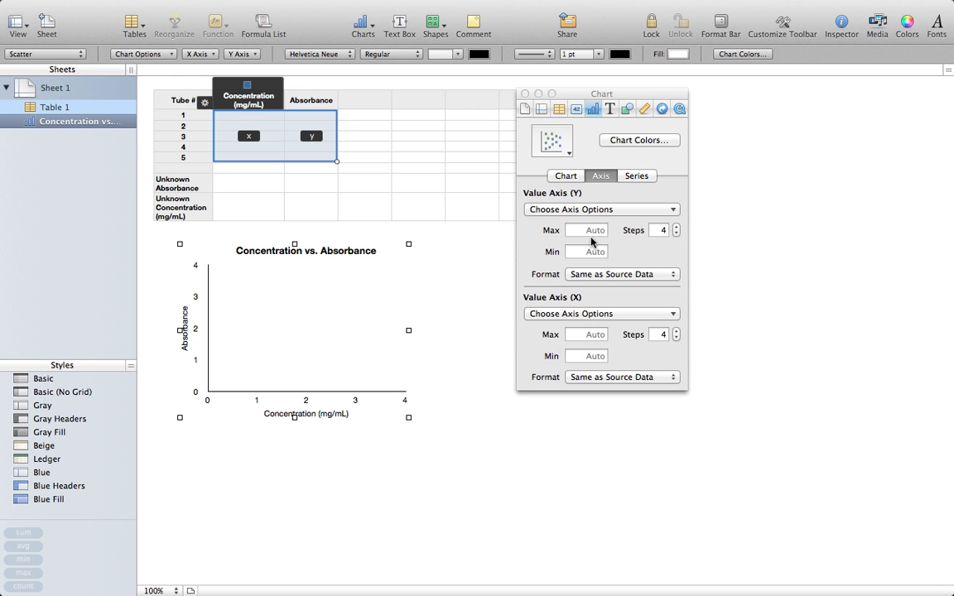
pyautogui.moveTo(597, 258)
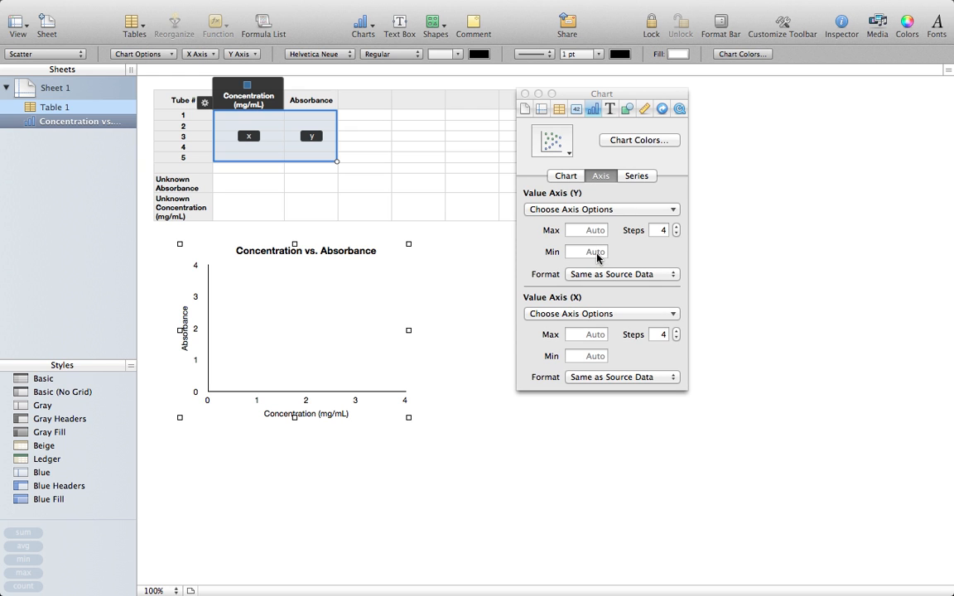
pyautogui.click(586, 252)
pyautogui.write('0')
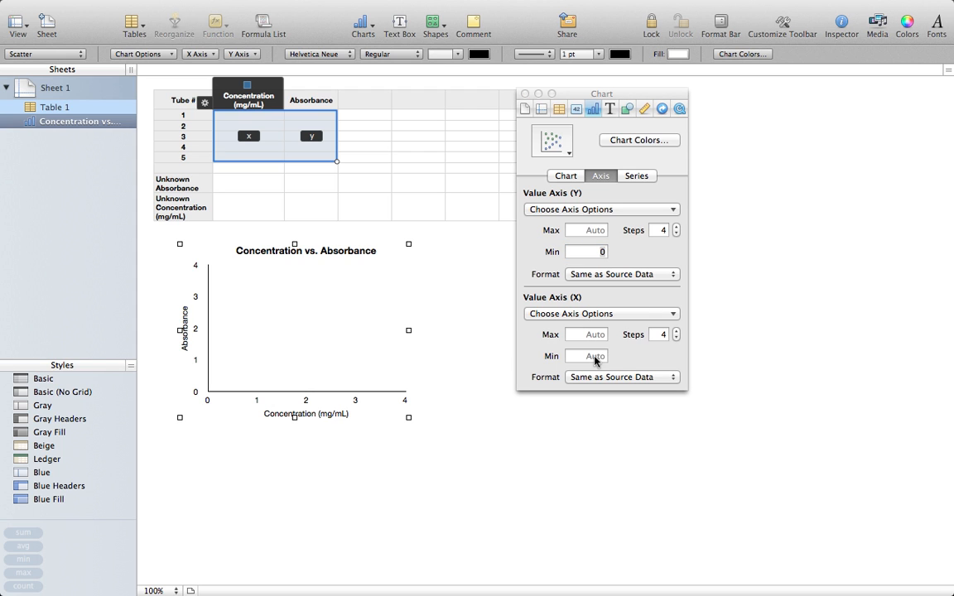
pyautogui.click(586, 356)
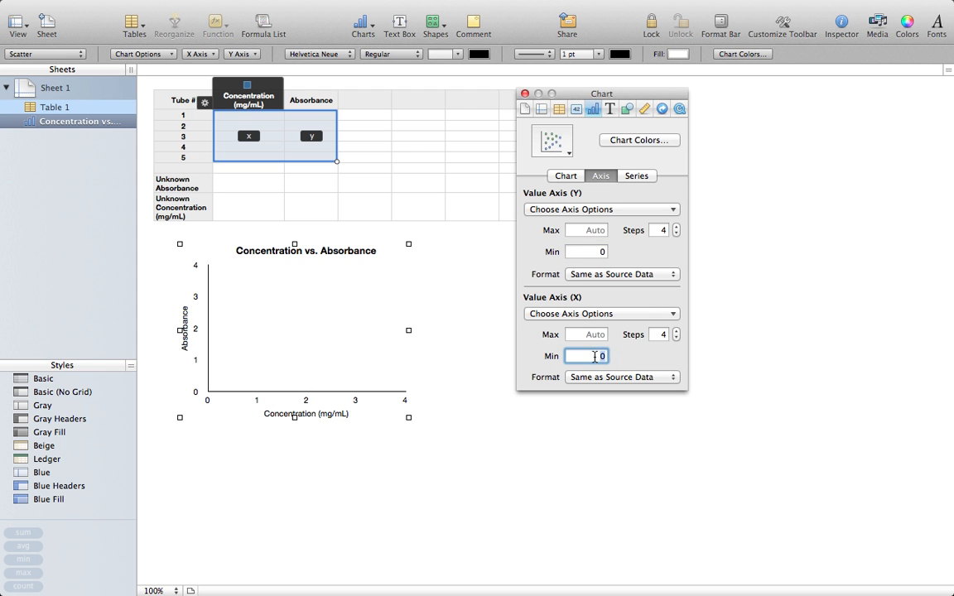
pyautogui.moveTo(329, 395)
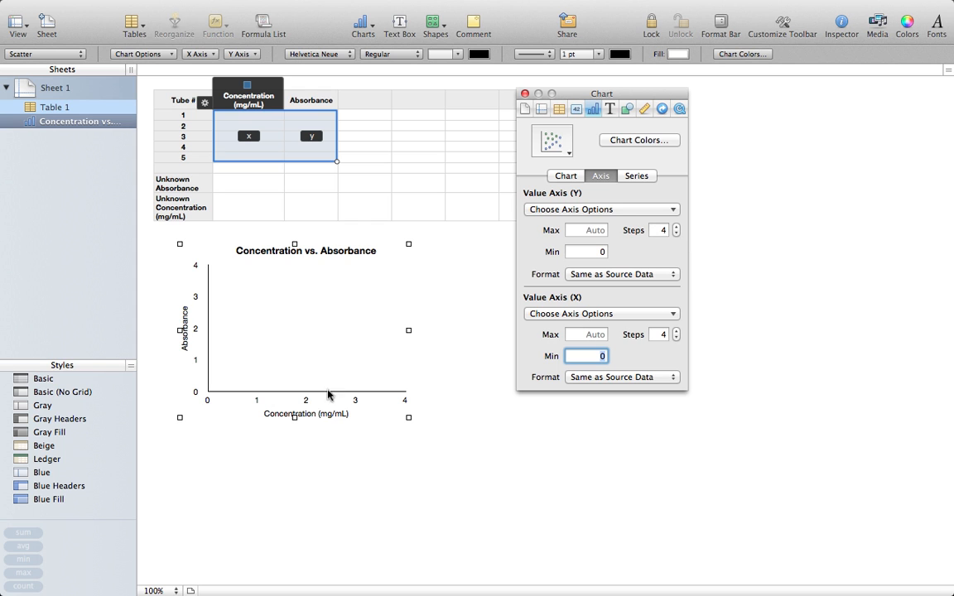
pyautogui.click(675, 226)
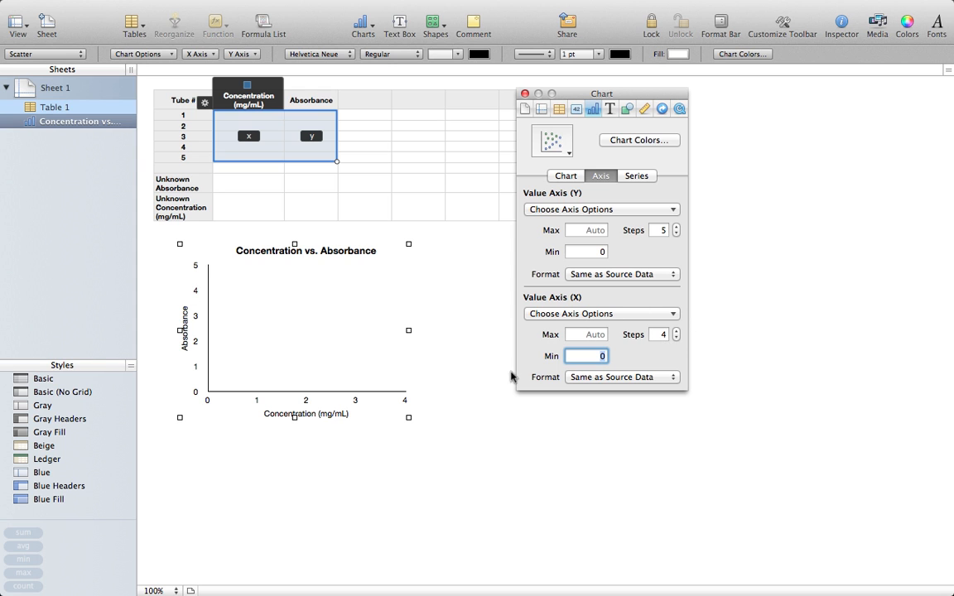
pyautogui.click(677, 332)
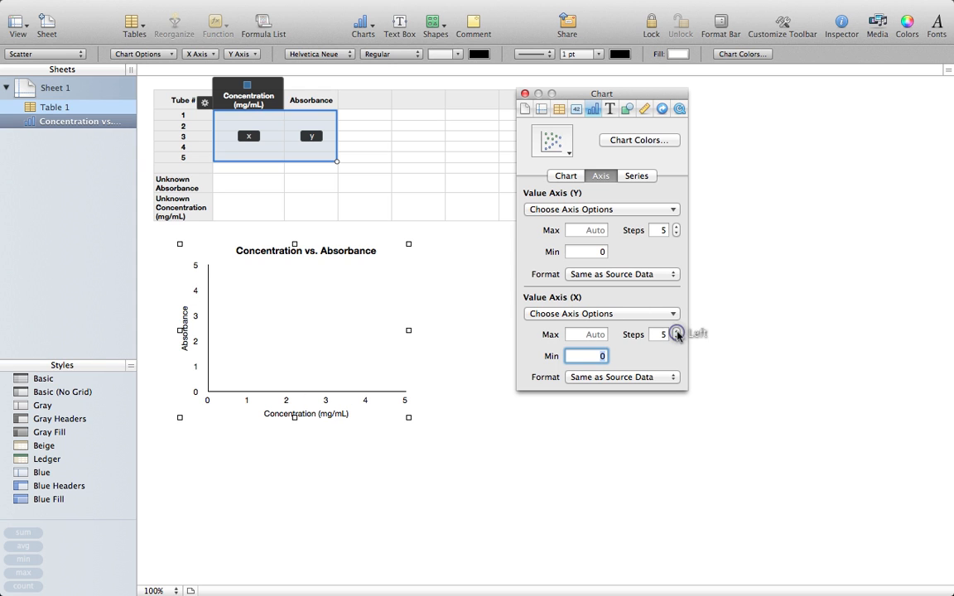
pyautogui.moveTo(320, 362)
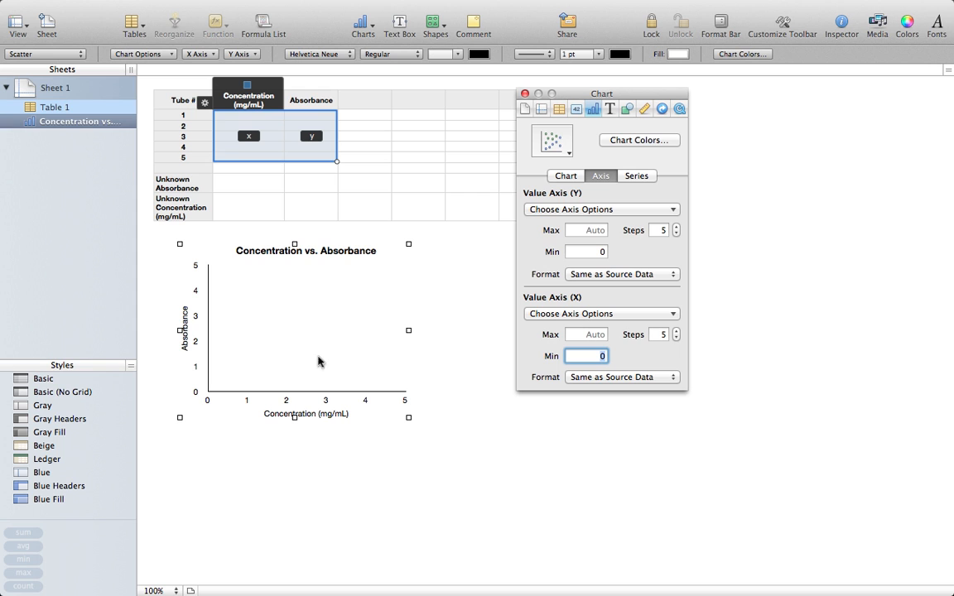
pyautogui.moveTo(324, 329)
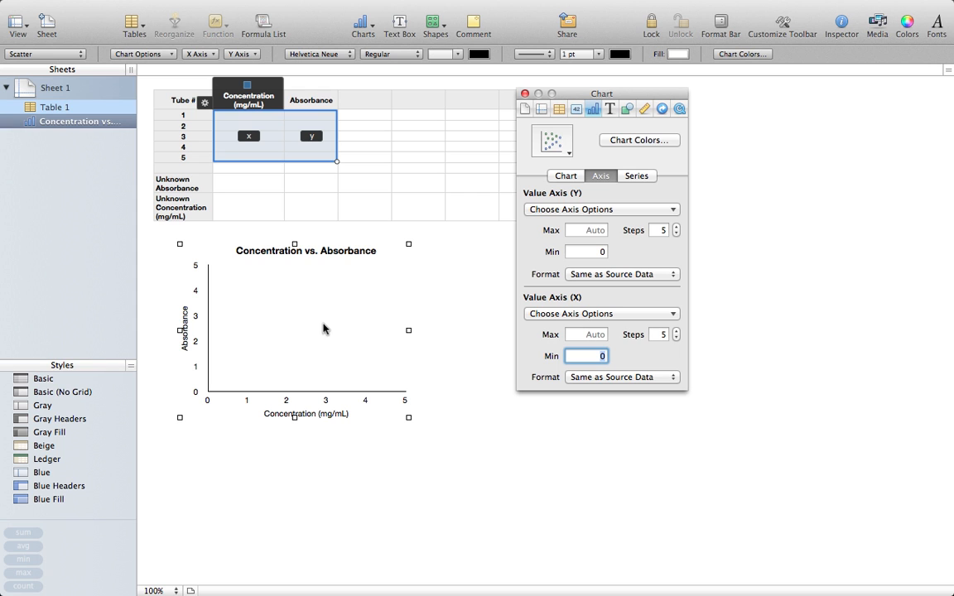
pyautogui.moveTo(256, 118)
pyautogui.write('1.25')
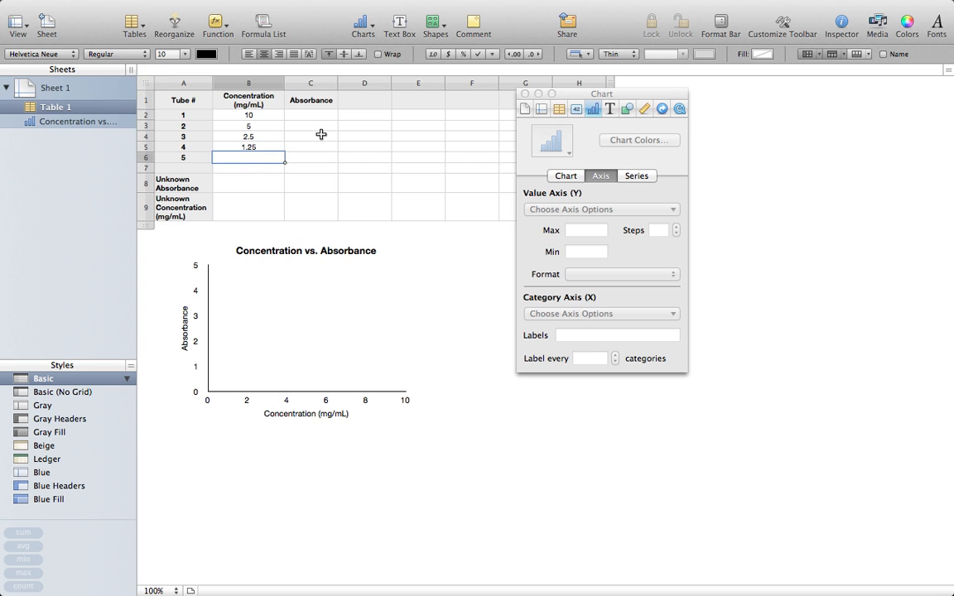
# Enter concentration 0.625 and absorbance readings 0.4 and 0.25 in the table.
pyautogui.write('0.625')
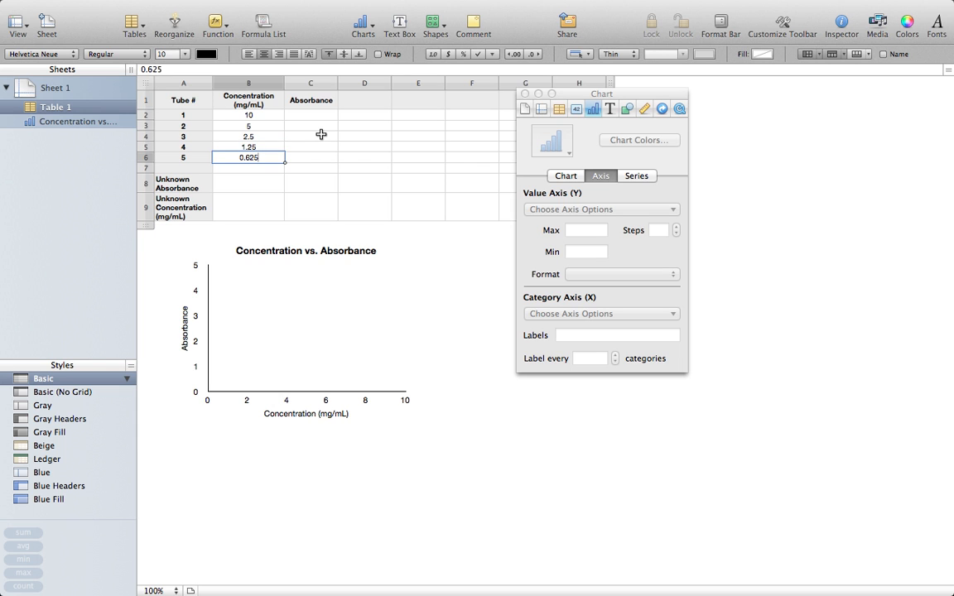
pyautogui.click(310, 114)
pyautogui.write('0.8')
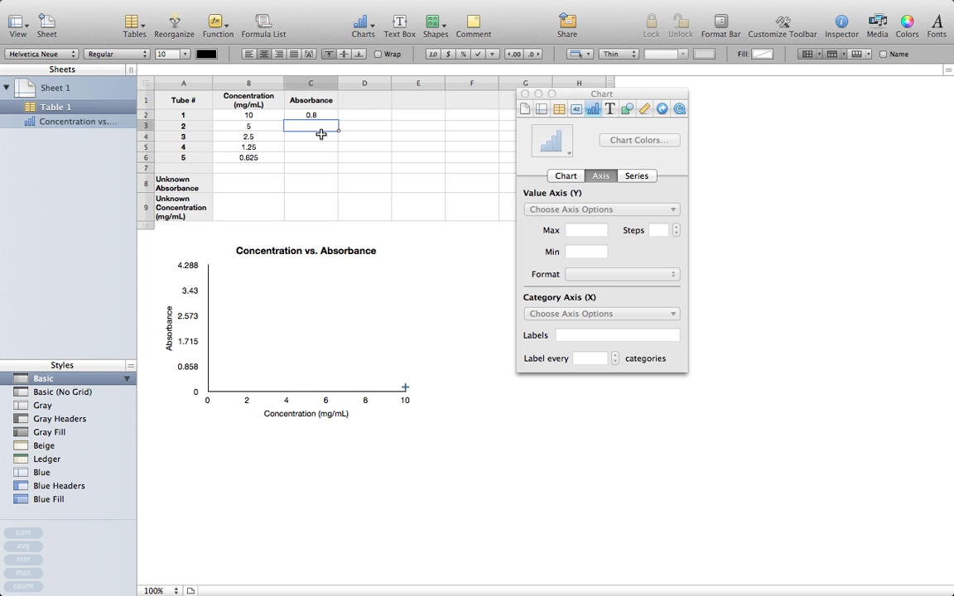
pyautogui.write('0.4')
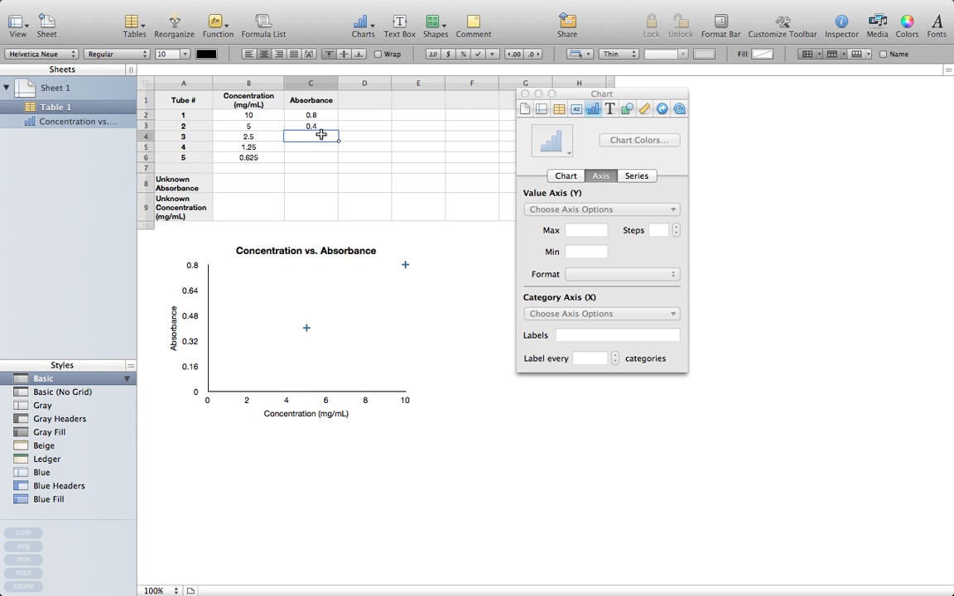
pyautogui.write('0.25')
pyautogui.click(311, 157)
pyautogui.write('0.03')
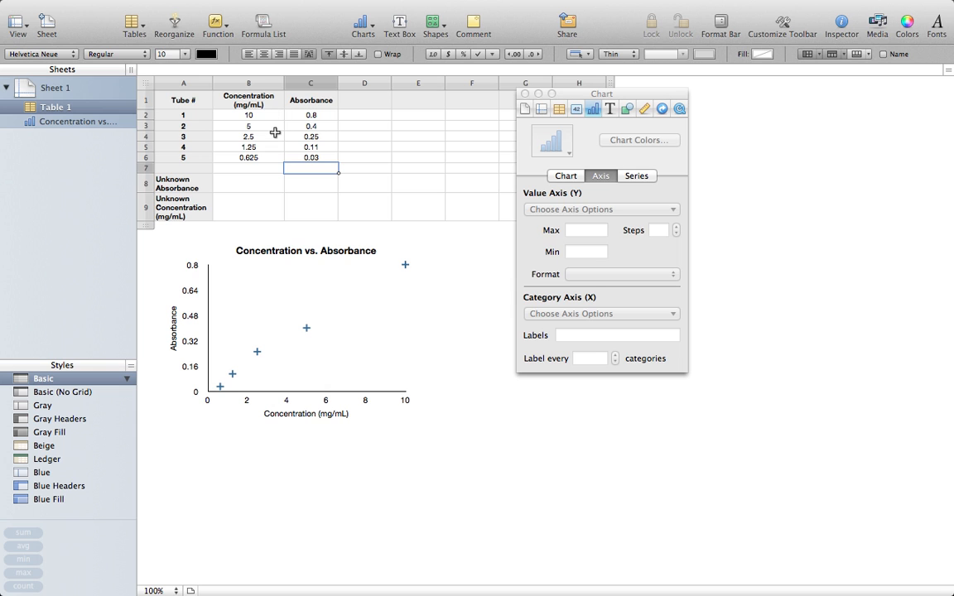
pyautogui.moveTo(299, 143)
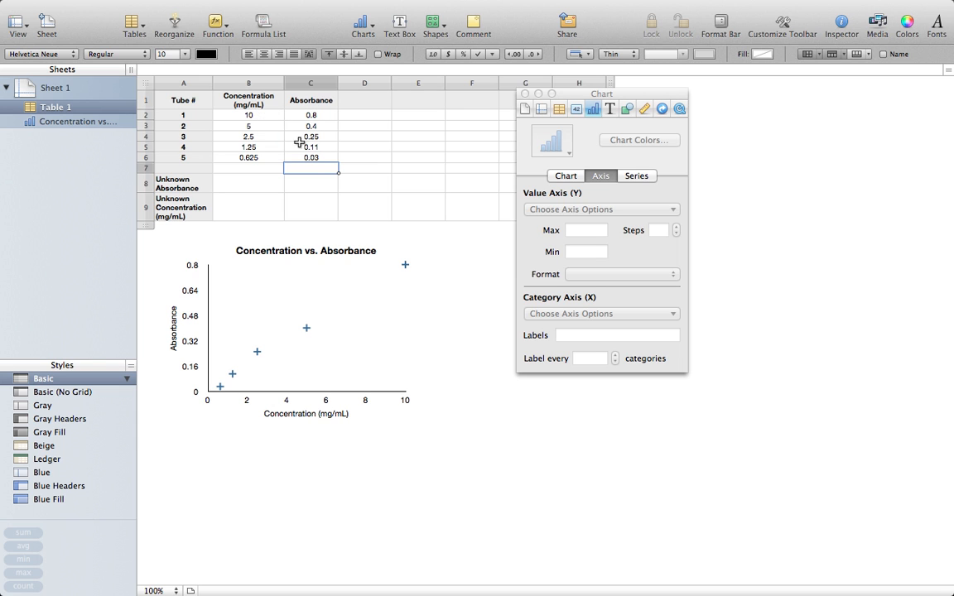
pyautogui.moveTo(252, 140)
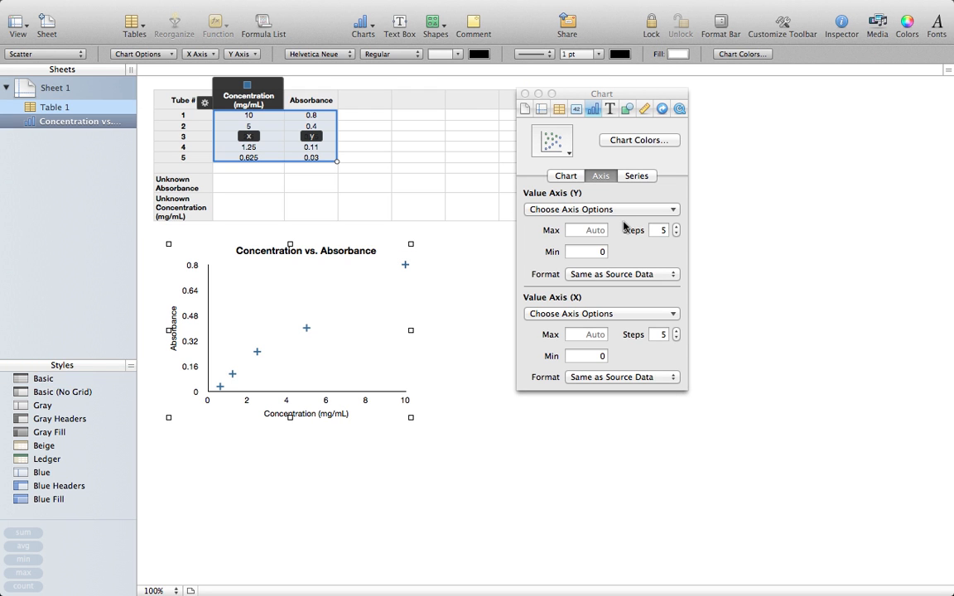
pyautogui.moveTo(345, 309)
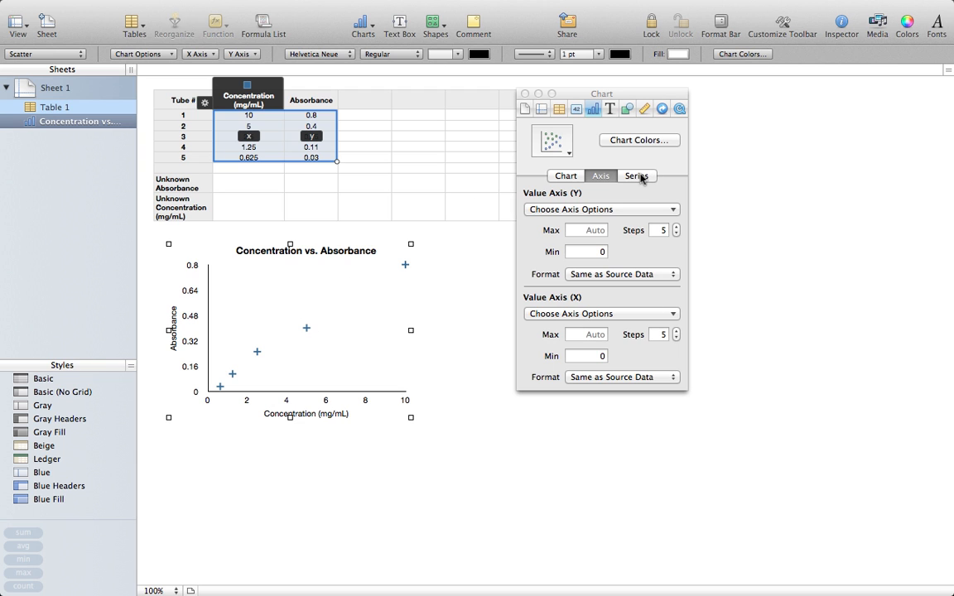
# Switch the data symbols to circles and shrink their size from 10 to 4.
pyautogui.click(636, 175)
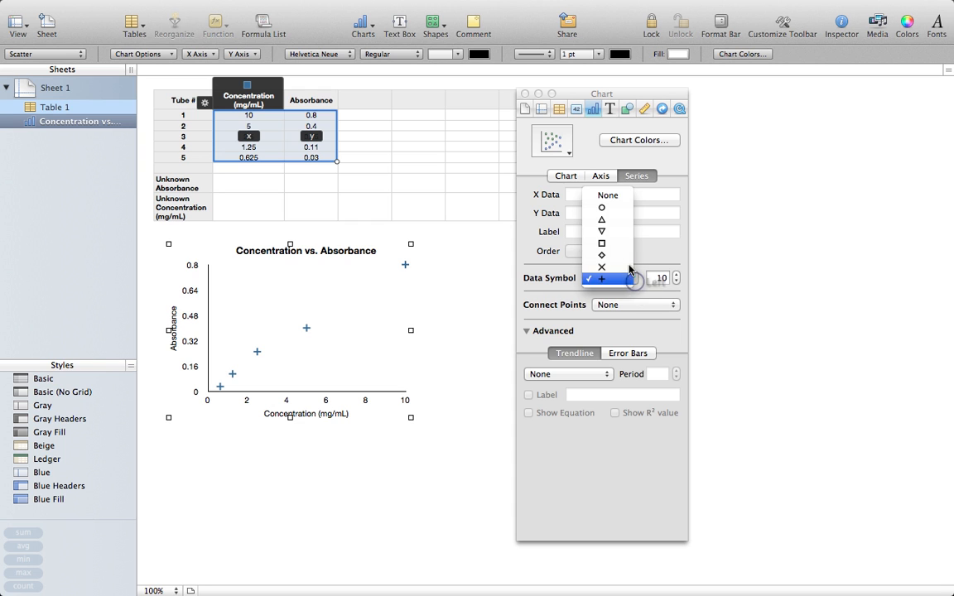
pyautogui.click(602, 207)
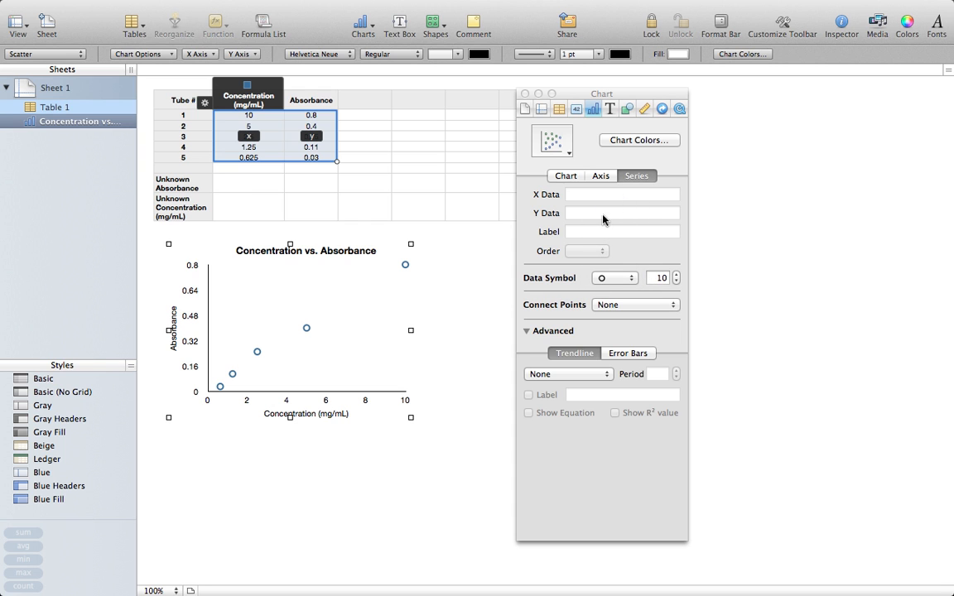
pyautogui.click(676, 282)
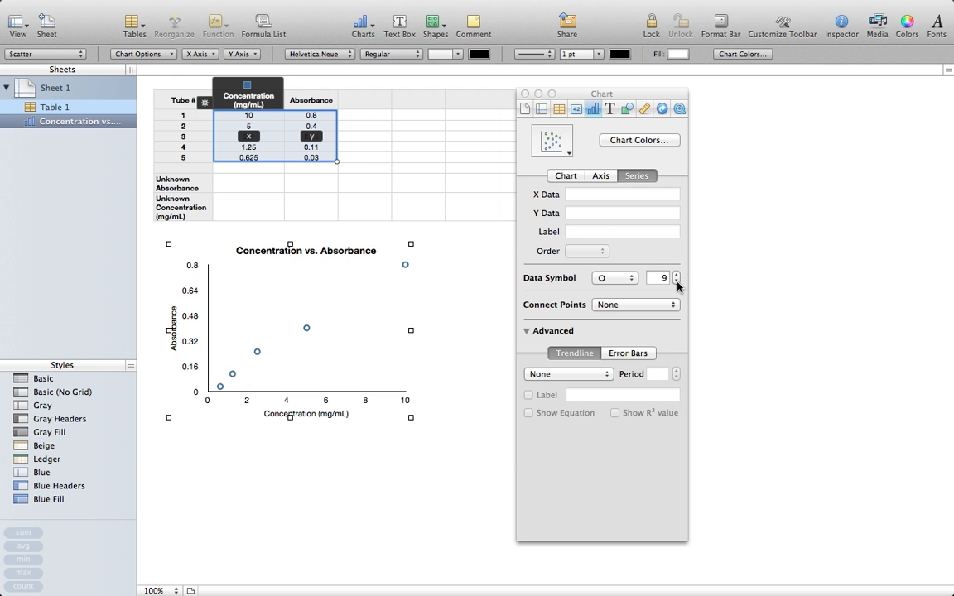
pyautogui.click(677, 281)
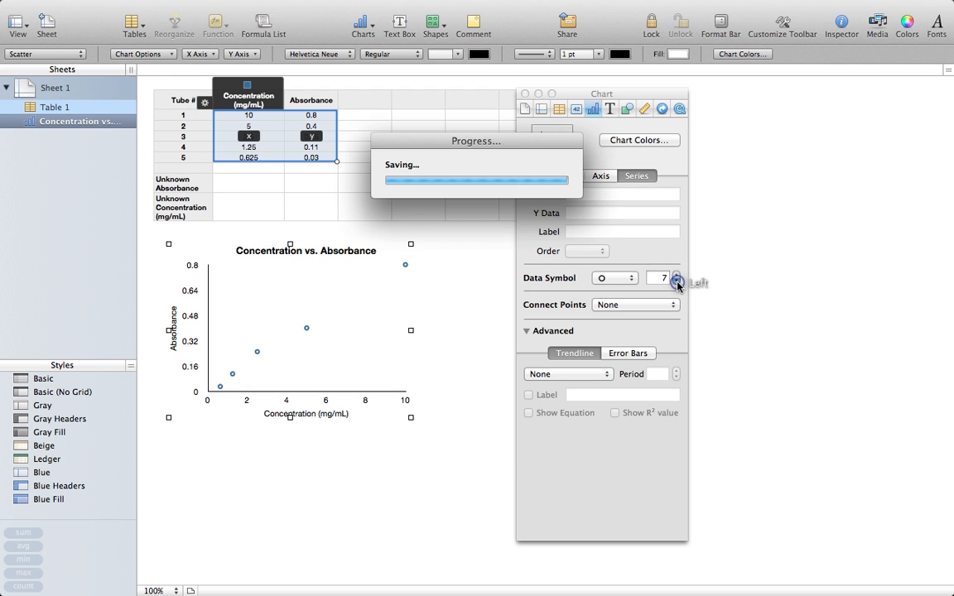
pyautogui.click(676, 286)
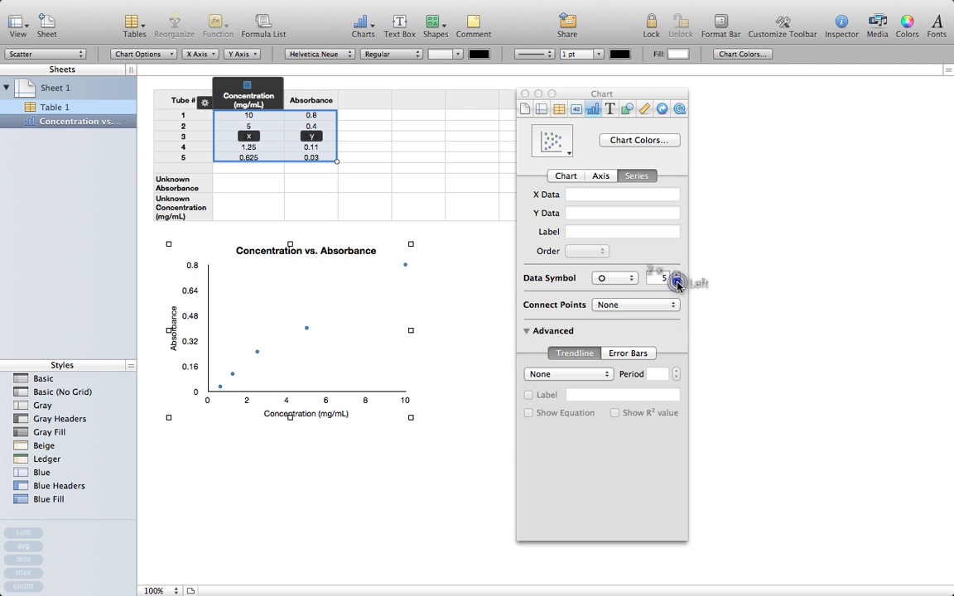
pyautogui.moveTo(677, 284)
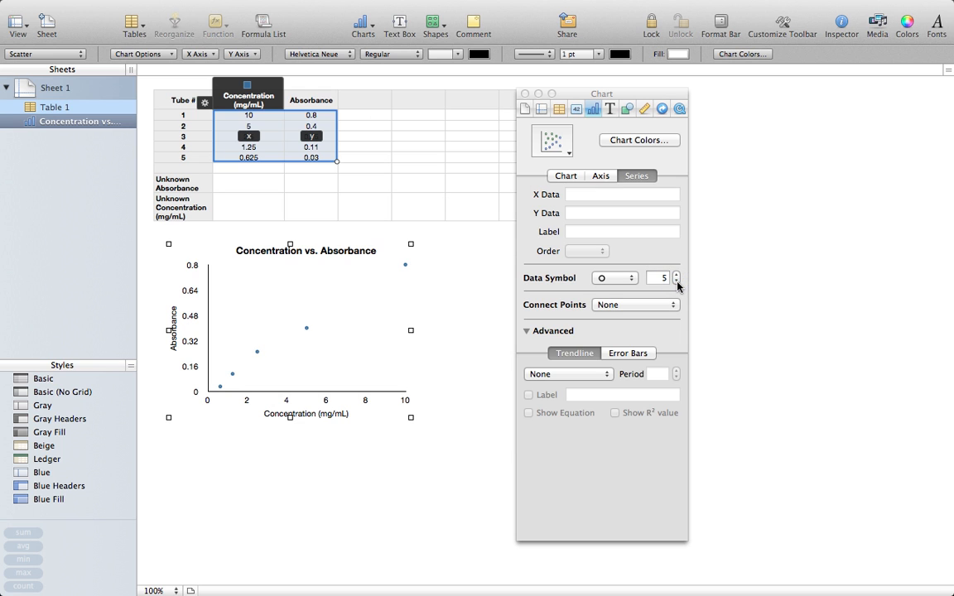
pyautogui.click(676, 282)
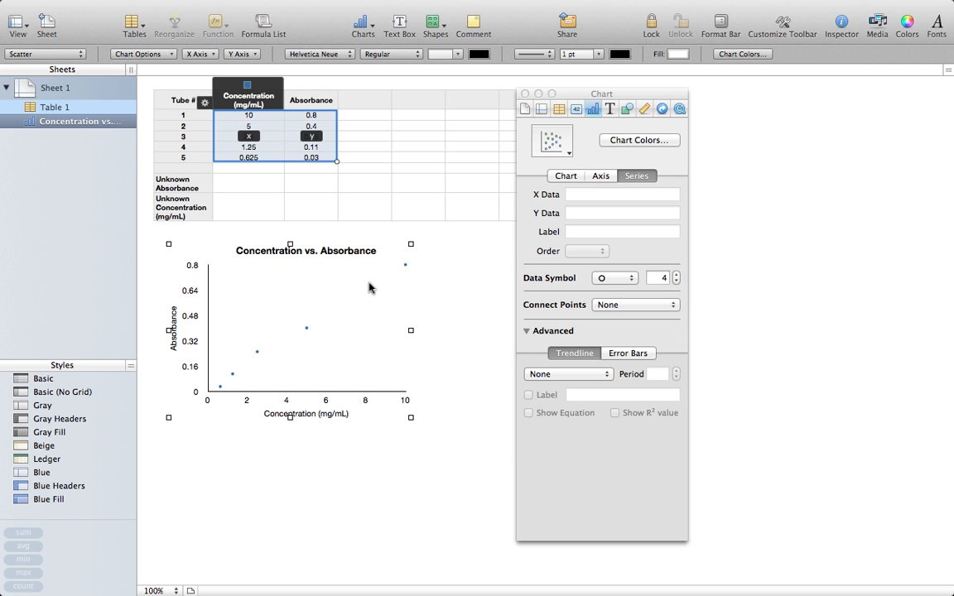
pyautogui.moveTo(422, 317)
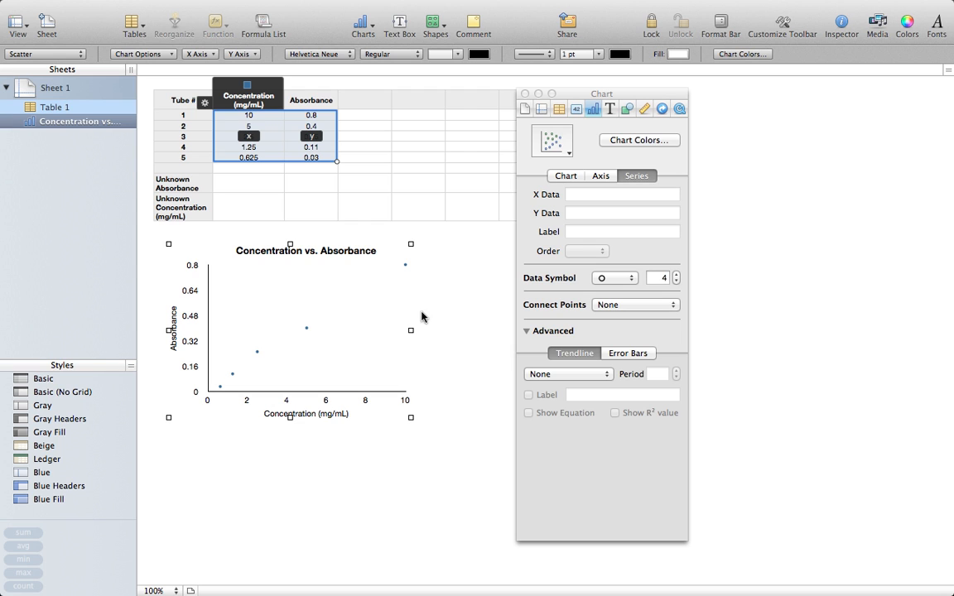
pyautogui.moveTo(532, 349)
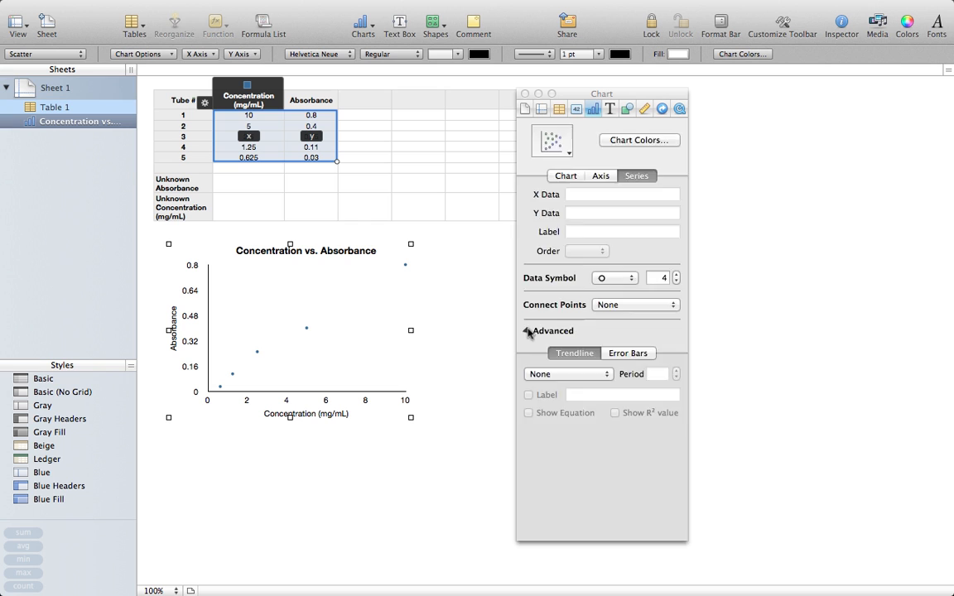
# Choose Linear as the trendline type in the advanced series options.
pyautogui.click(529, 331)
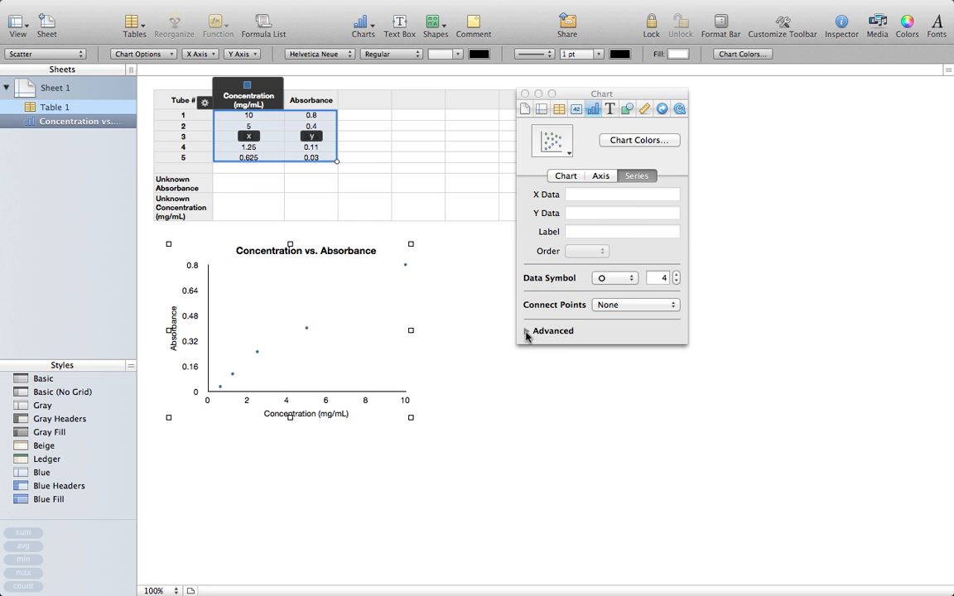
pyautogui.click(553, 330)
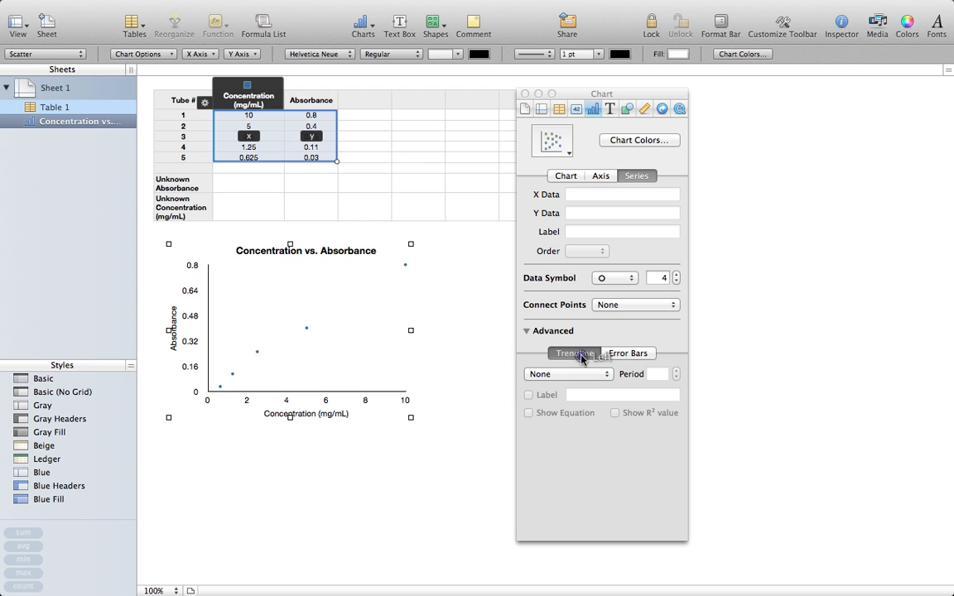
pyautogui.click(567, 373)
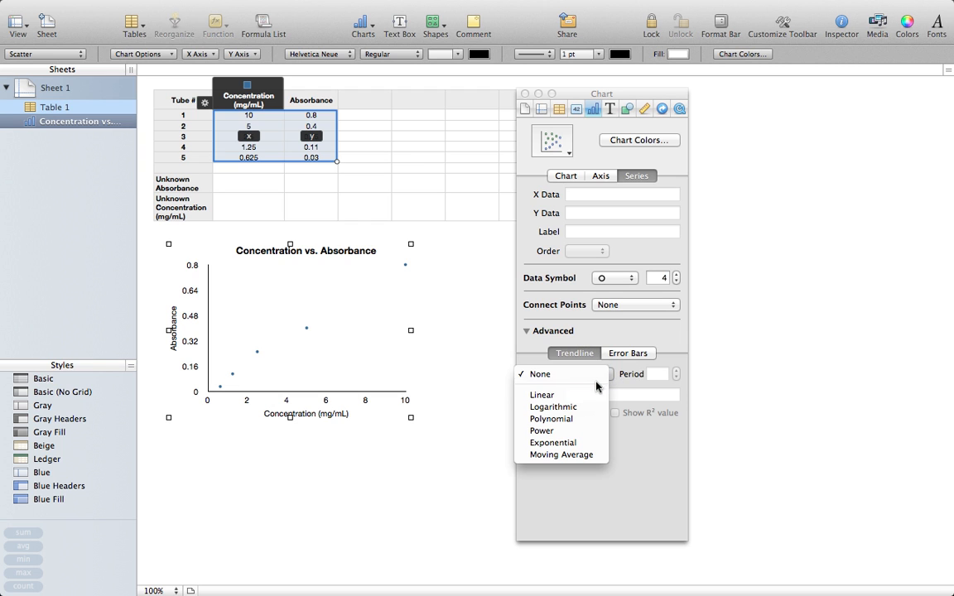
pyautogui.click(541, 395)
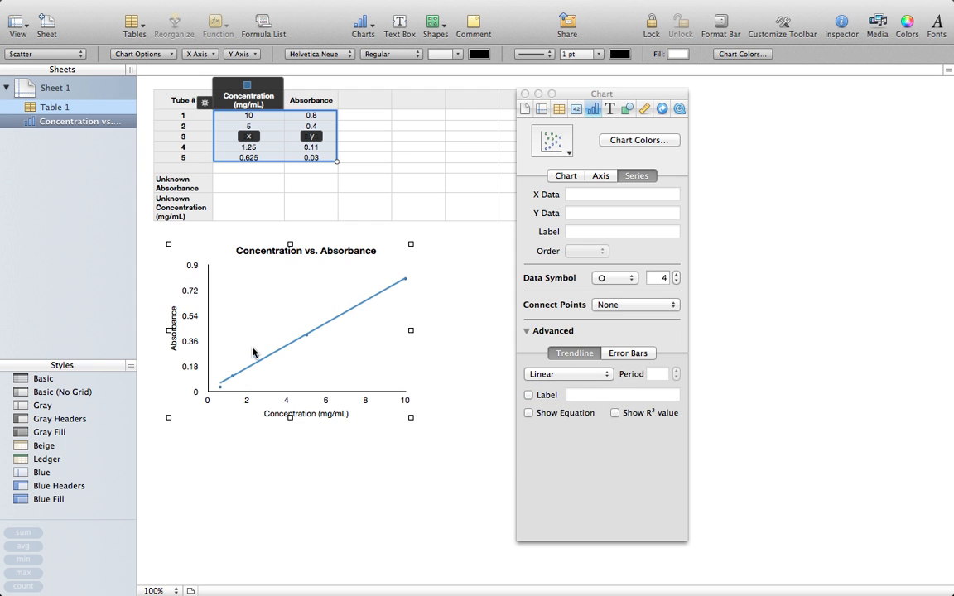
pyautogui.moveTo(283, 353)
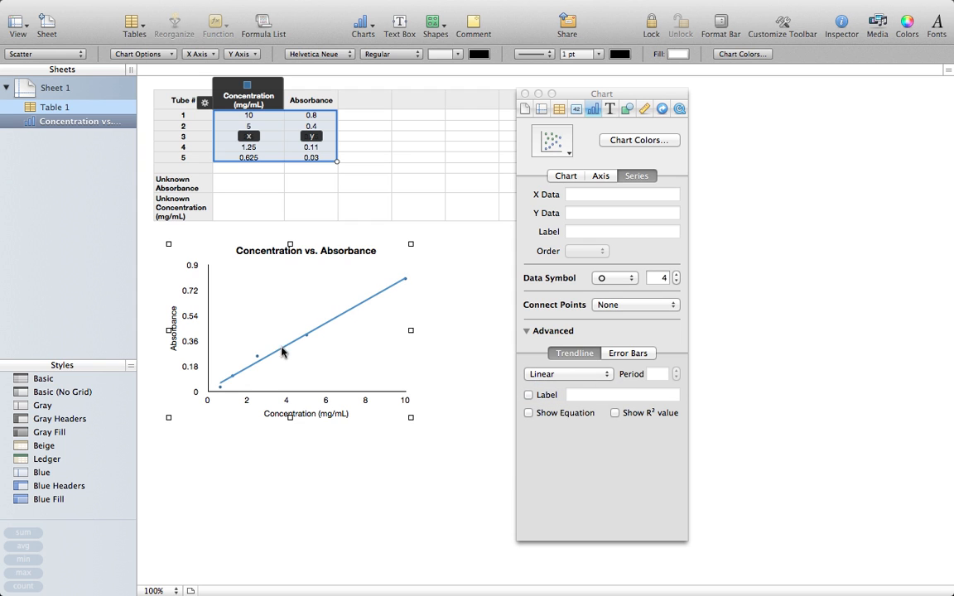
pyautogui.moveTo(356, 317)
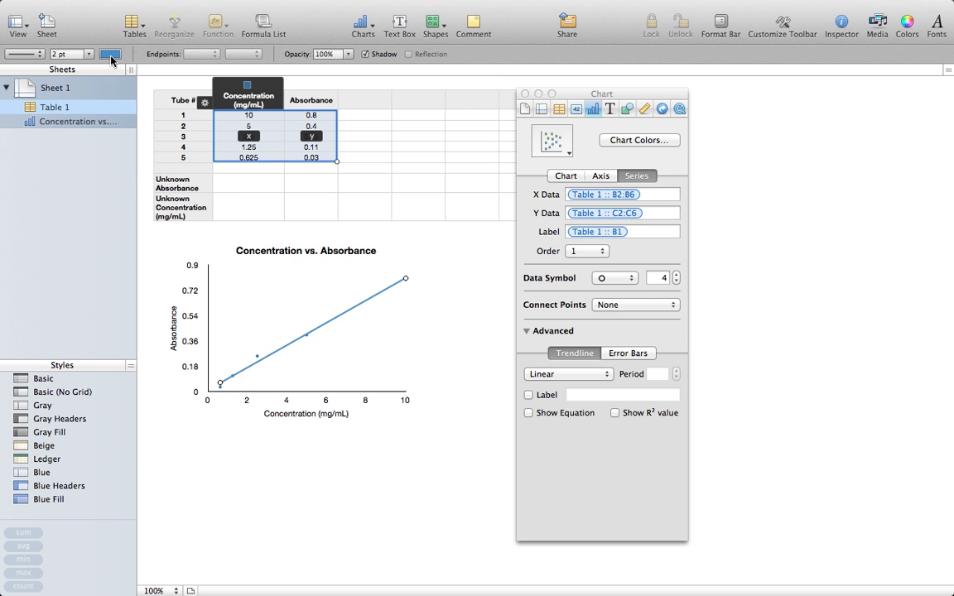
# Change the trendline stroke colour from blue to red.
pyautogui.click(110, 54)
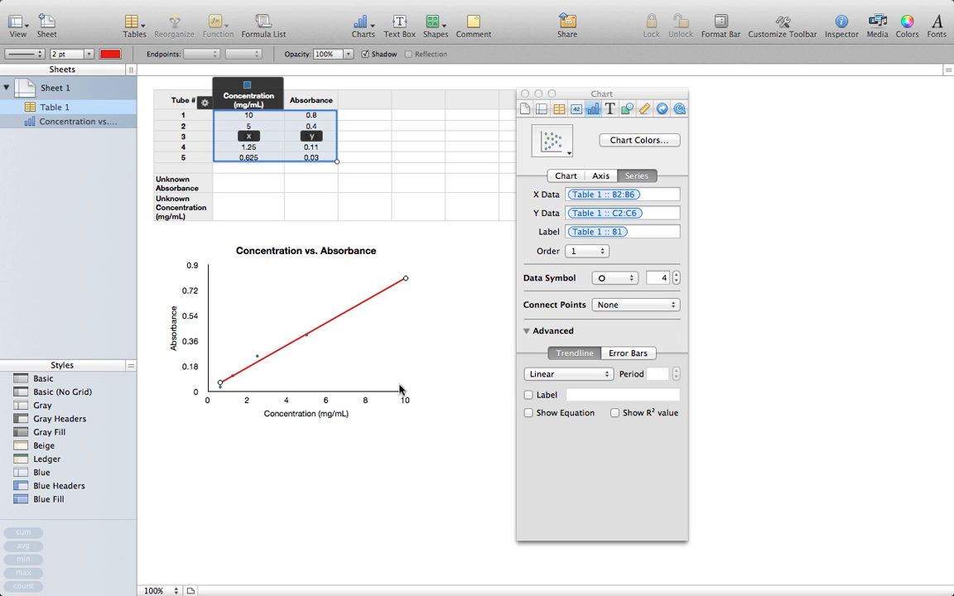
pyautogui.moveTo(310, 259)
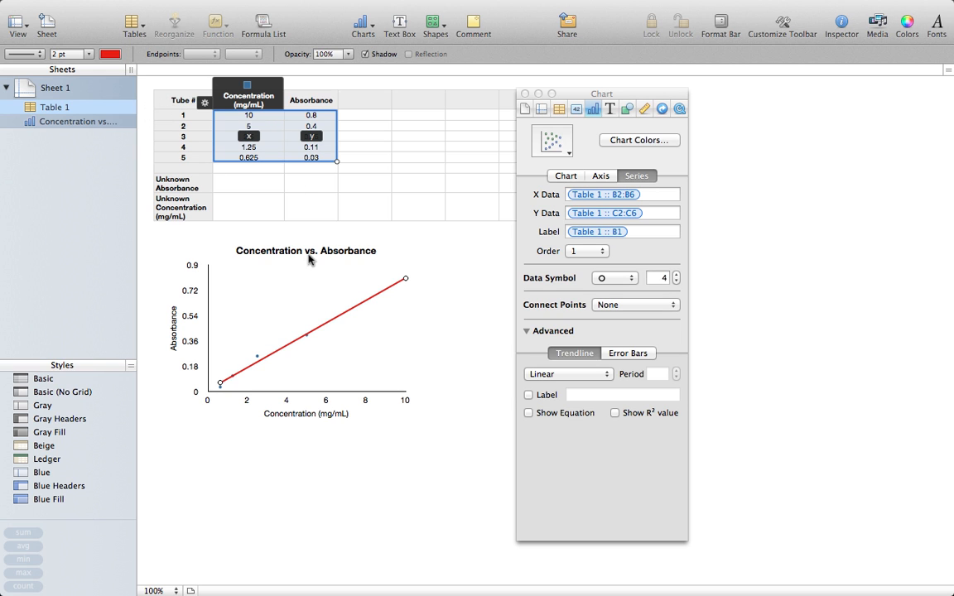
pyautogui.moveTo(300, 158)
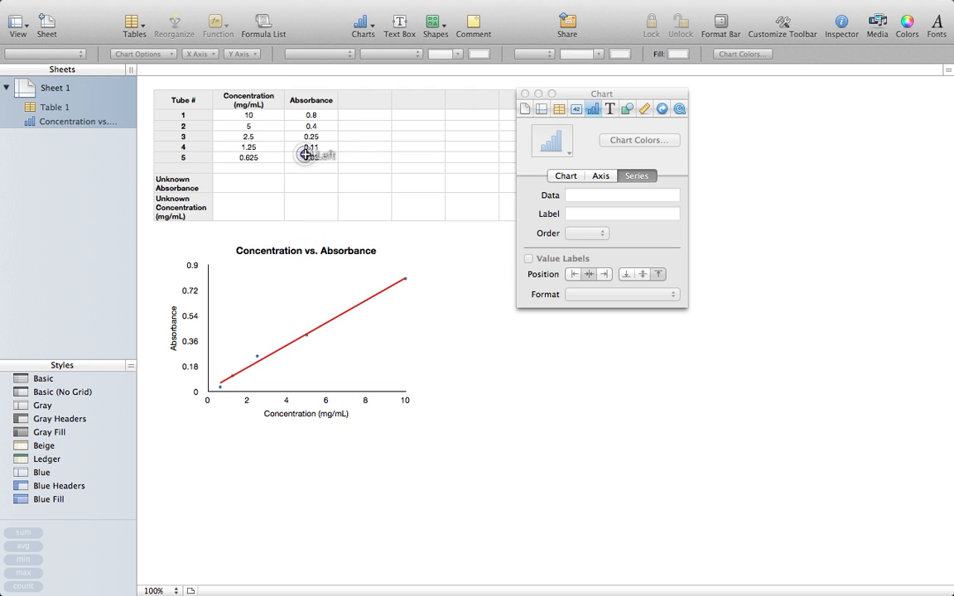
# Replace tube 1's concentration with 20.
pyautogui.click(311, 158)
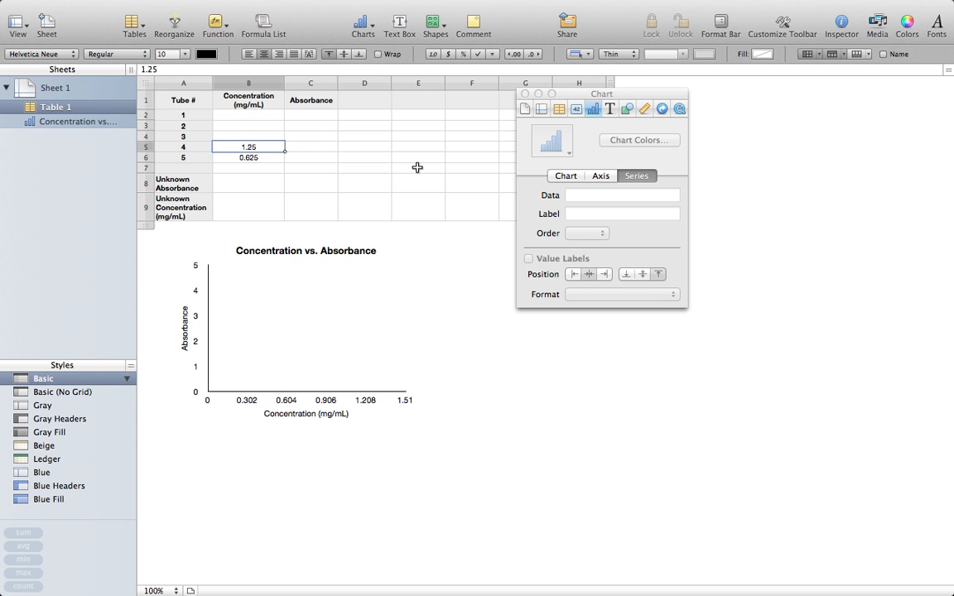
pyautogui.click(248, 135)
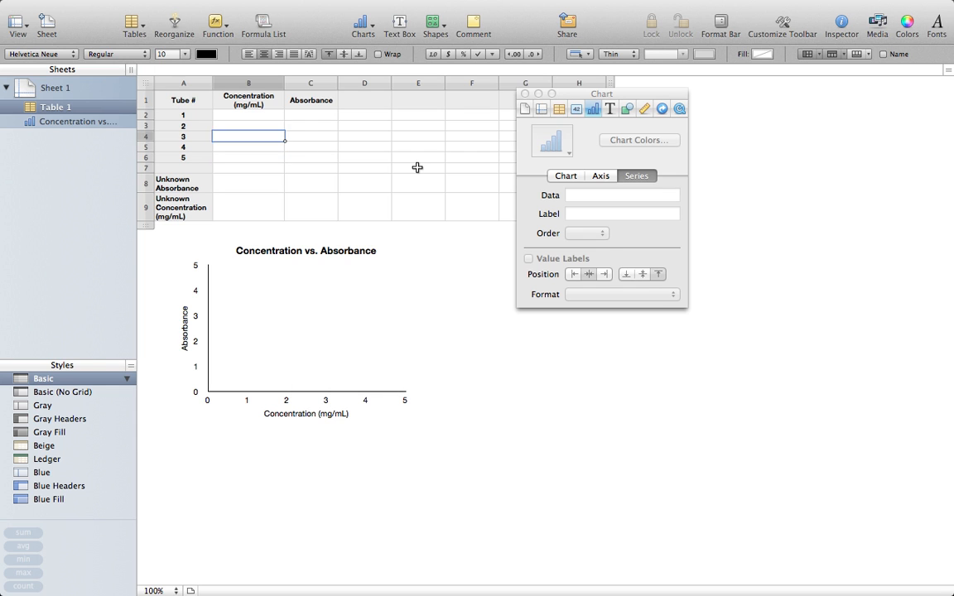
pyautogui.click(248, 114)
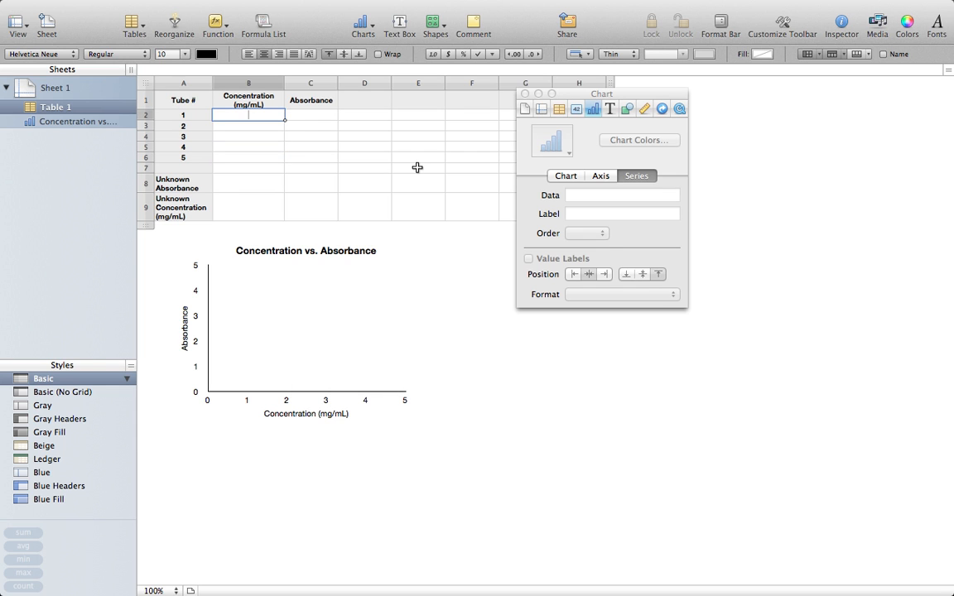
pyautogui.write('20')
pyautogui.click(249, 126)
pyautogui.write('10')
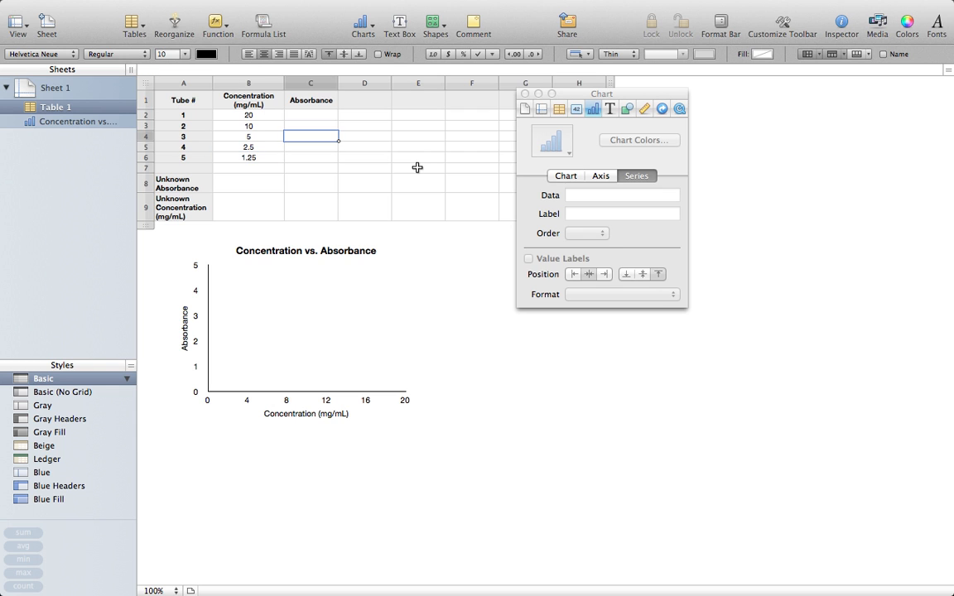
# Enter absorbances 0.8, 0.37, 0.21, 0.132 and 0.032 for tubes 1–5.
pyautogui.click(310, 114)
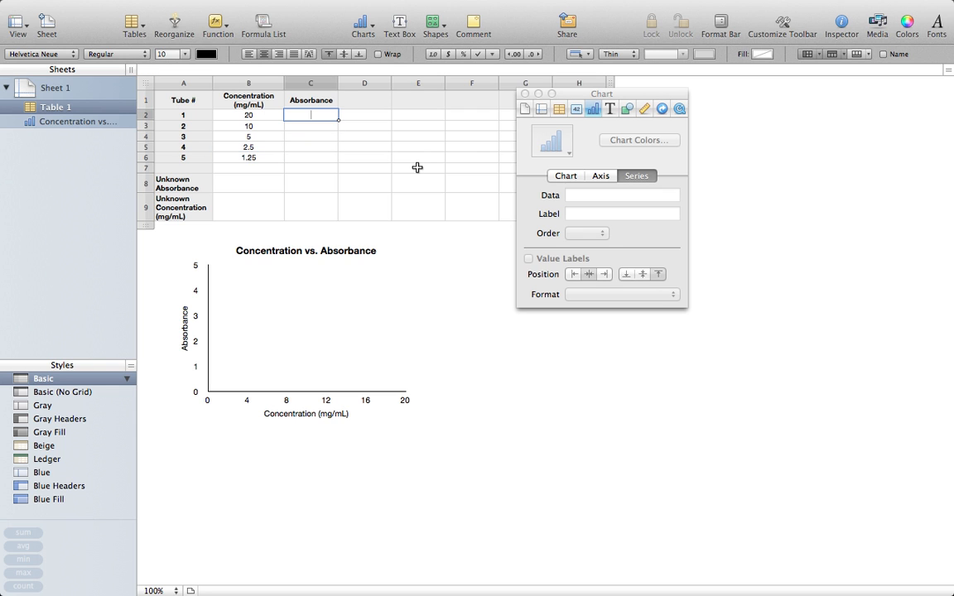
pyautogui.write('0.8')
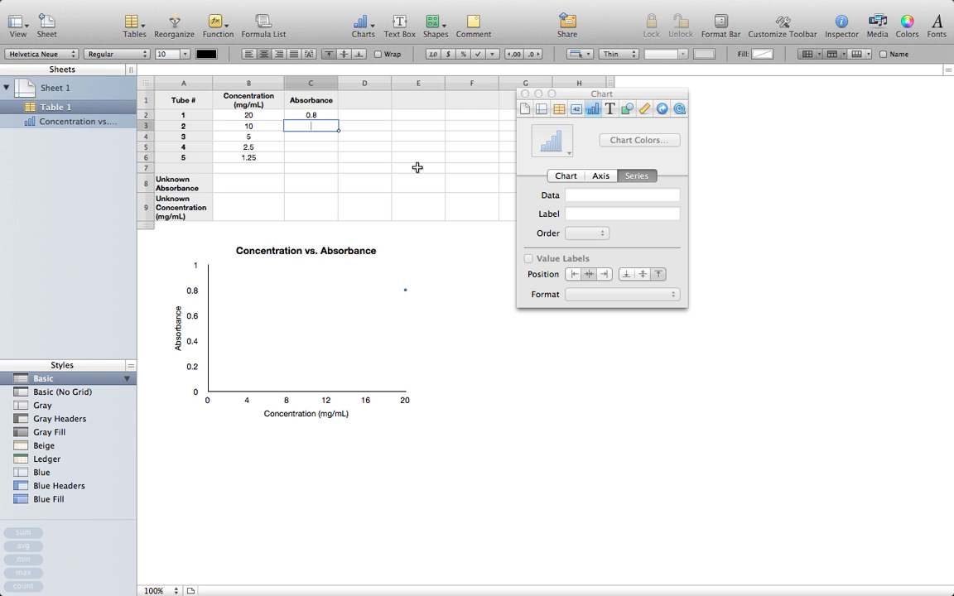
pyautogui.write('0.37')
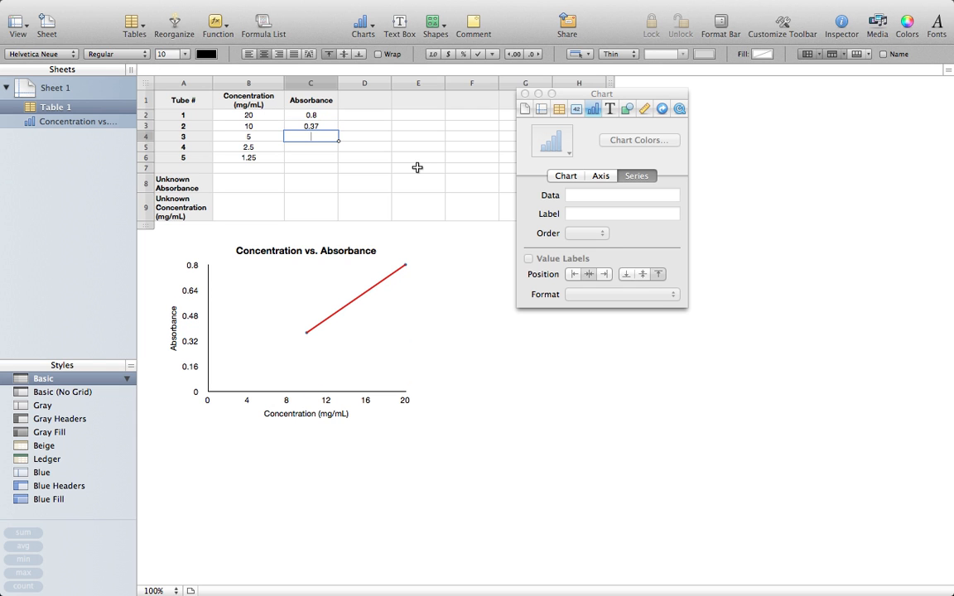
pyautogui.write('0.21')
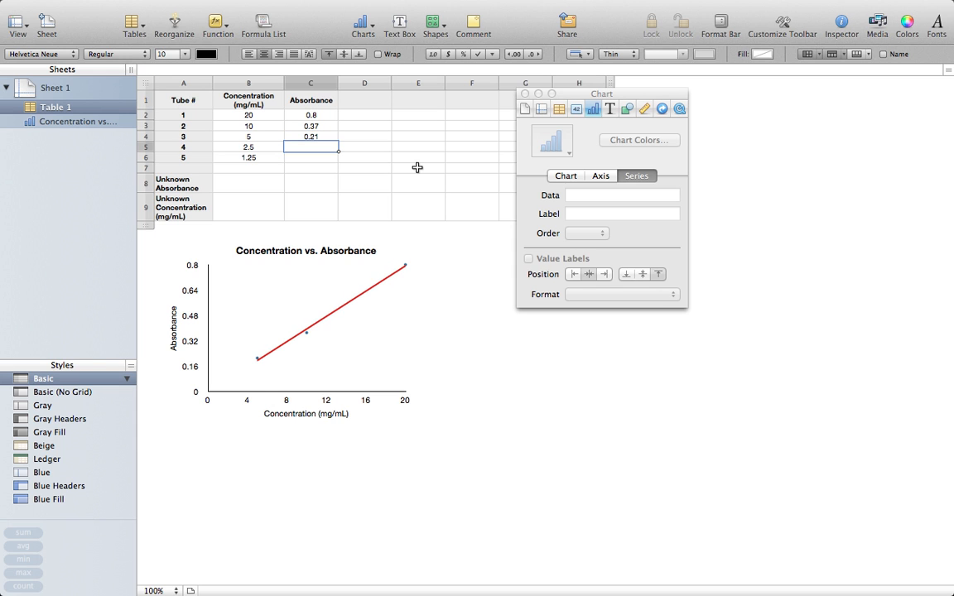
pyautogui.write('0.132')
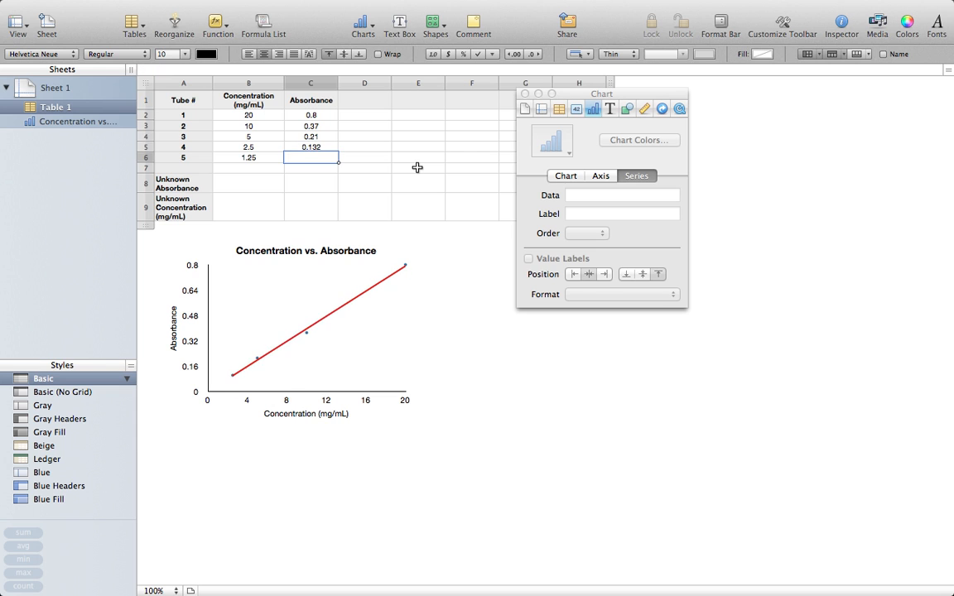
pyautogui.write('0.0')
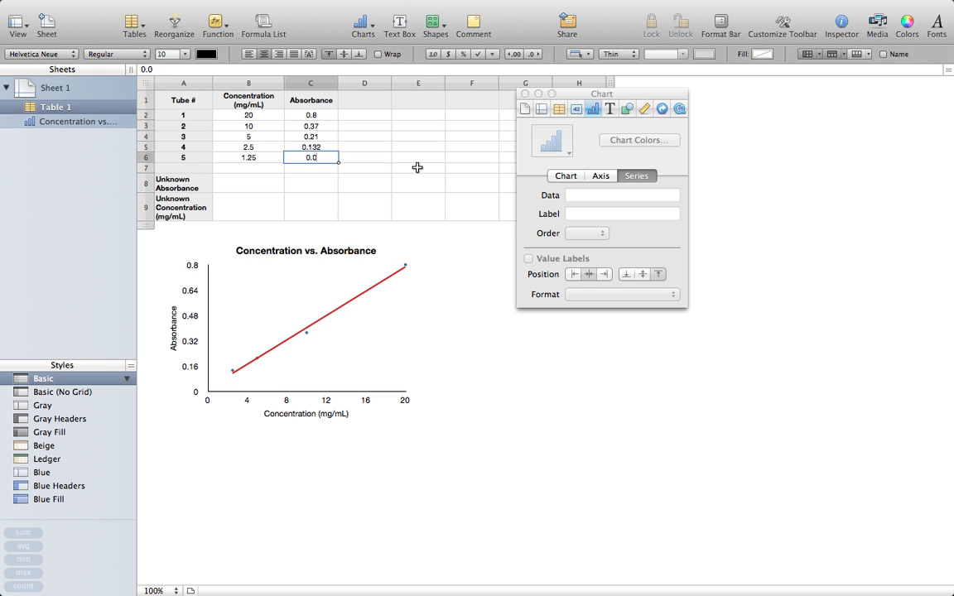
pyautogui.write('0.032')
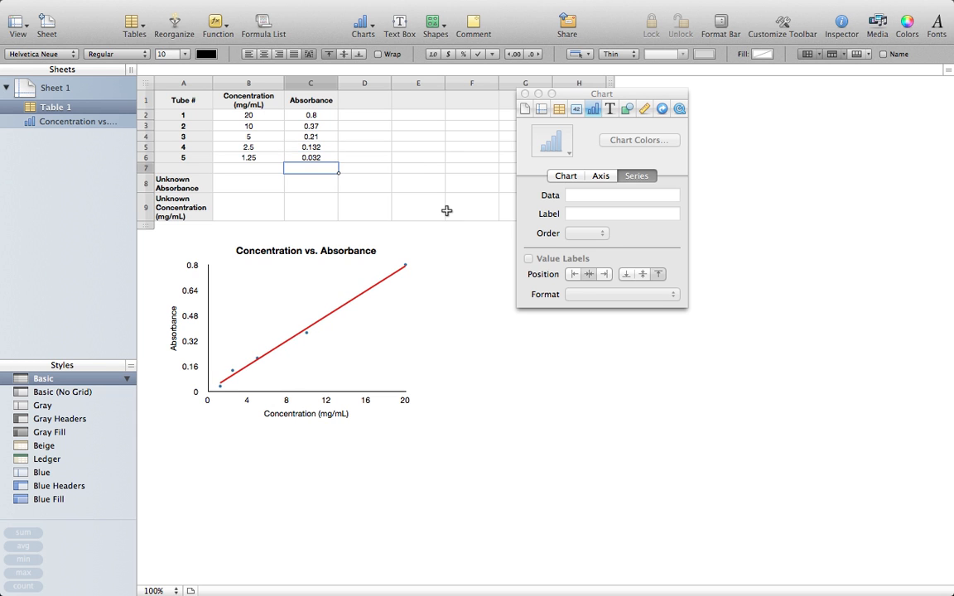
pyautogui.moveTo(277, 351)
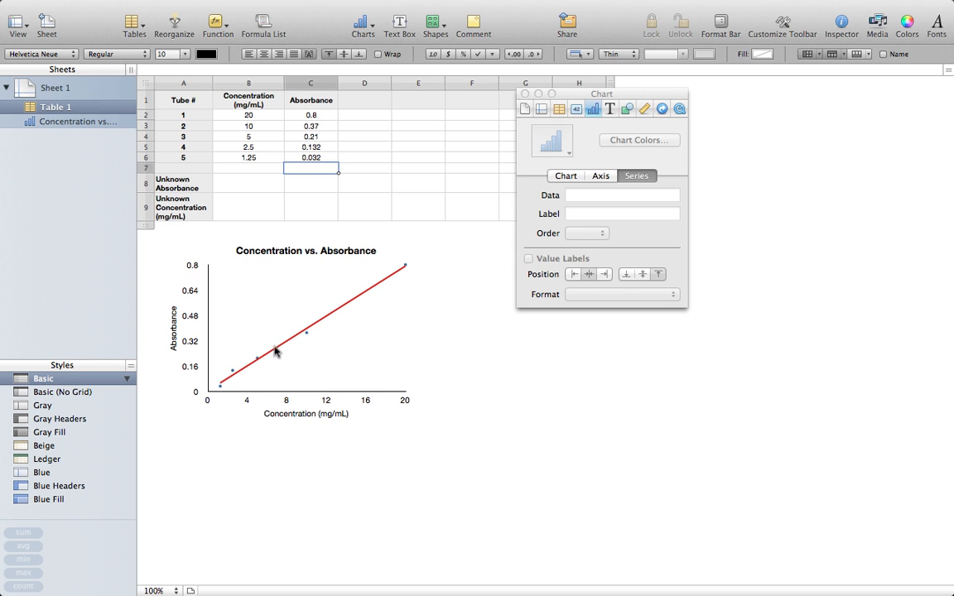
pyautogui.moveTo(423, 276)
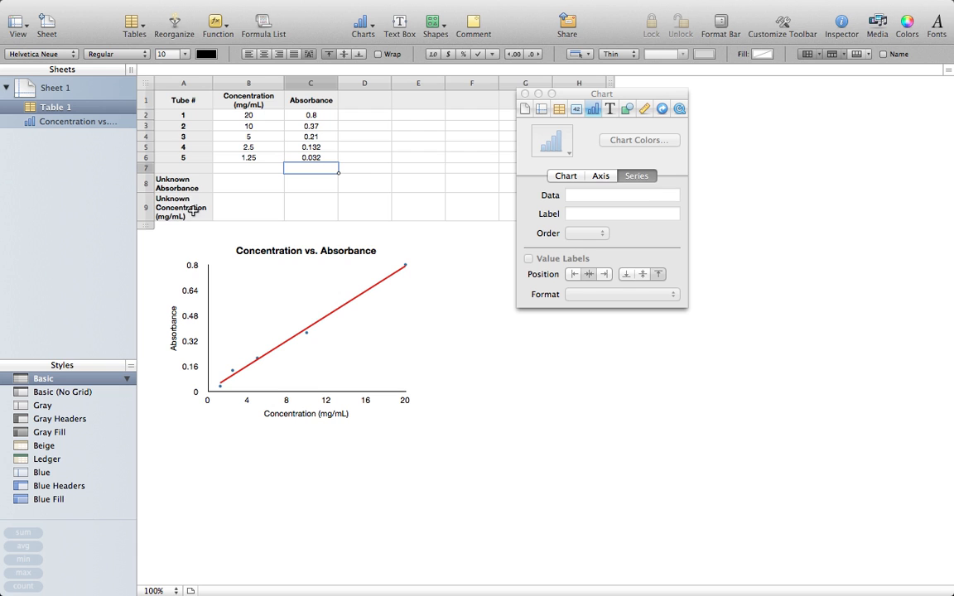
pyautogui.moveTo(234, 180)
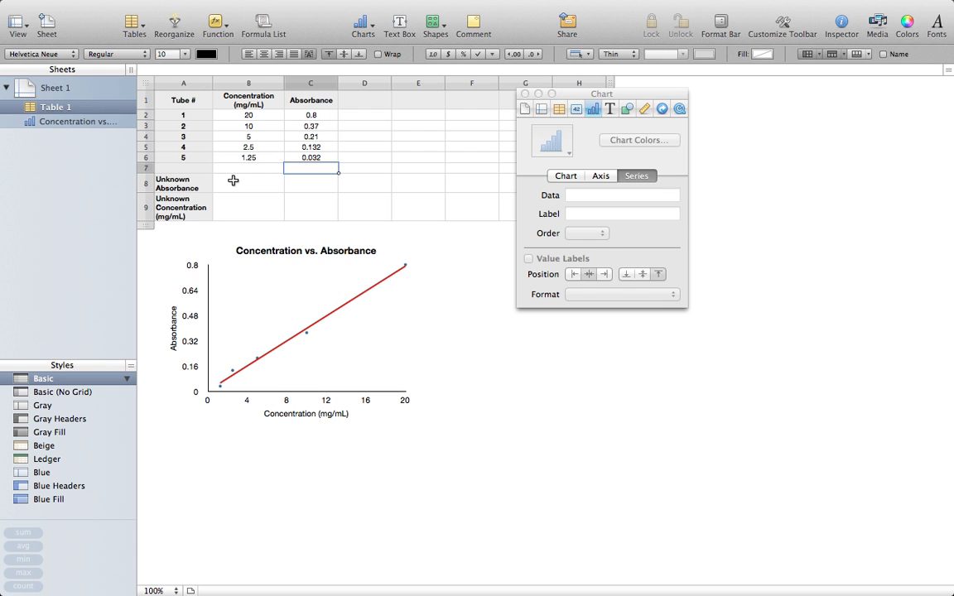
# Enter 0.5 as the unknown absorbance in B8.
pyautogui.click(248, 183)
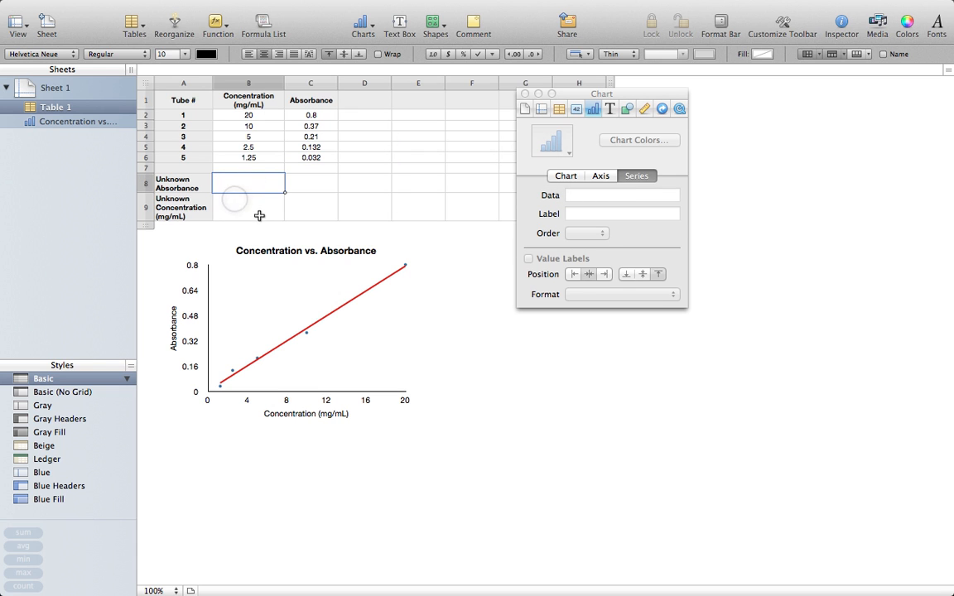
pyautogui.moveTo(281, 133)
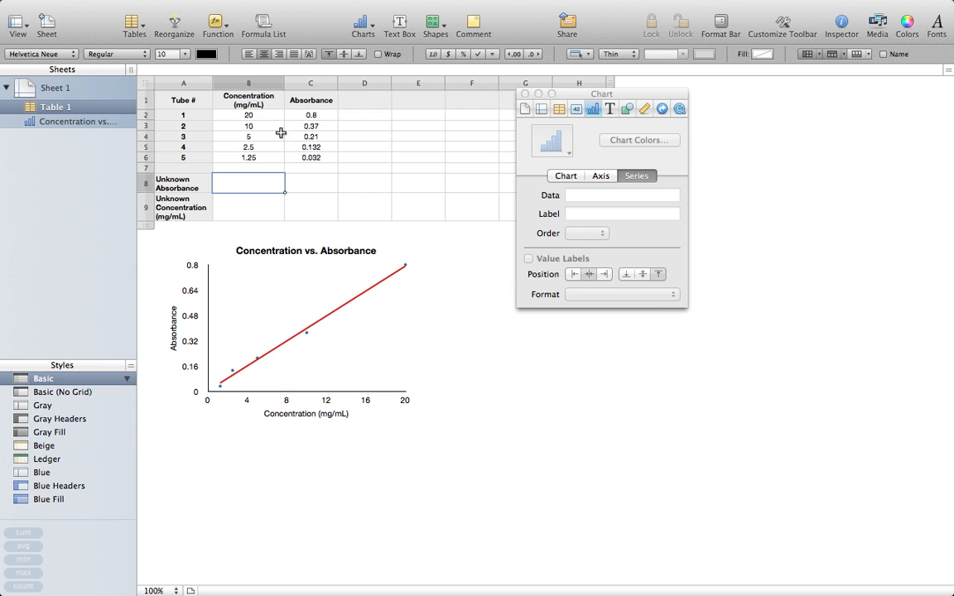
pyautogui.click(249, 207)
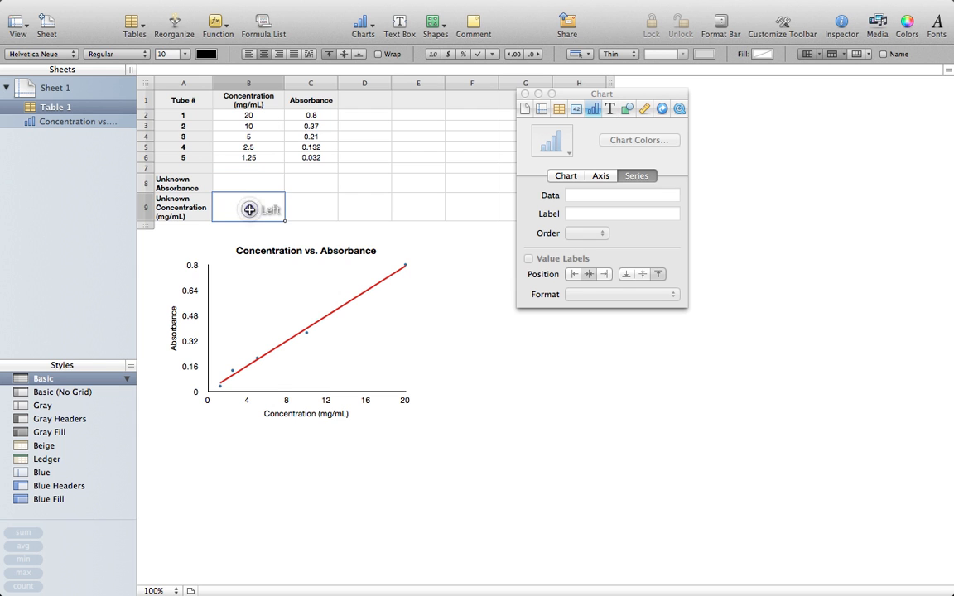
pyautogui.click(249, 183)
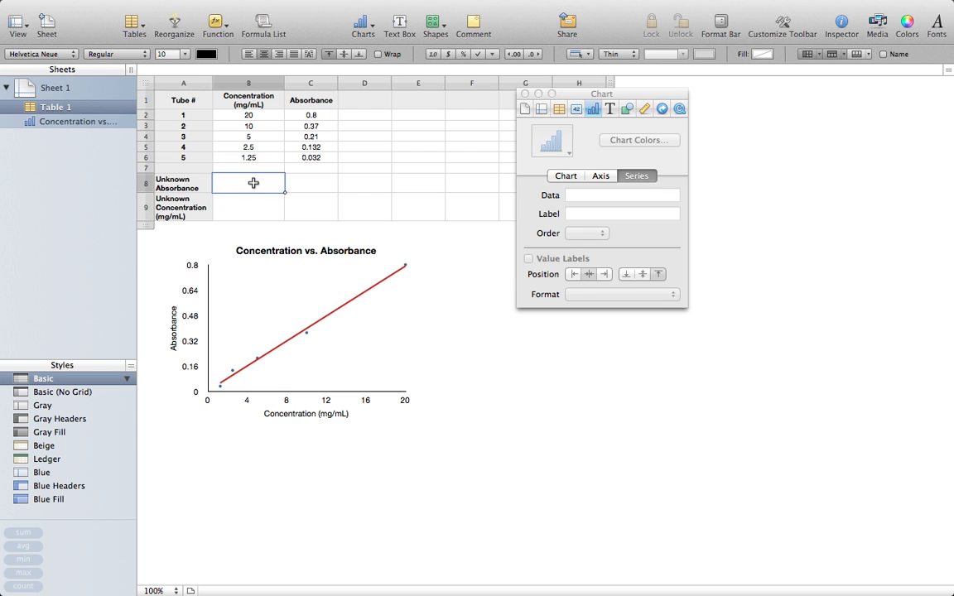
pyautogui.write('0.5')
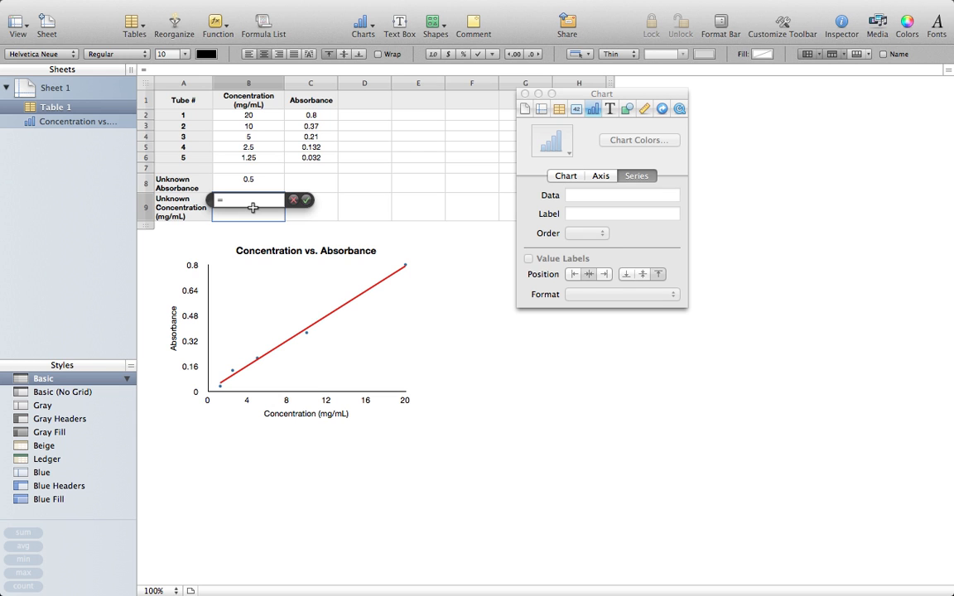
# Compute the unknown concentration in B9 with =FORECAST(B8, B2:B6, C2:C6).
pyautogui.write('=forec')
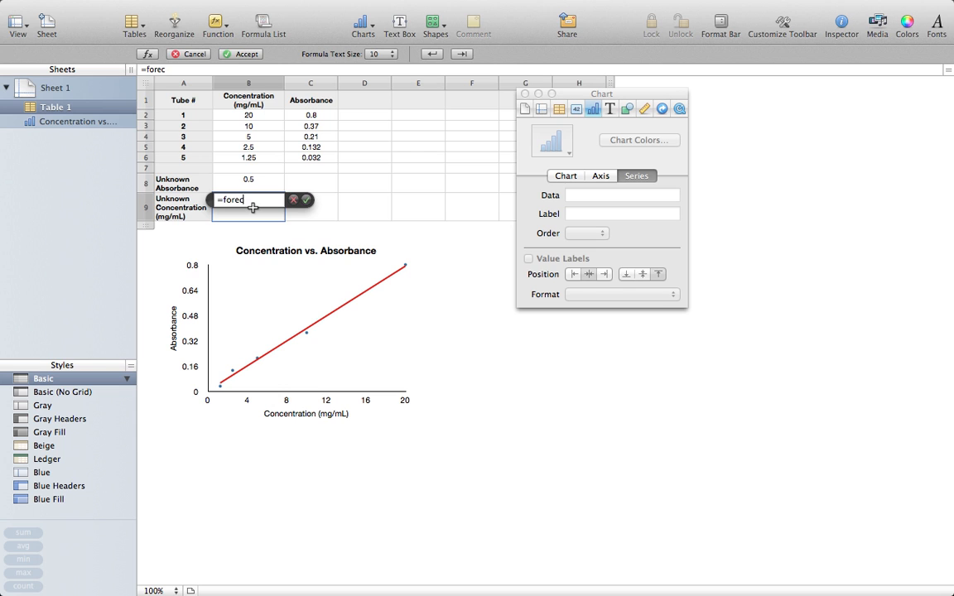
pyautogui.write('FORECAST(')
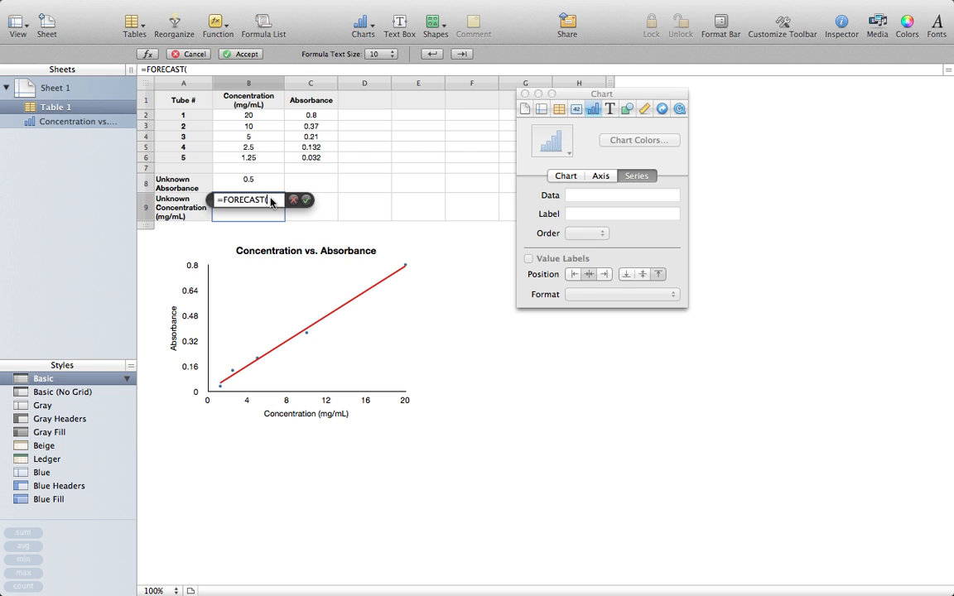
pyautogui.write(')')
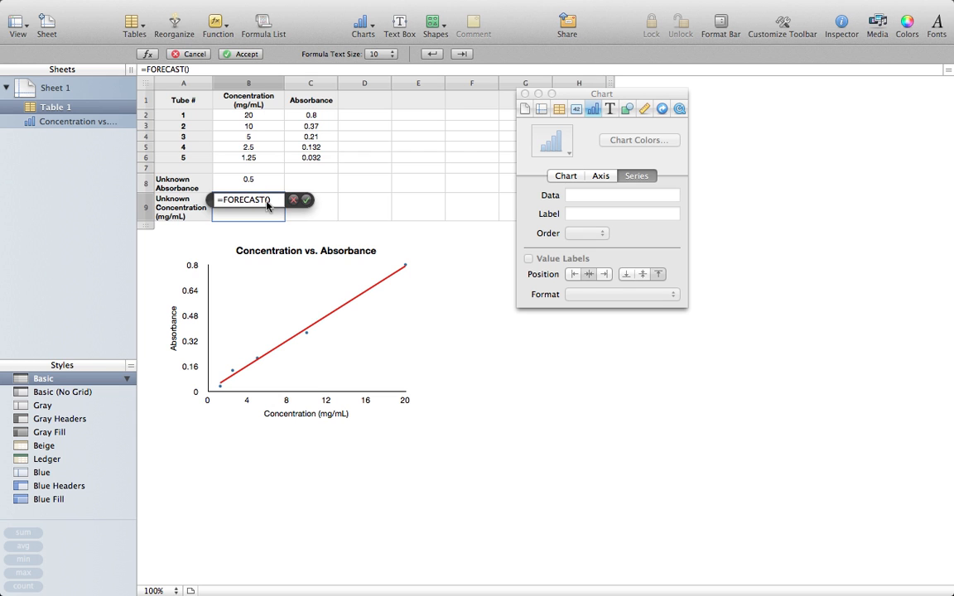
pyautogui.moveTo(275, 143)
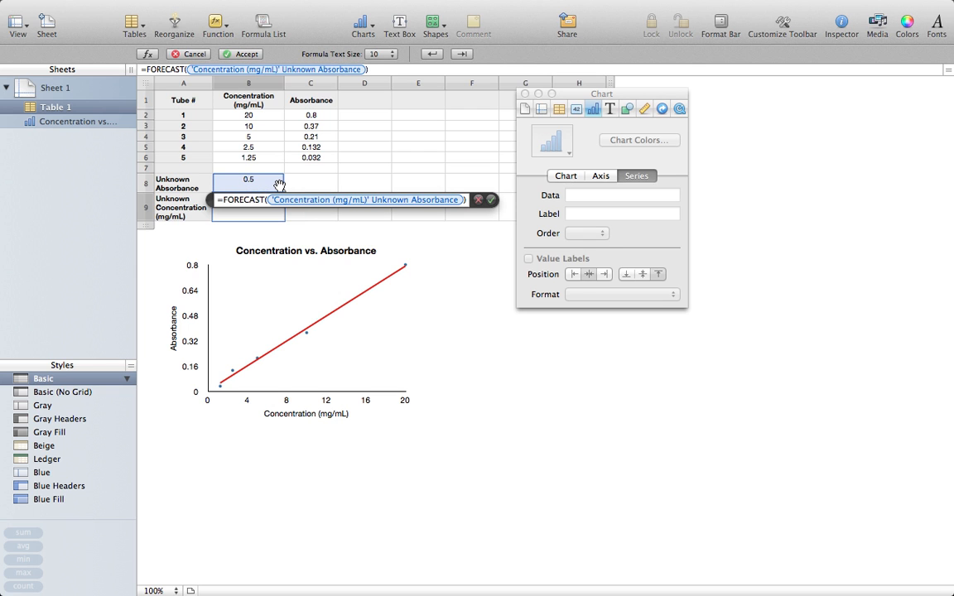
pyautogui.moveTo(248, 114); pyautogui.dragTo(249, 157)
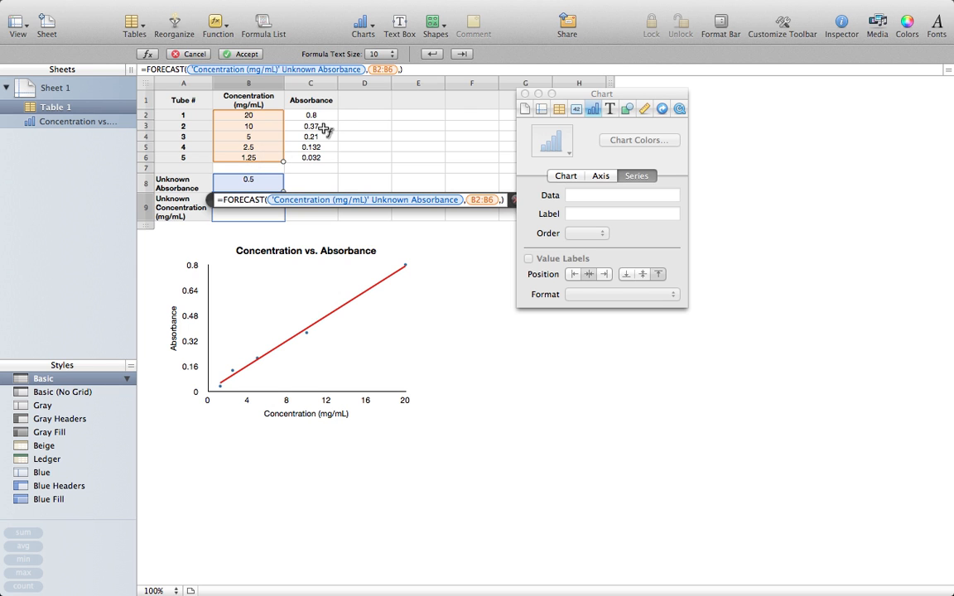
pyautogui.moveTo(310, 114); pyautogui.dragTo(310, 158)
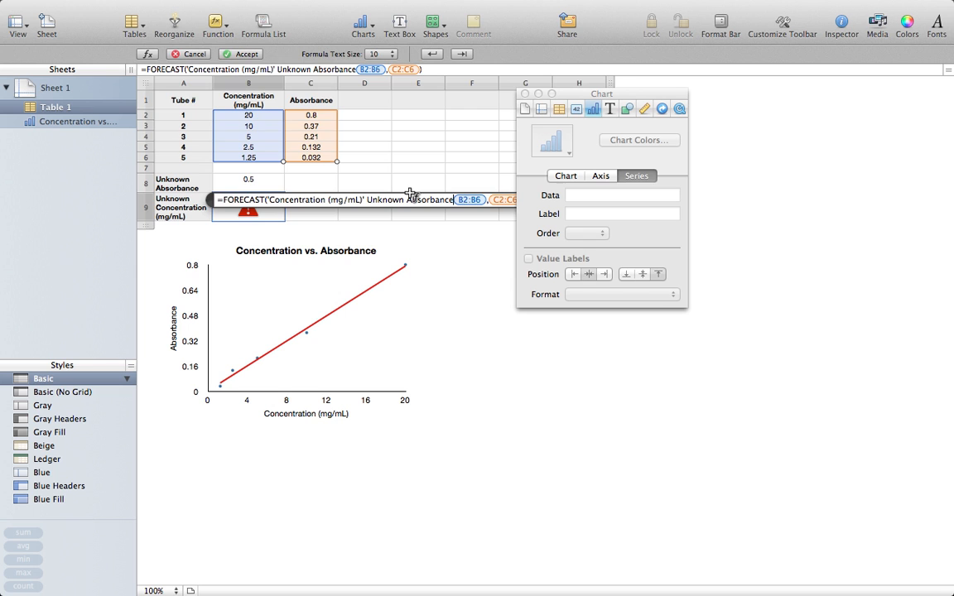
pyautogui.click(241, 53)
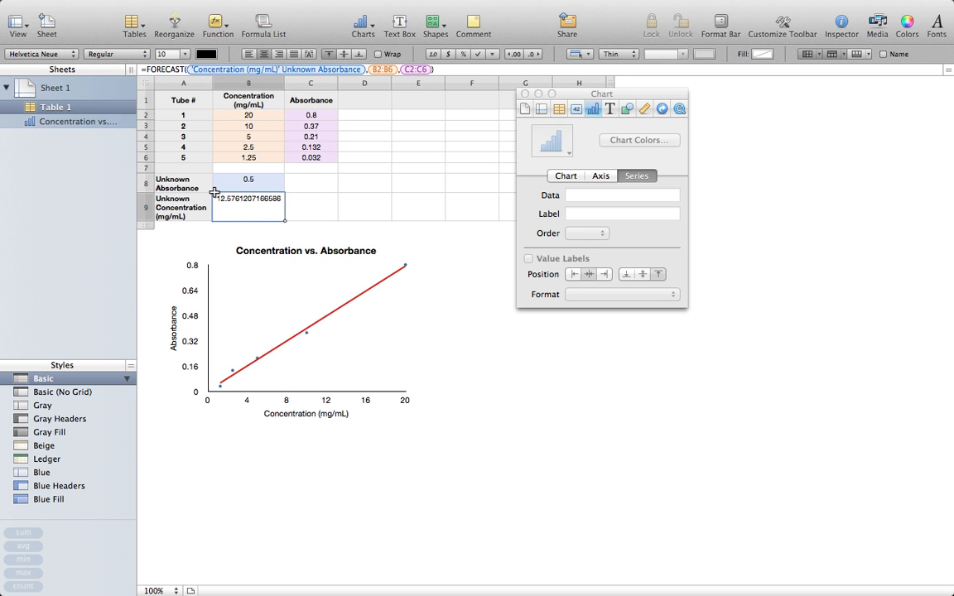
pyautogui.moveTo(254, 207)
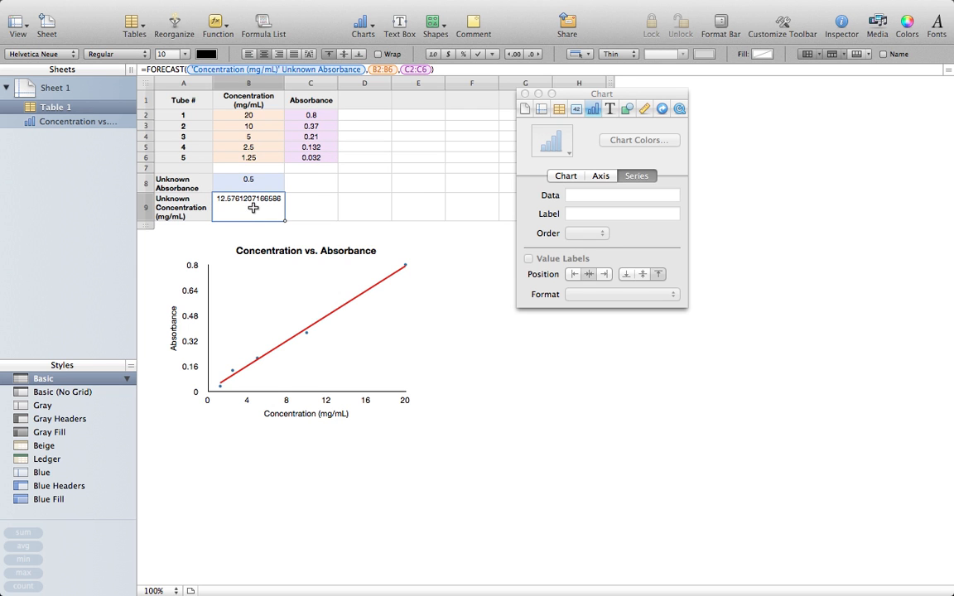
# Review the FORECAST formula and reduce the concentration result to two decimal places.
pyautogui.doubleClick(248, 203)
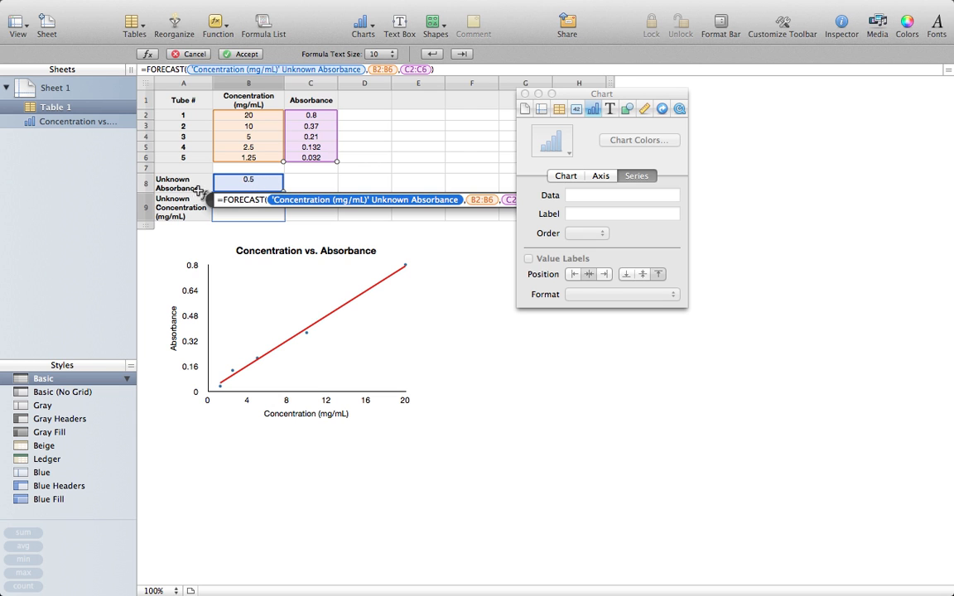
pyautogui.moveTo(354, 183)
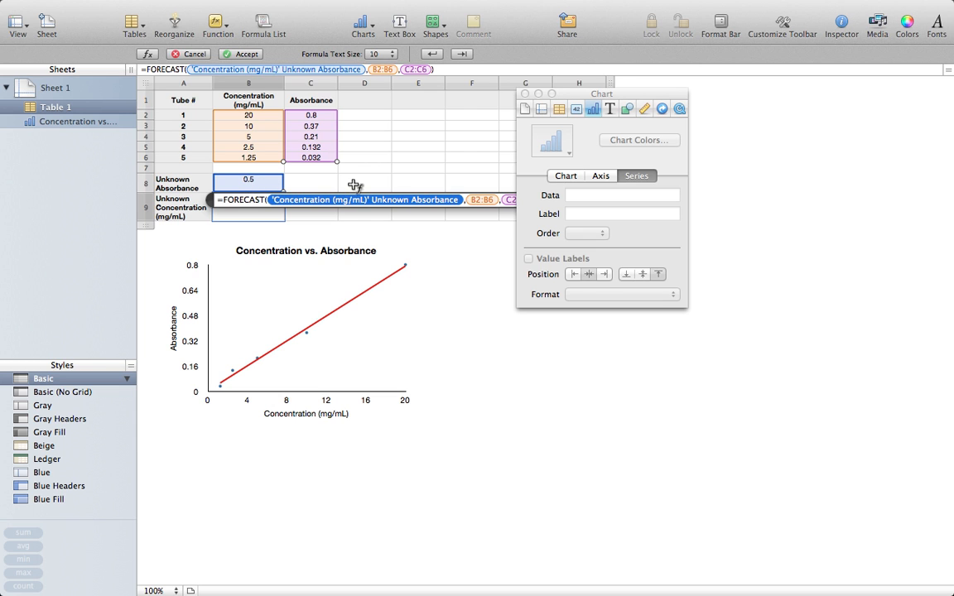
pyautogui.moveTo(303, 125)
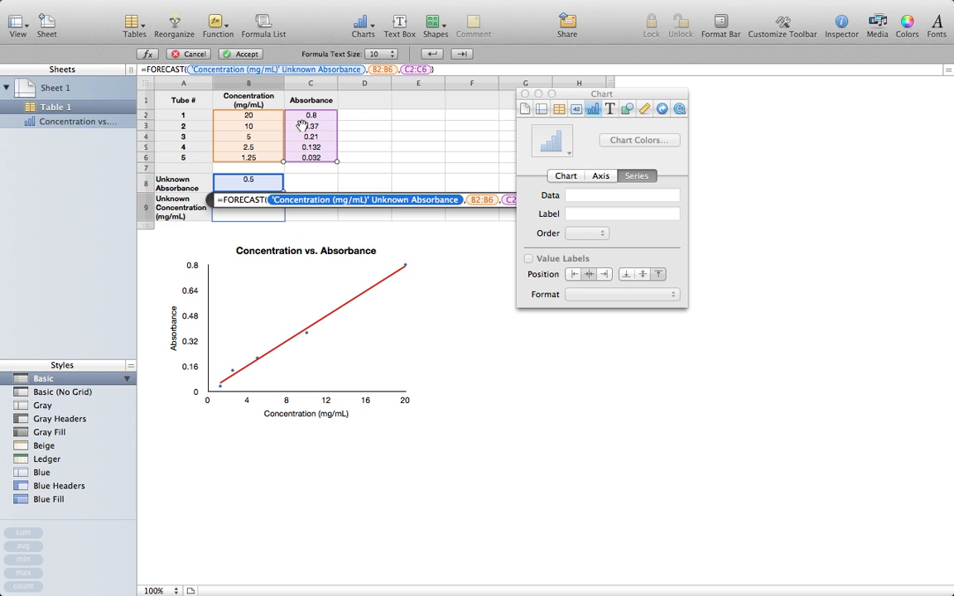
pyautogui.moveTo(337, 170)
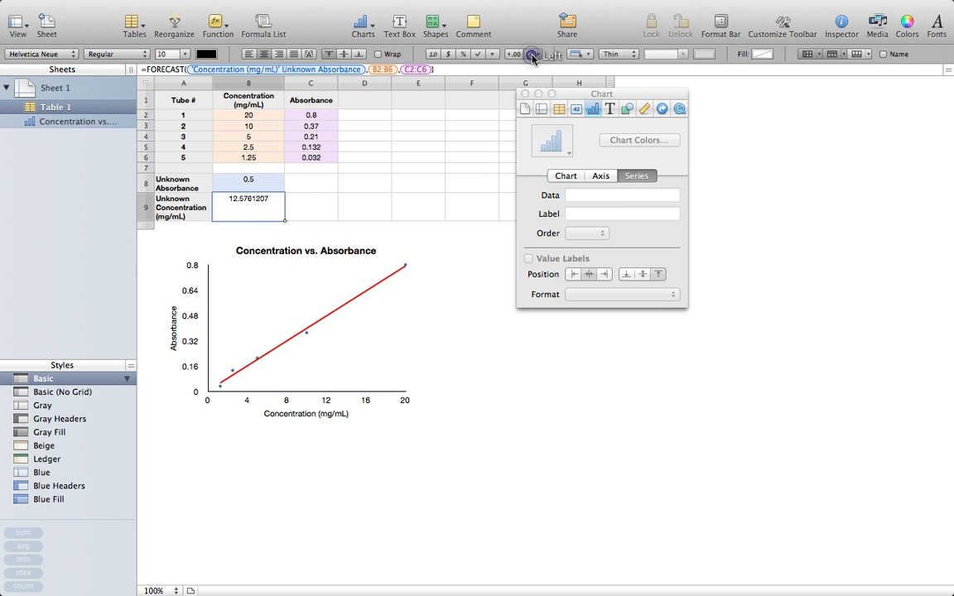
pyautogui.click(534, 53)
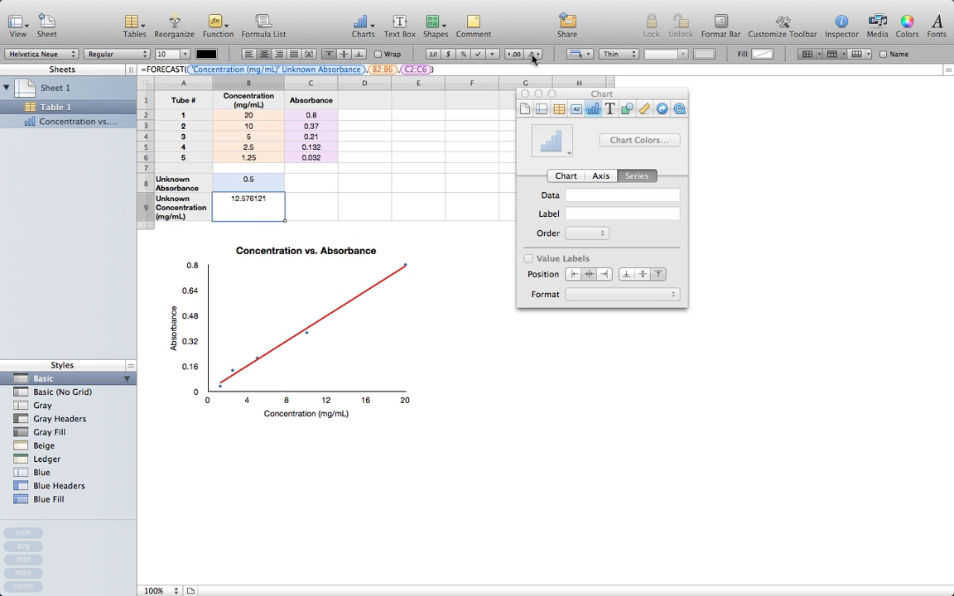
pyautogui.click(535, 53)
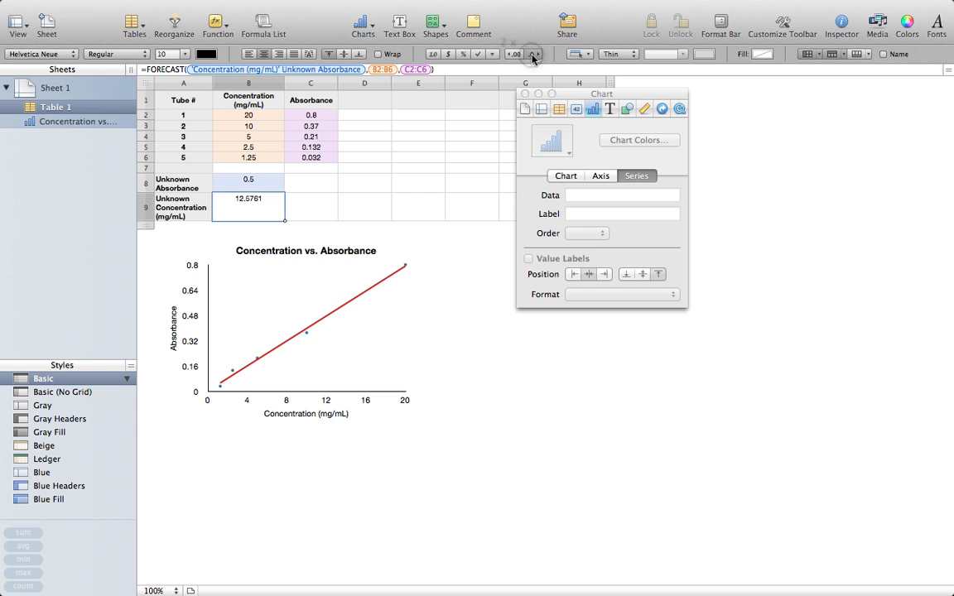
pyautogui.click(530, 54)
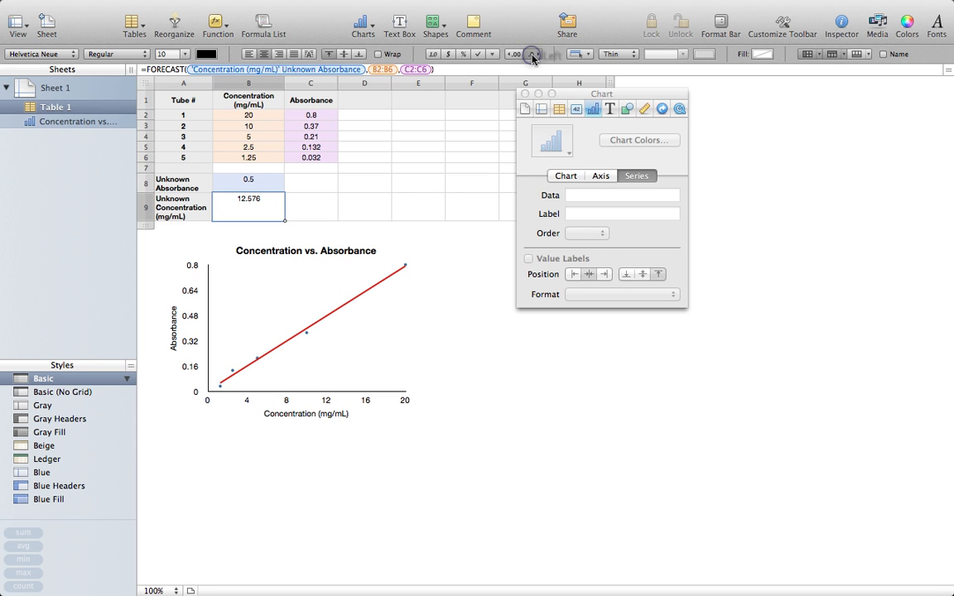
pyautogui.click(515, 54)
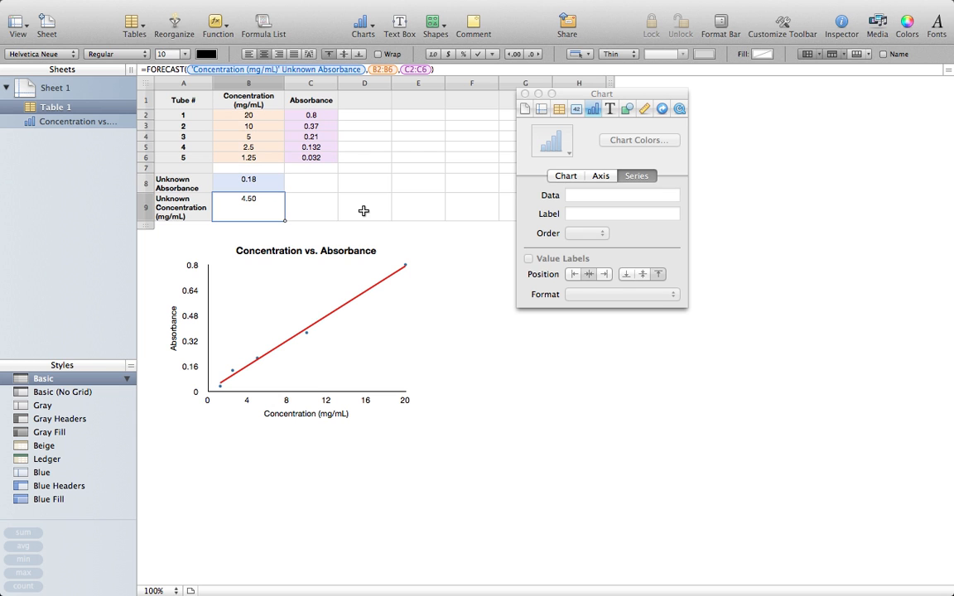
pyautogui.moveTo(251, 148)
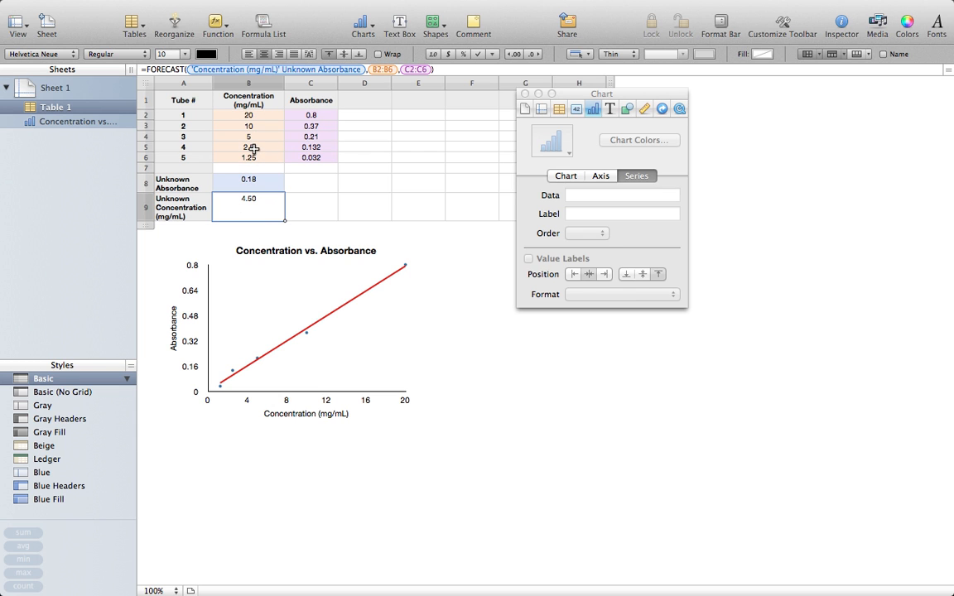
# Change the unknown absorbance to 0.05, so the concentration reads 1.22 mg/mL.
pyautogui.click(249, 183)
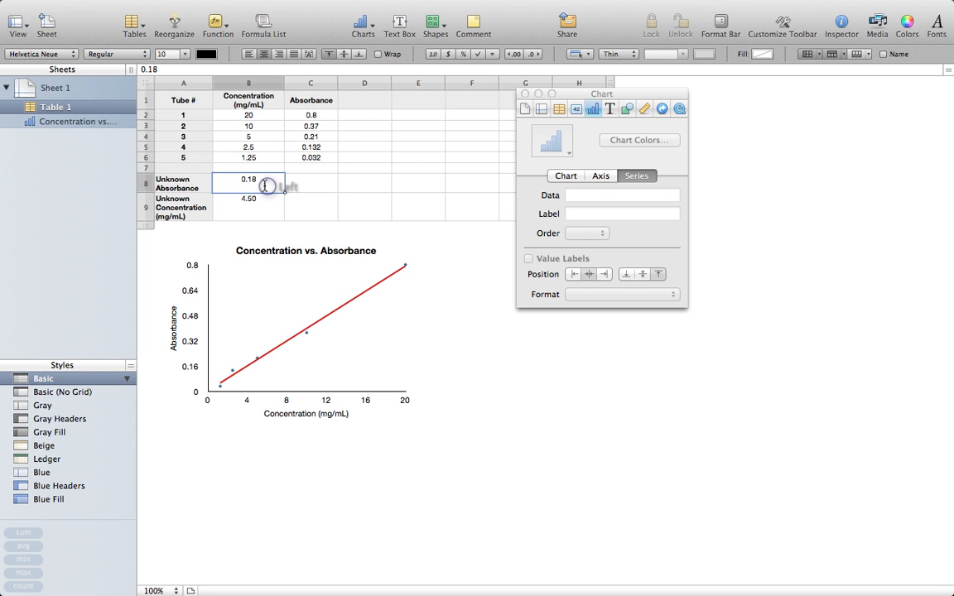
pyautogui.write('0.05')
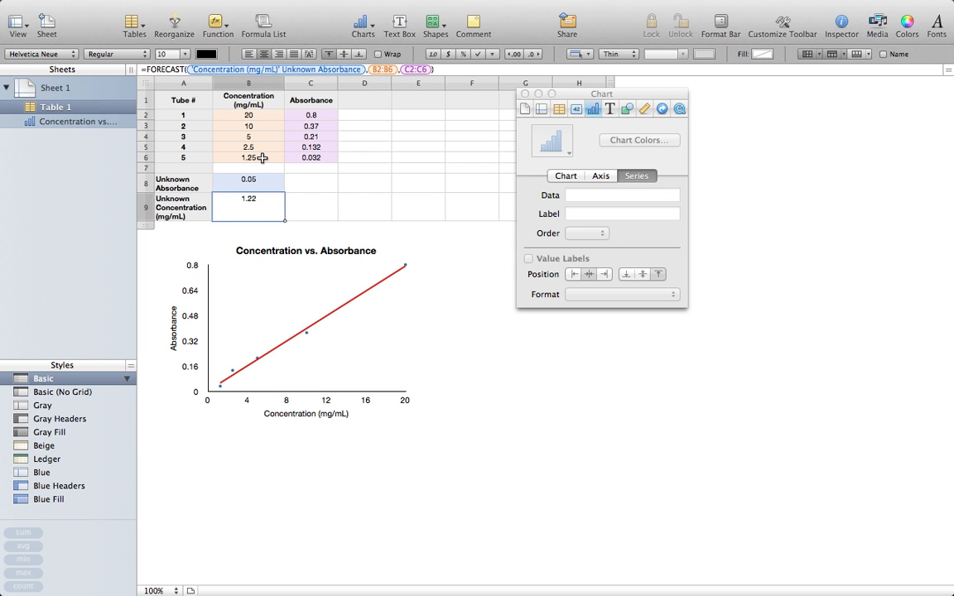
pyautogui.moveTo(257, 168)
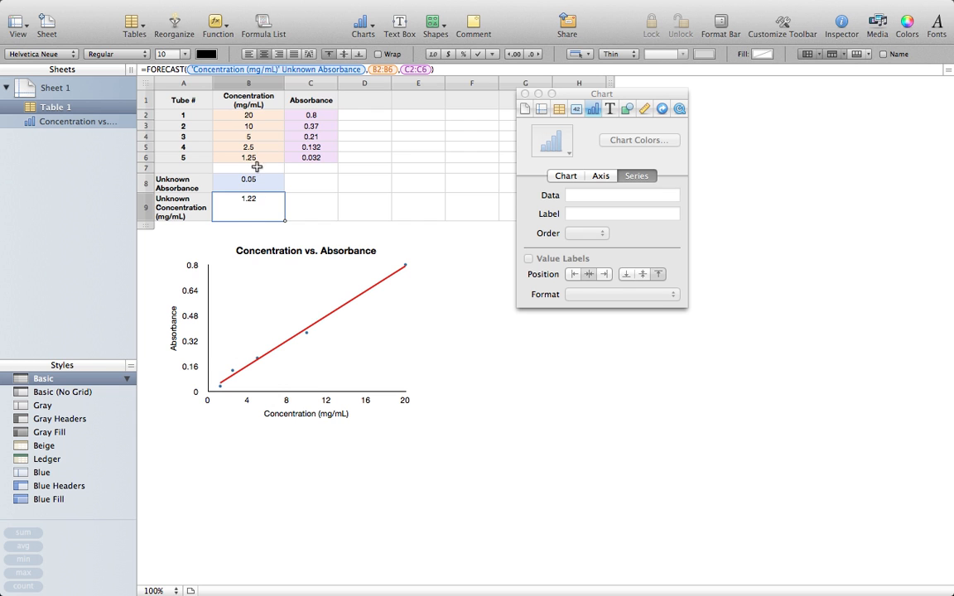
pyautogui.click(248, 158)
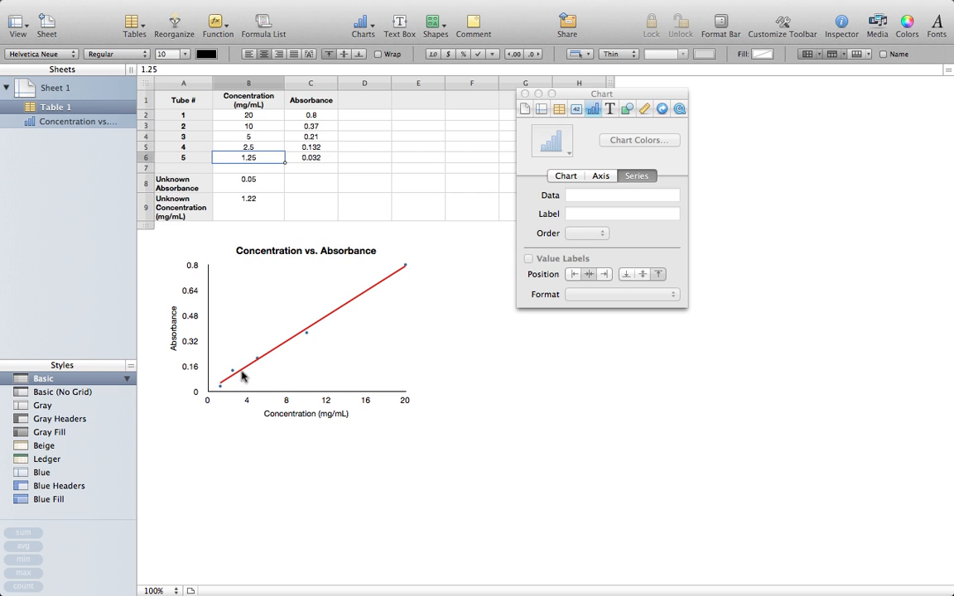
pyautogui.moveTo(213, 393)
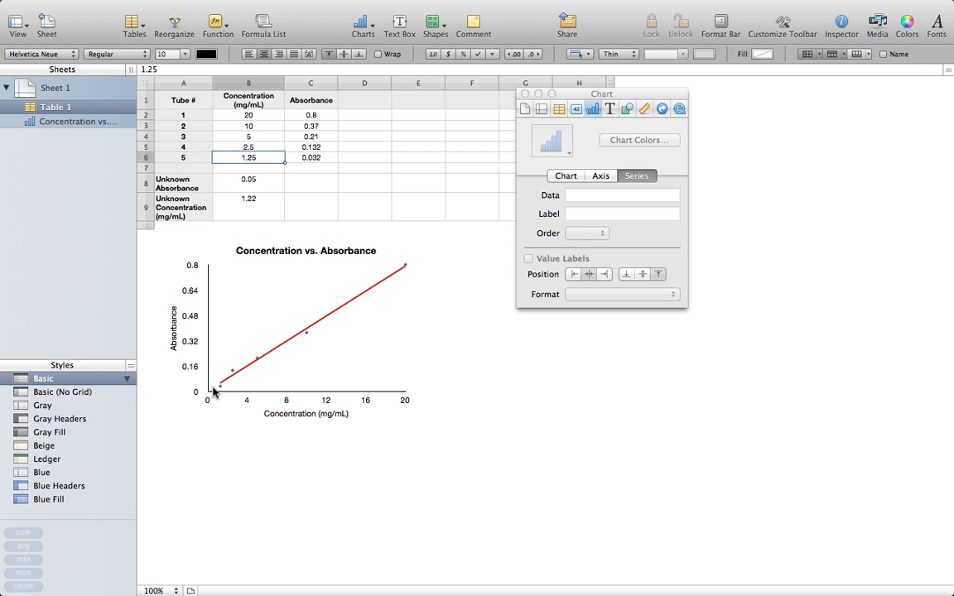
pyautogui.moveTo(220, 390)
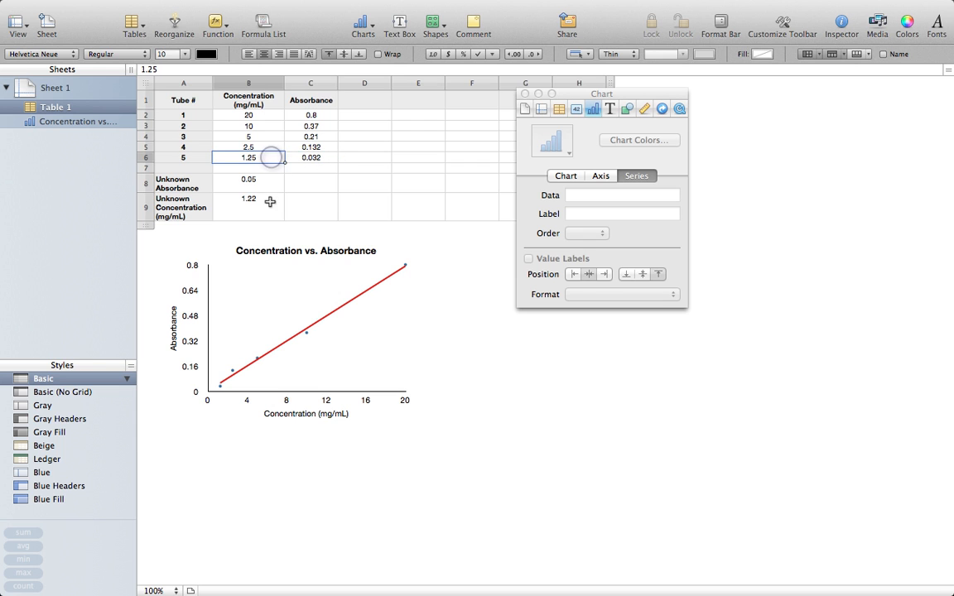
pyautogui.click(248, 179)
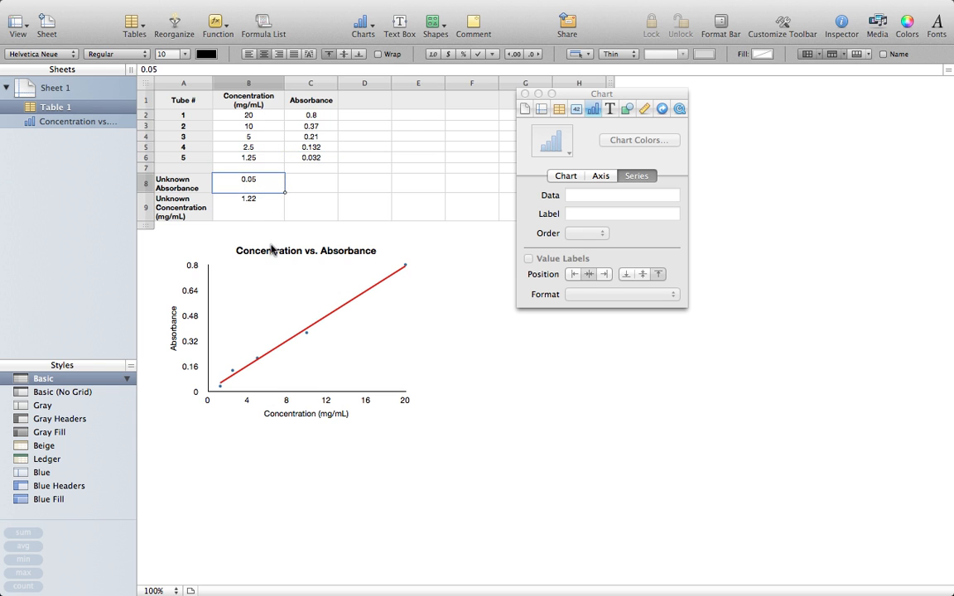
pyautogui.moveTo(279, 185)
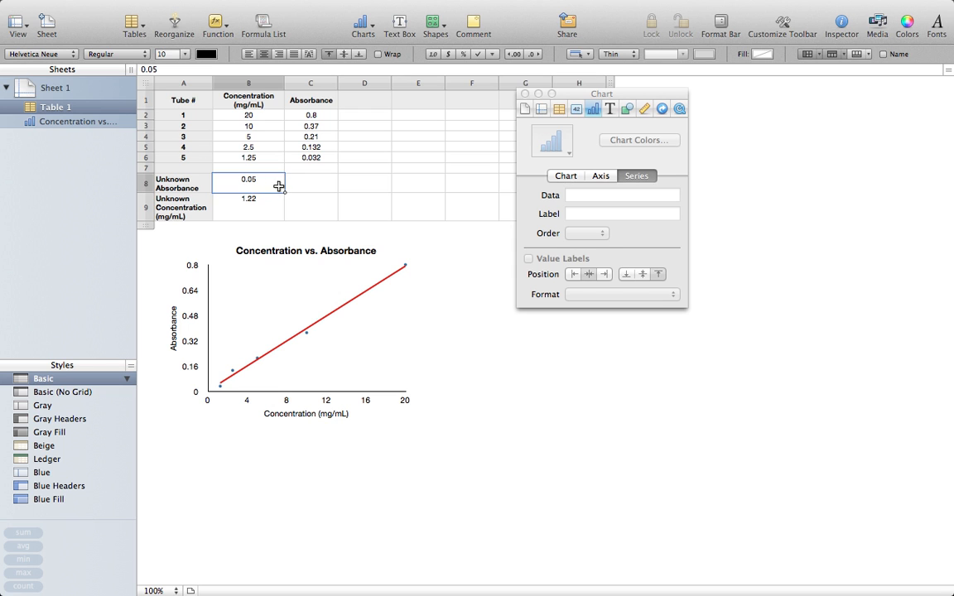
pyautogui.moveTo(247, 188)
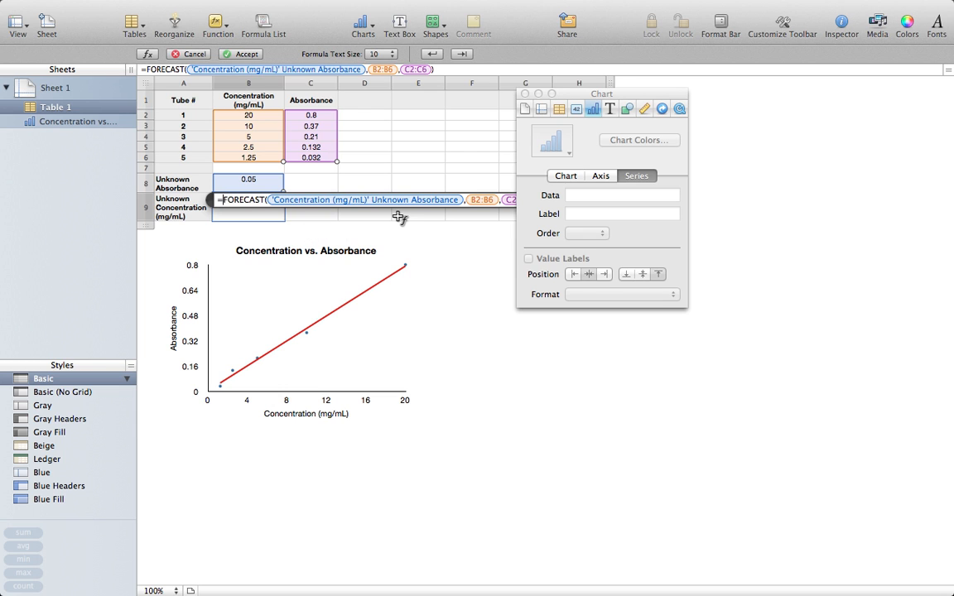
# Wrap the formula as =IF(ISBLANK(B8), "", FORECAST(B8,B2:B6,C2:C6)).
pyautogui.write('IF(')
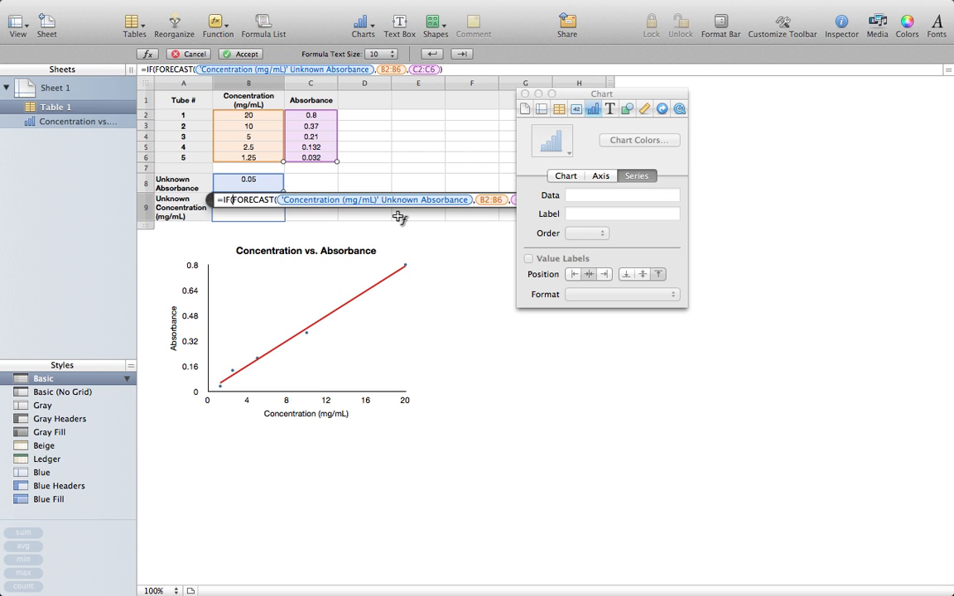
pyautogui.write('ISBLANK(')
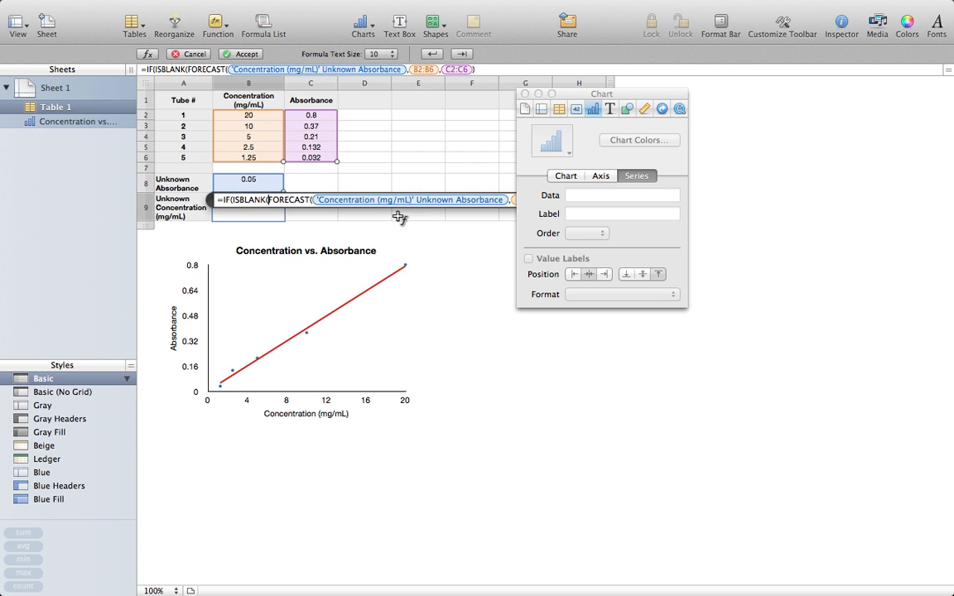
pyautogui.moveTo(360, 220)
pyautogui.write('b8), "", ')
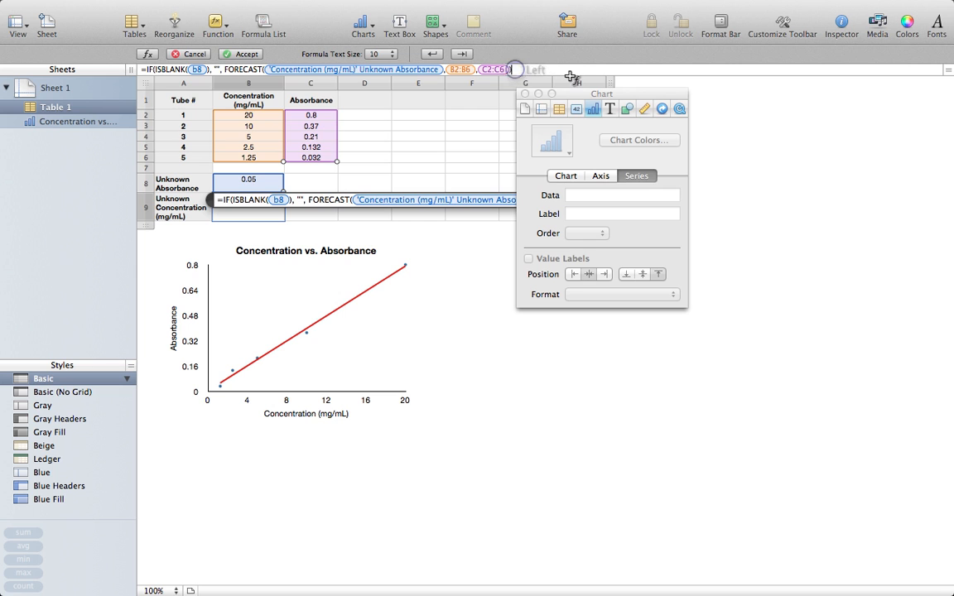
pyautogui.click(240, 53)
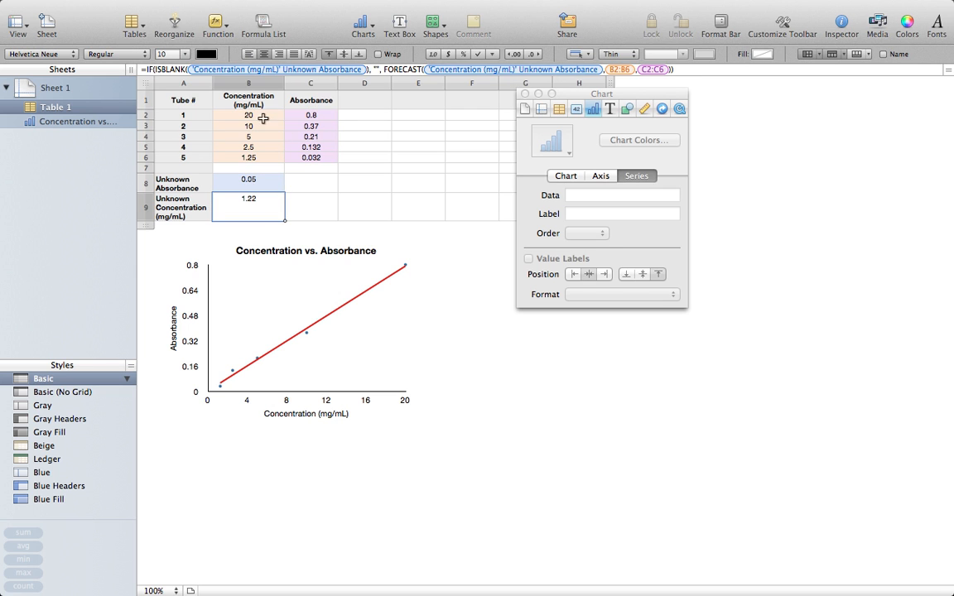
# Delete concentrations B2:B6, absorbances C2:C6 and the unknown absorbance B8.
pyautogui.click(249, 114)
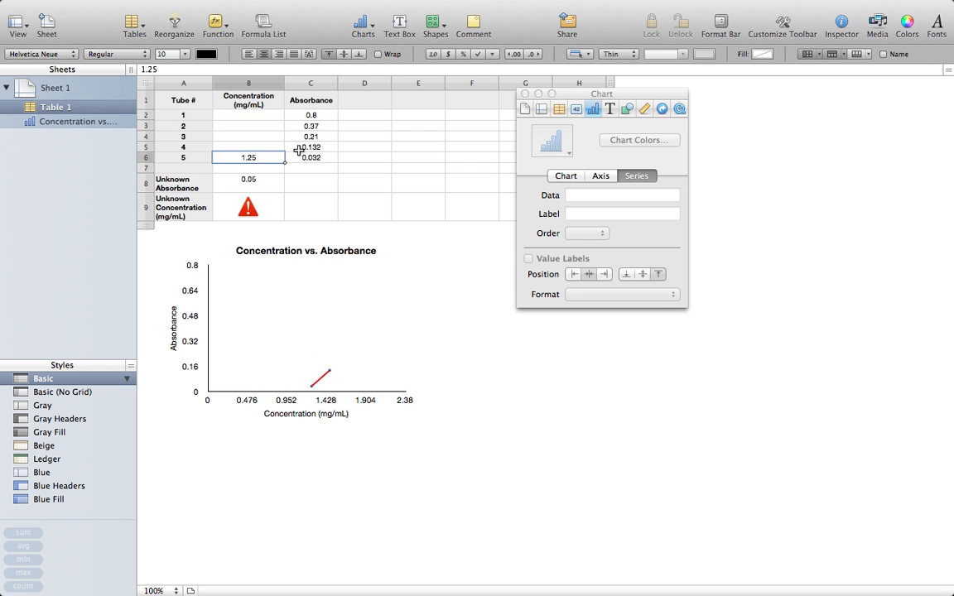
pyautogui.click(310, 125)
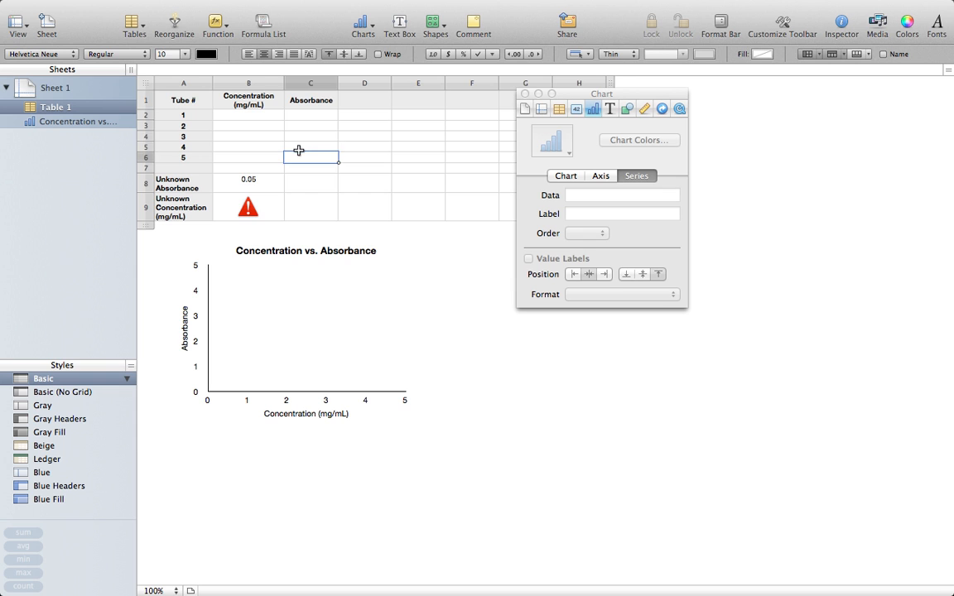
pyautogui.click(311, 179)
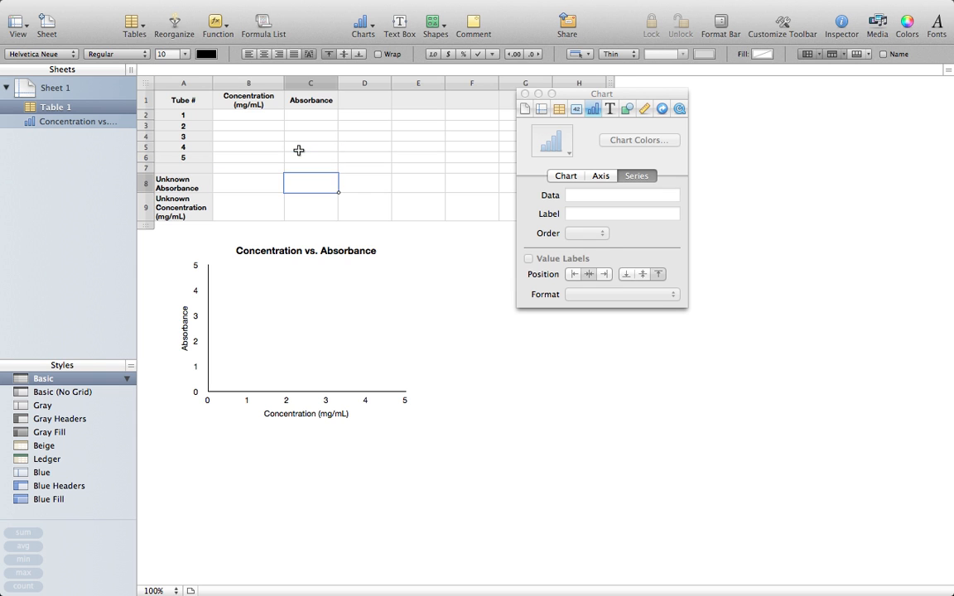
pyautogui.click(249, 114)
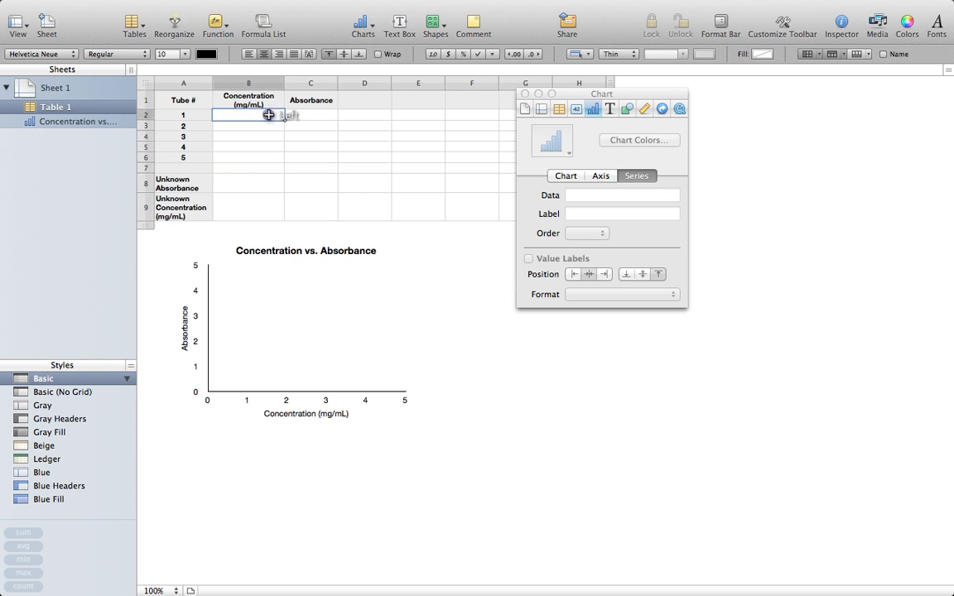
# Enter concentrations 20, 10, 5, 2.5 and 1.25 in B2:B6.
pyautogui.write('20')
pyautogui.click(249, 126)
pyautogui.write('10')
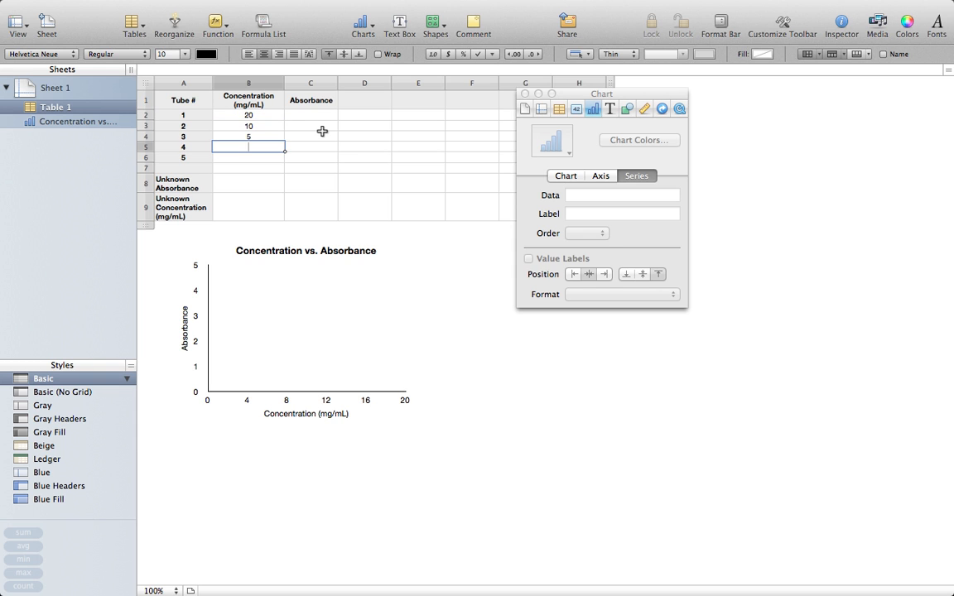
pyautogui.write('2.5')
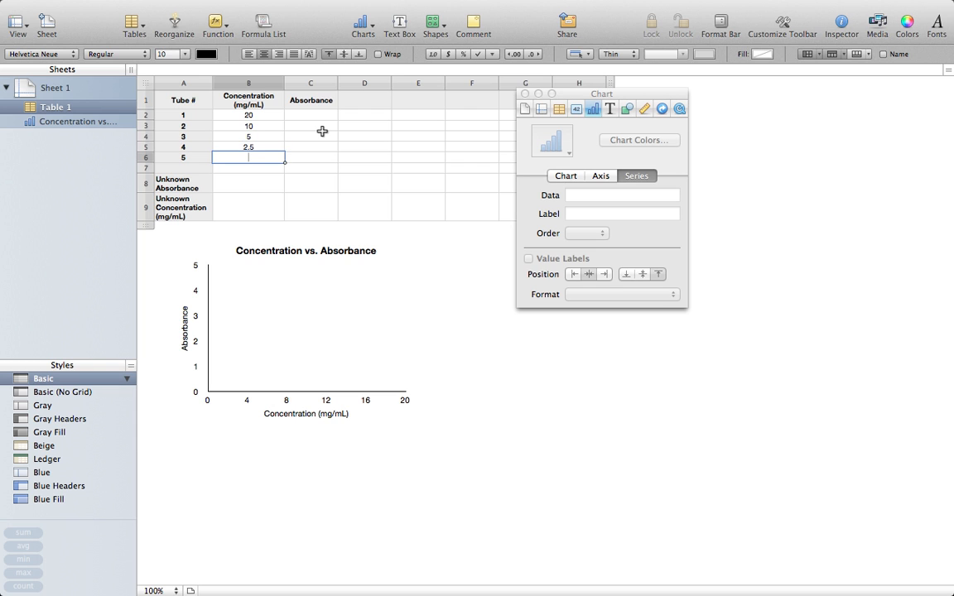
pyautogui.write('1.24')
pyautogui.click(311, 115)
pyautogui.write('0.8')
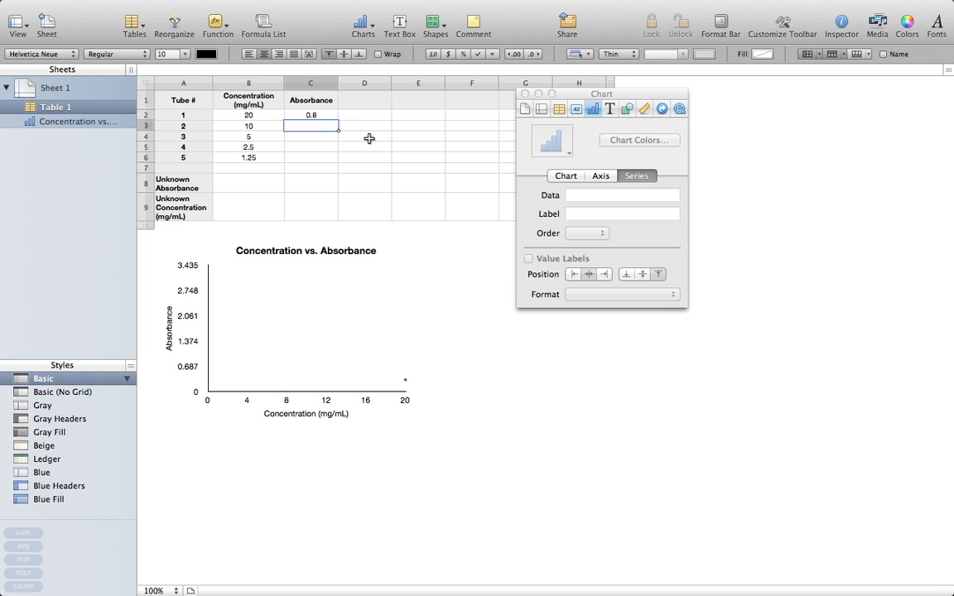
# Enter absorbances 0.8, 0.4, 0.28, 0.11 and 0.04 in C2:C6, fixing a typo.
pyautogui.write('0.4')
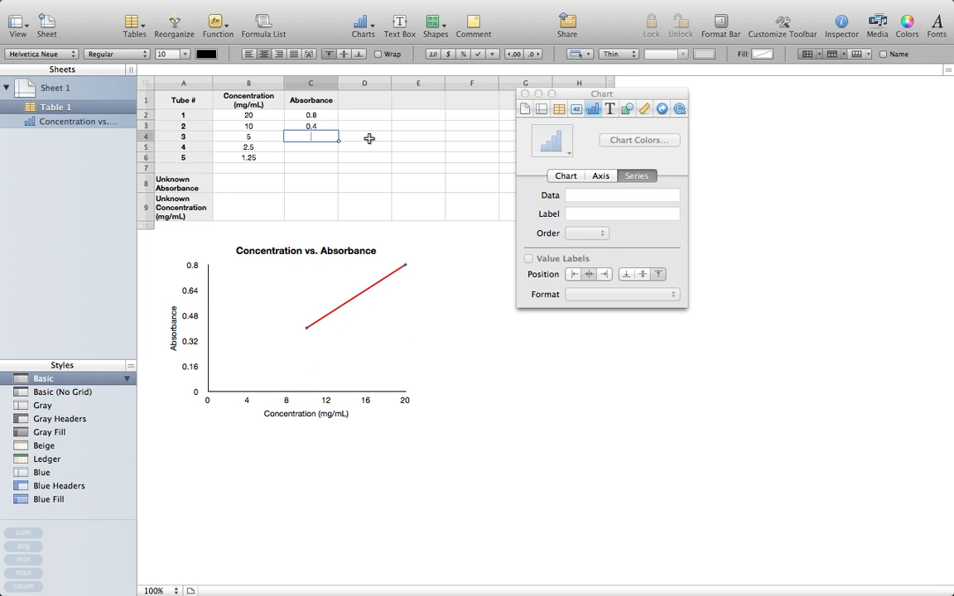
pyautogui.write('.3')
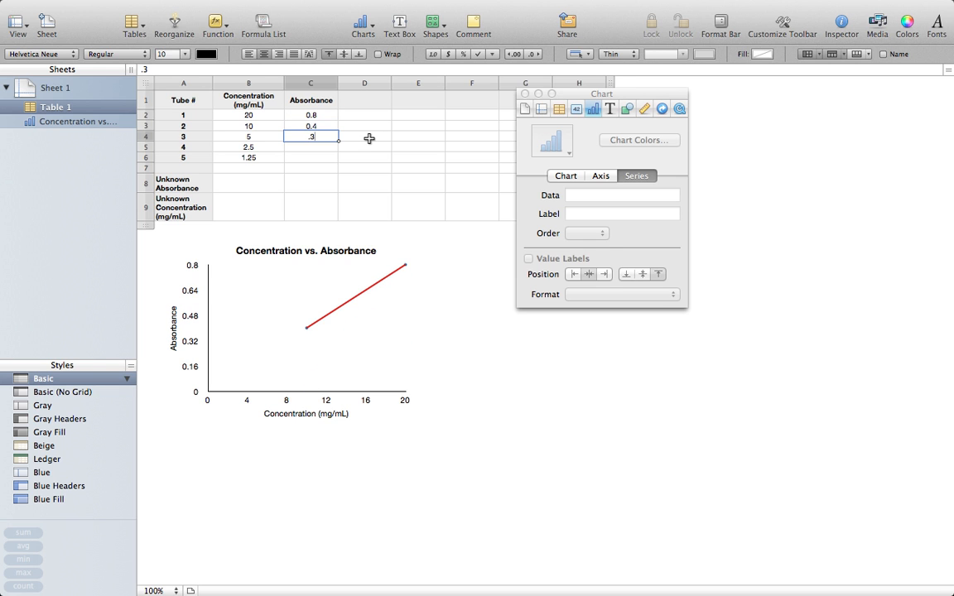
pyautogui.write('0')
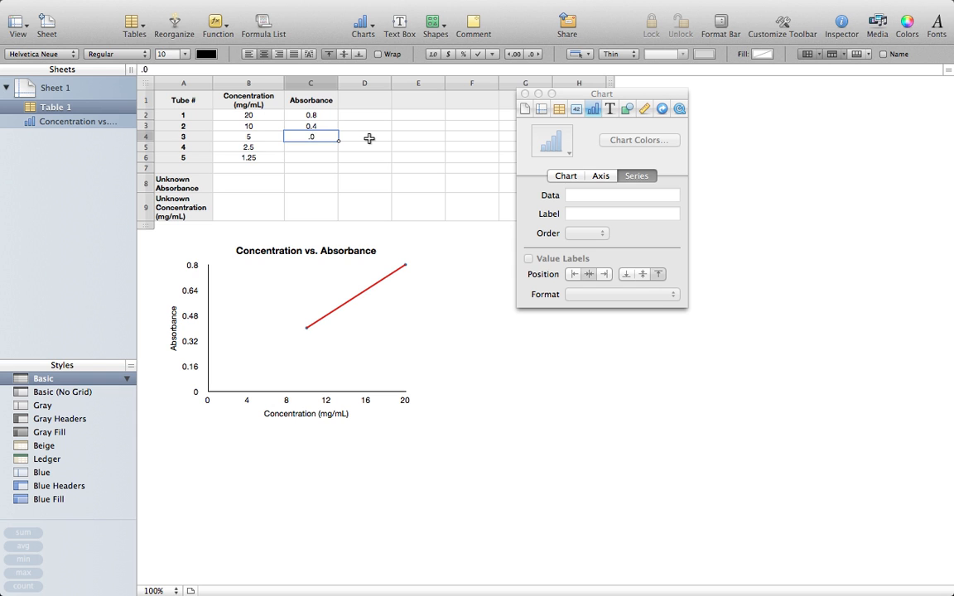
pyautogui.press('Delete')
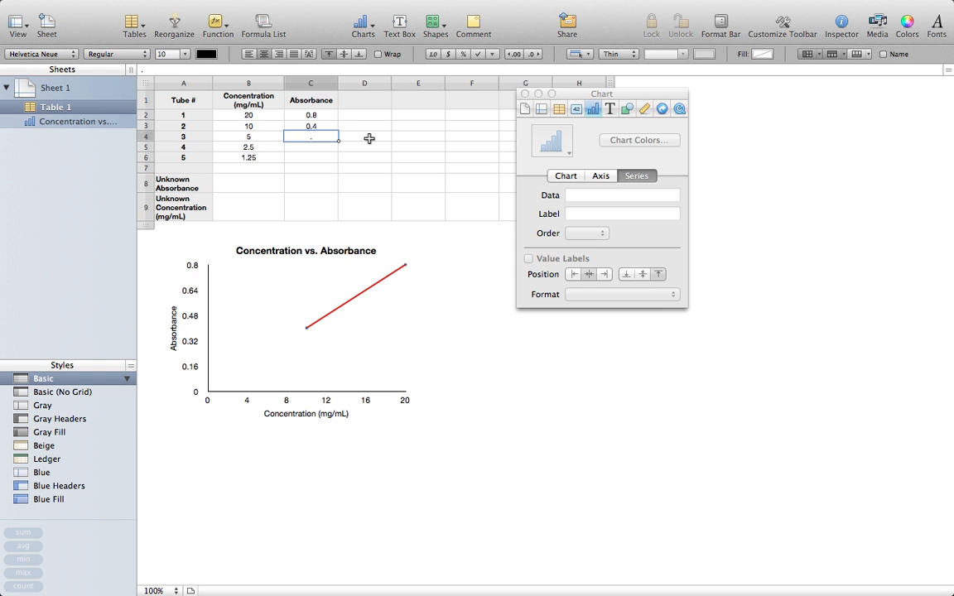
pyautogui.write('0.28')
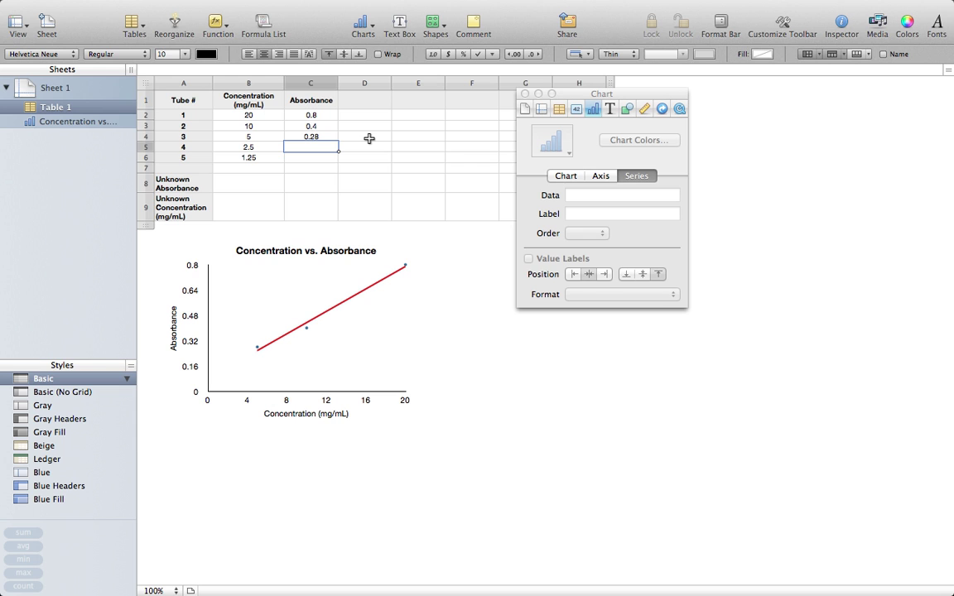
pyautogui.write('0.11')
pyautogui.click(310, 157)
pyautogui.write('0.04')
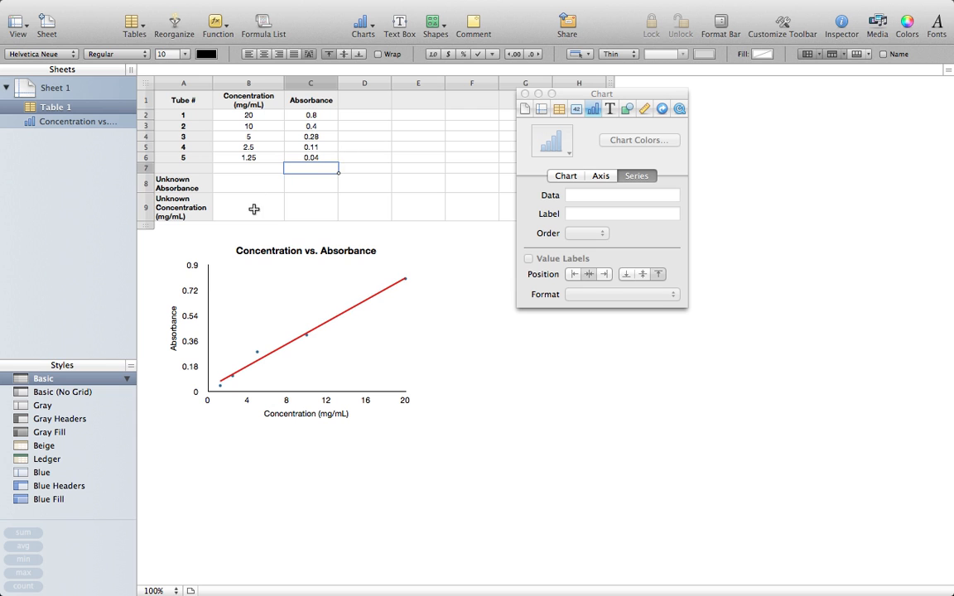
# Enter 0.2 as the unknown absorbance in B8, yielding 4.57 mg/mL.
pyautogui.click(249, 183)
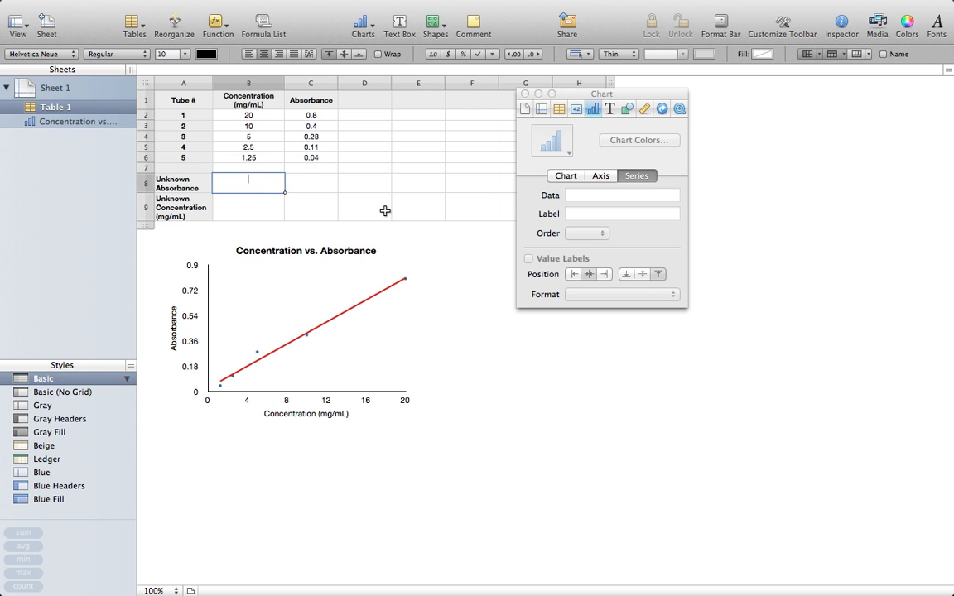
pyautogui.write('0.')
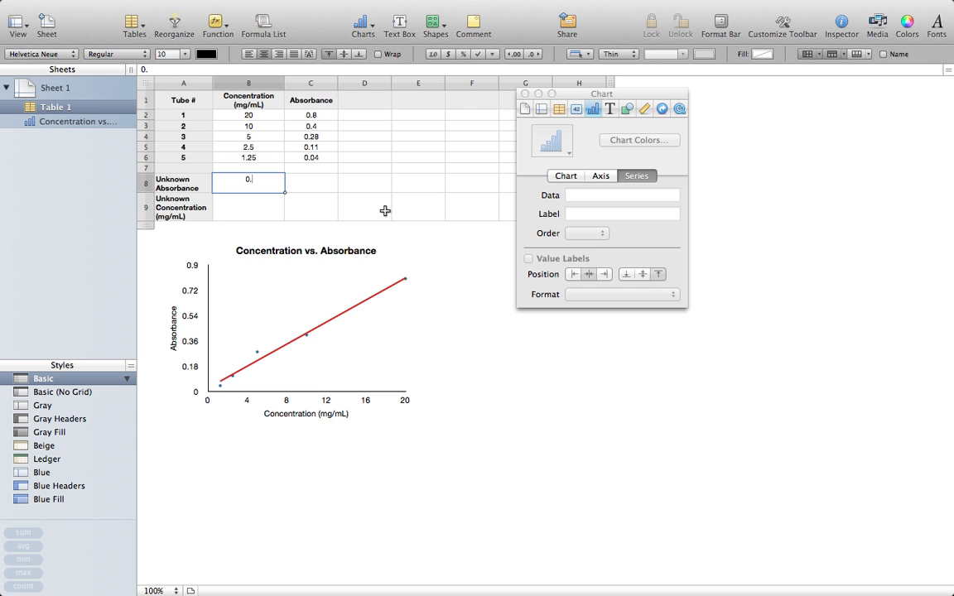
pyautogui.press('Return')
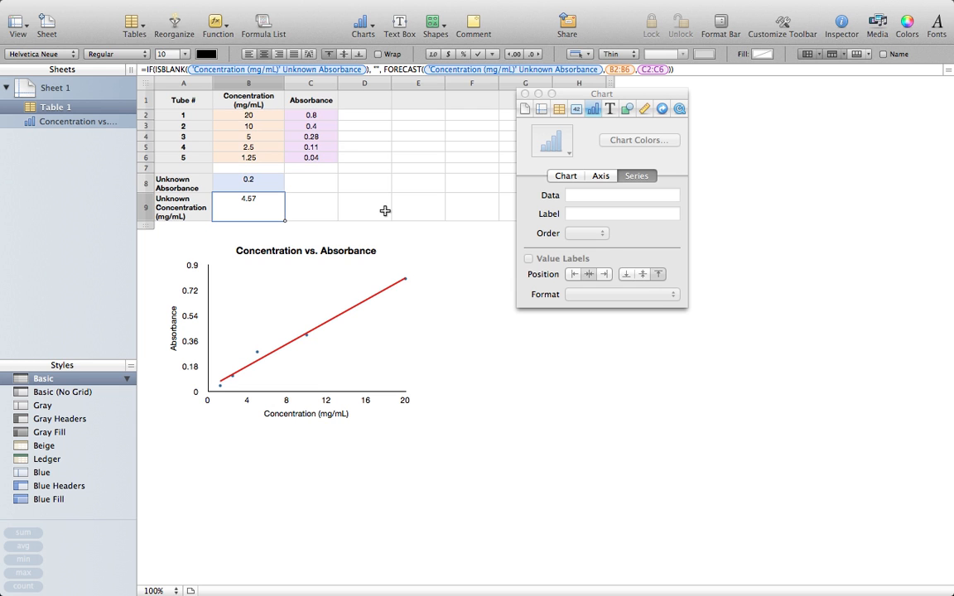
pyautogui.moveTo(270, 215)
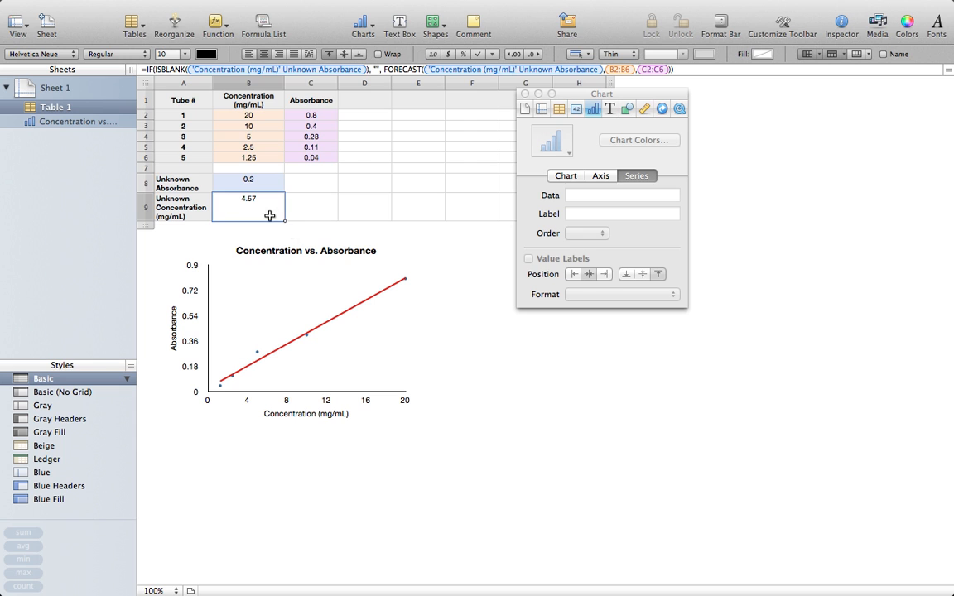
pyautogui.moveTo(296, 337)
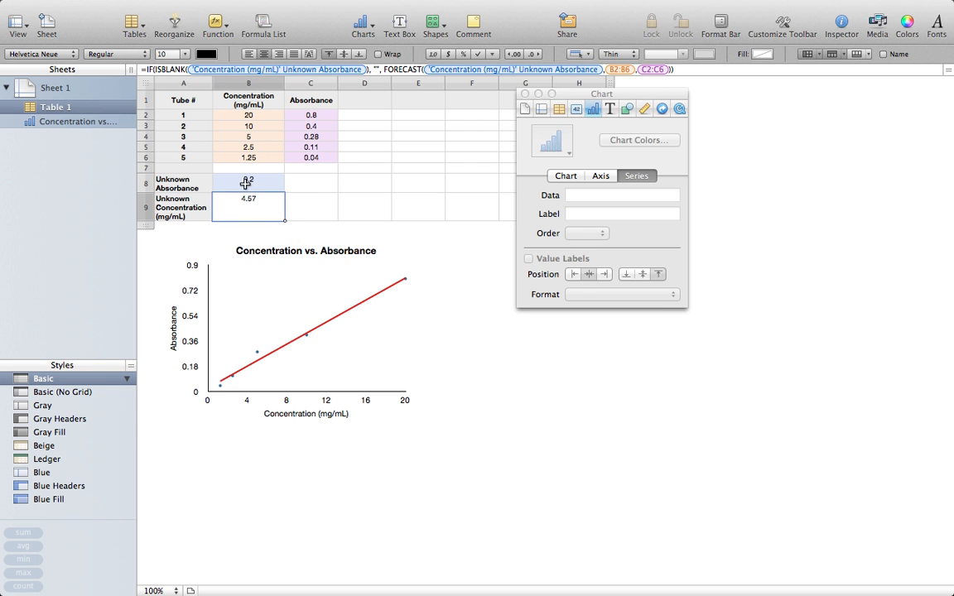
pyautogui.moveTo(323, 141)
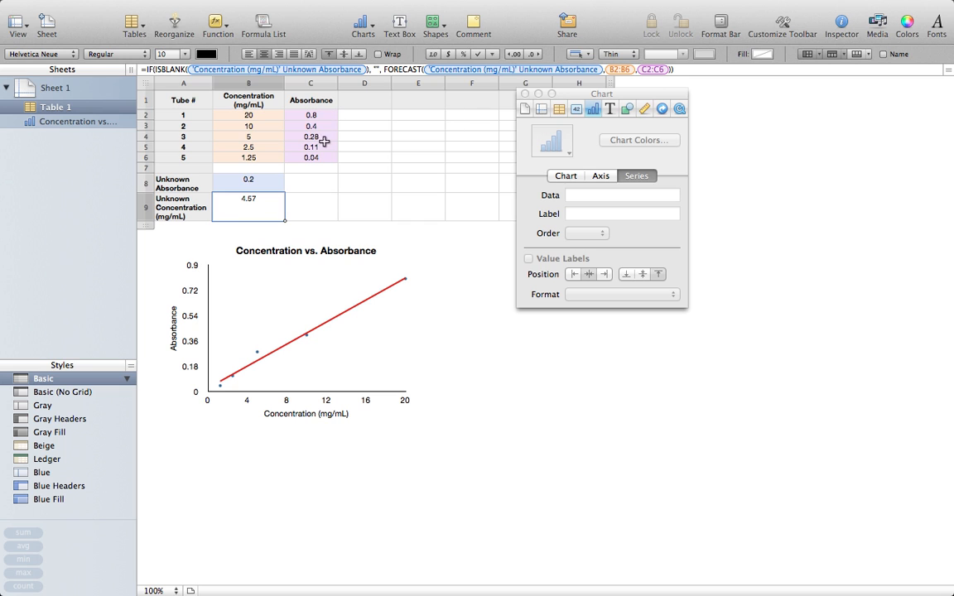